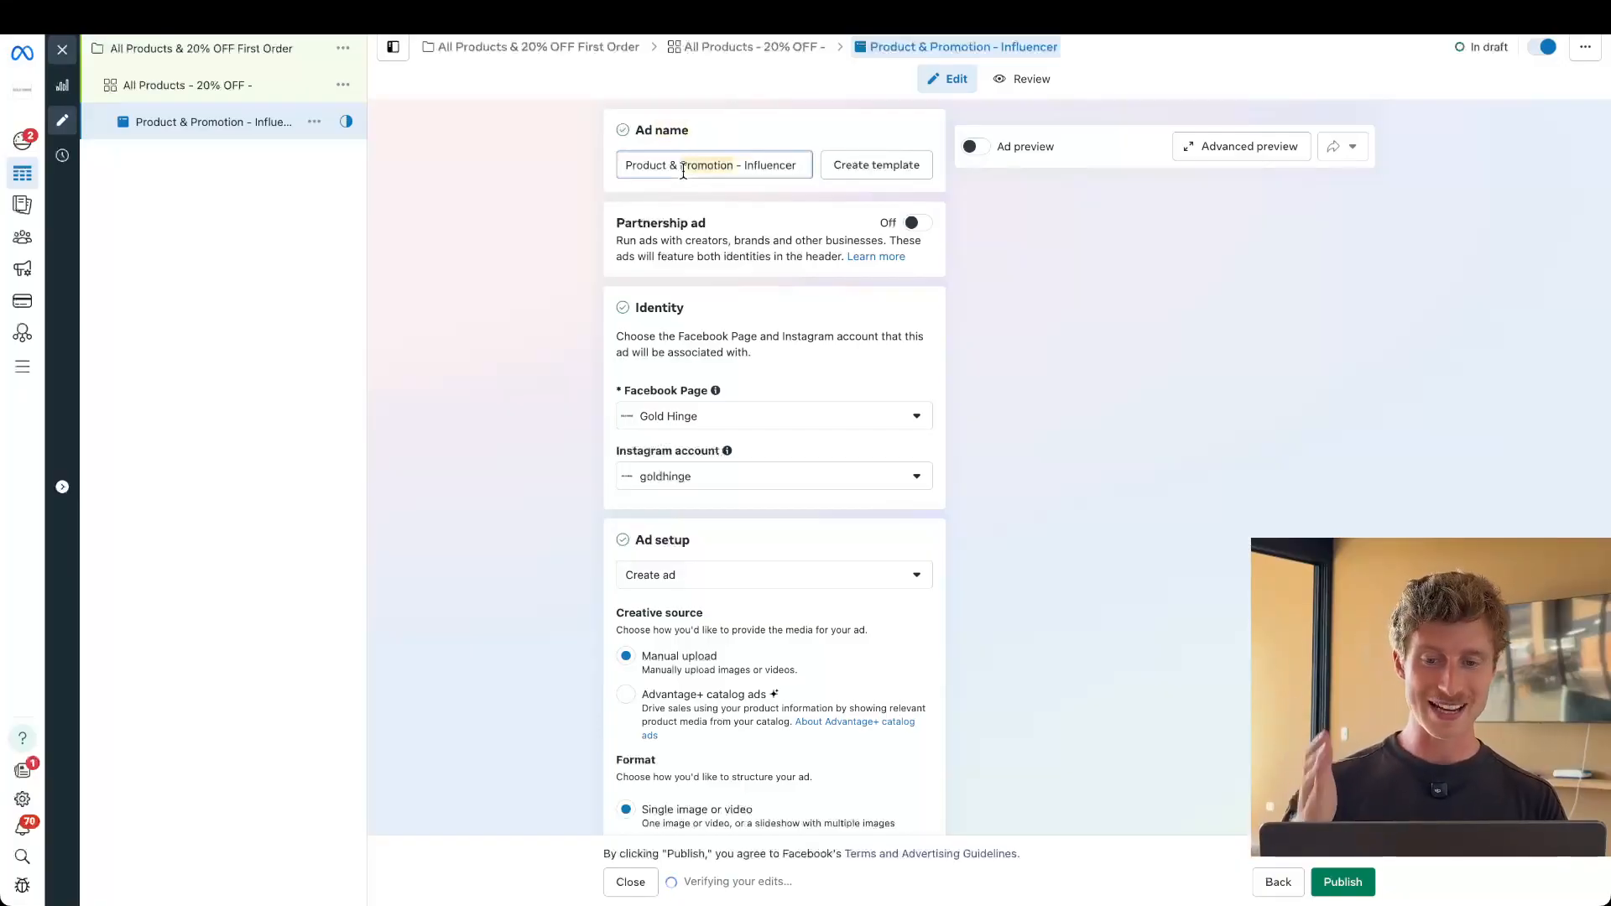
Step: Try the Partnership ad toggle and its partner management, then leave partnership ad off
double_click(768, 165)
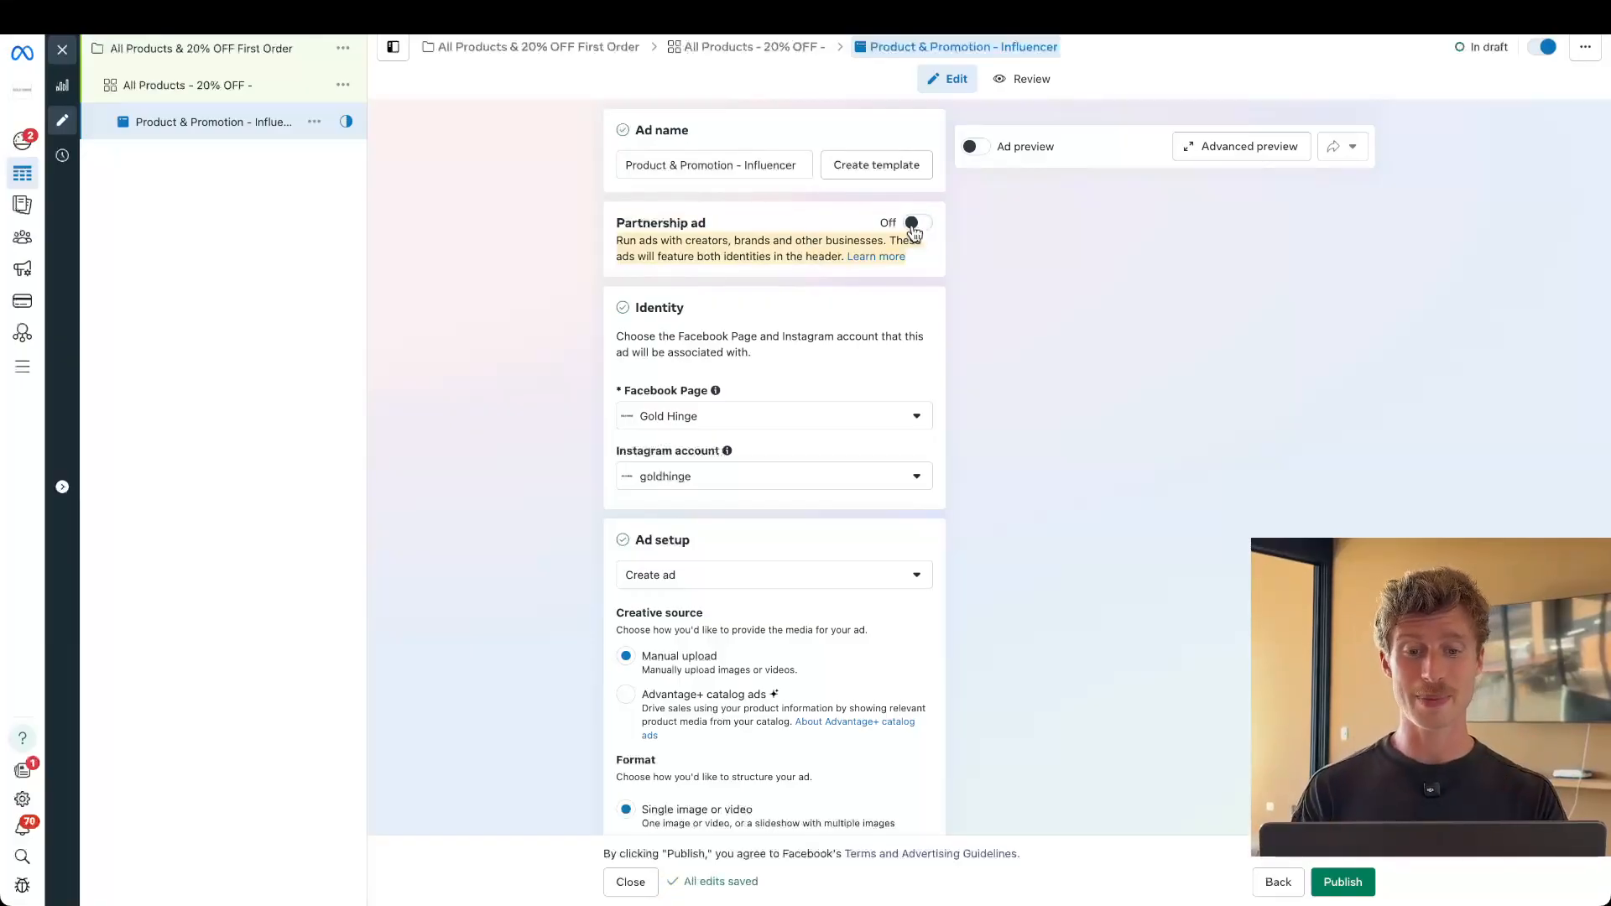
click(917, 222)
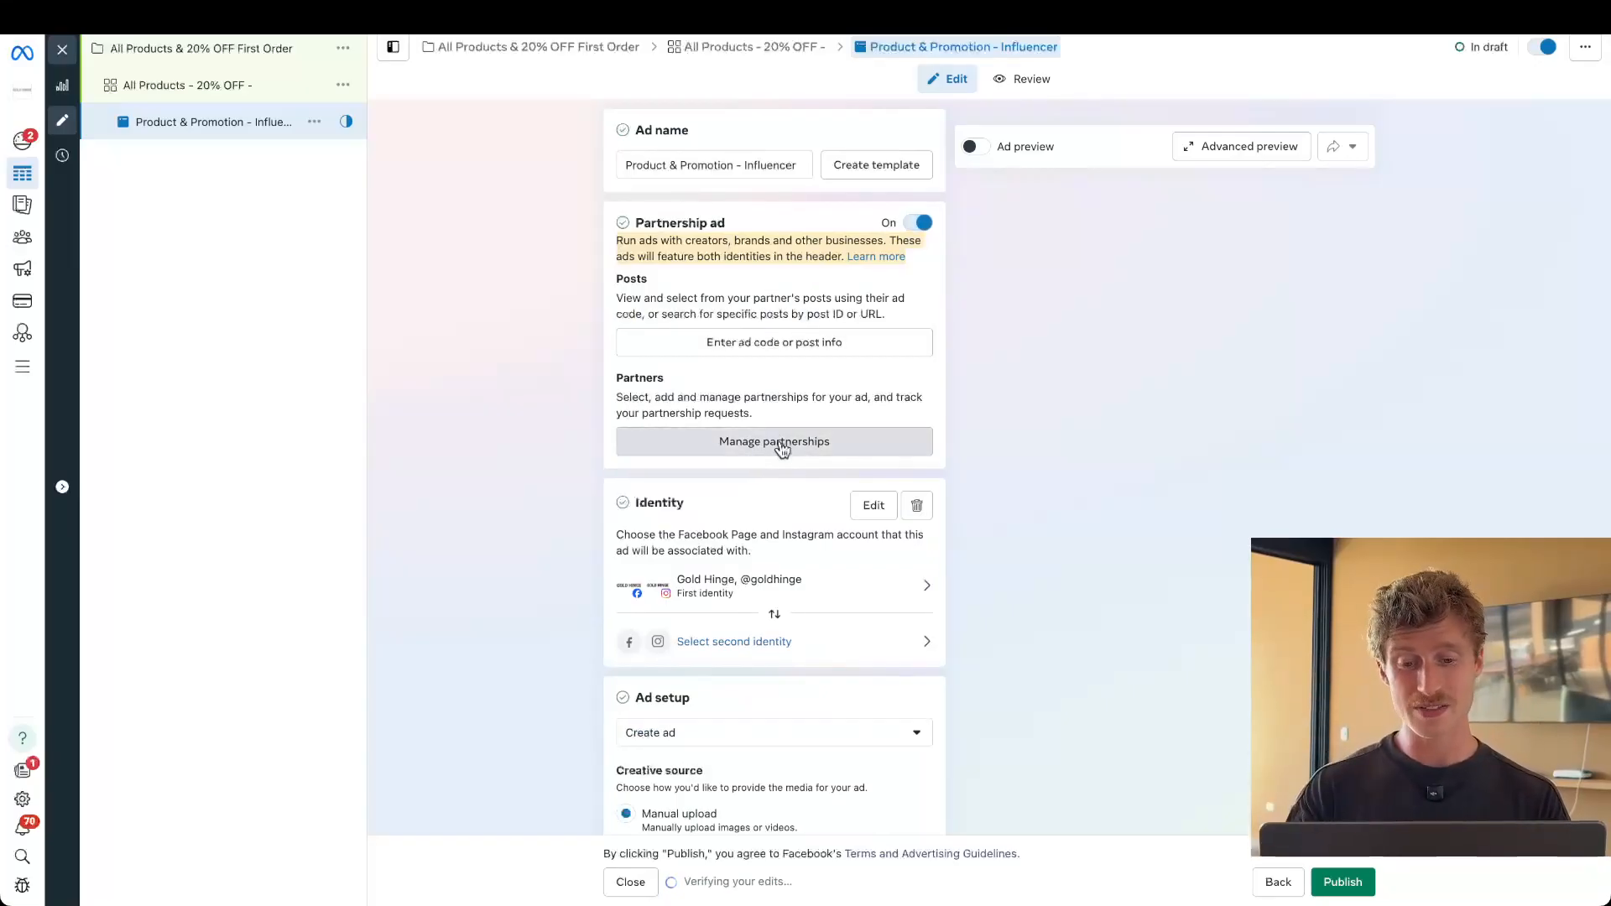
click(774, 441)
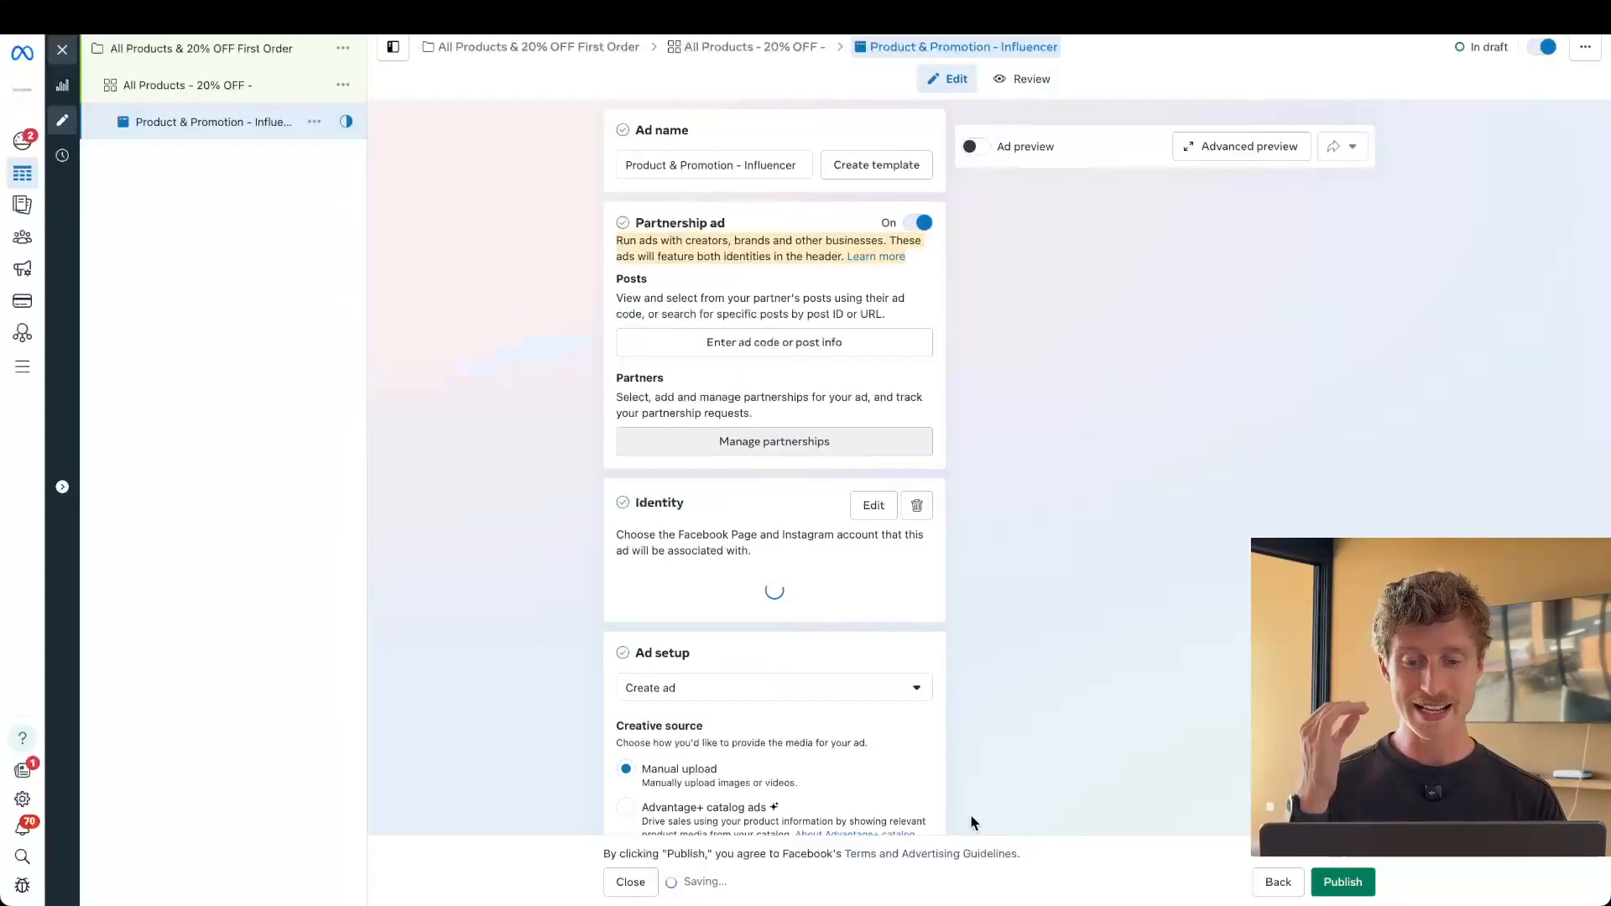
click(974, 146)
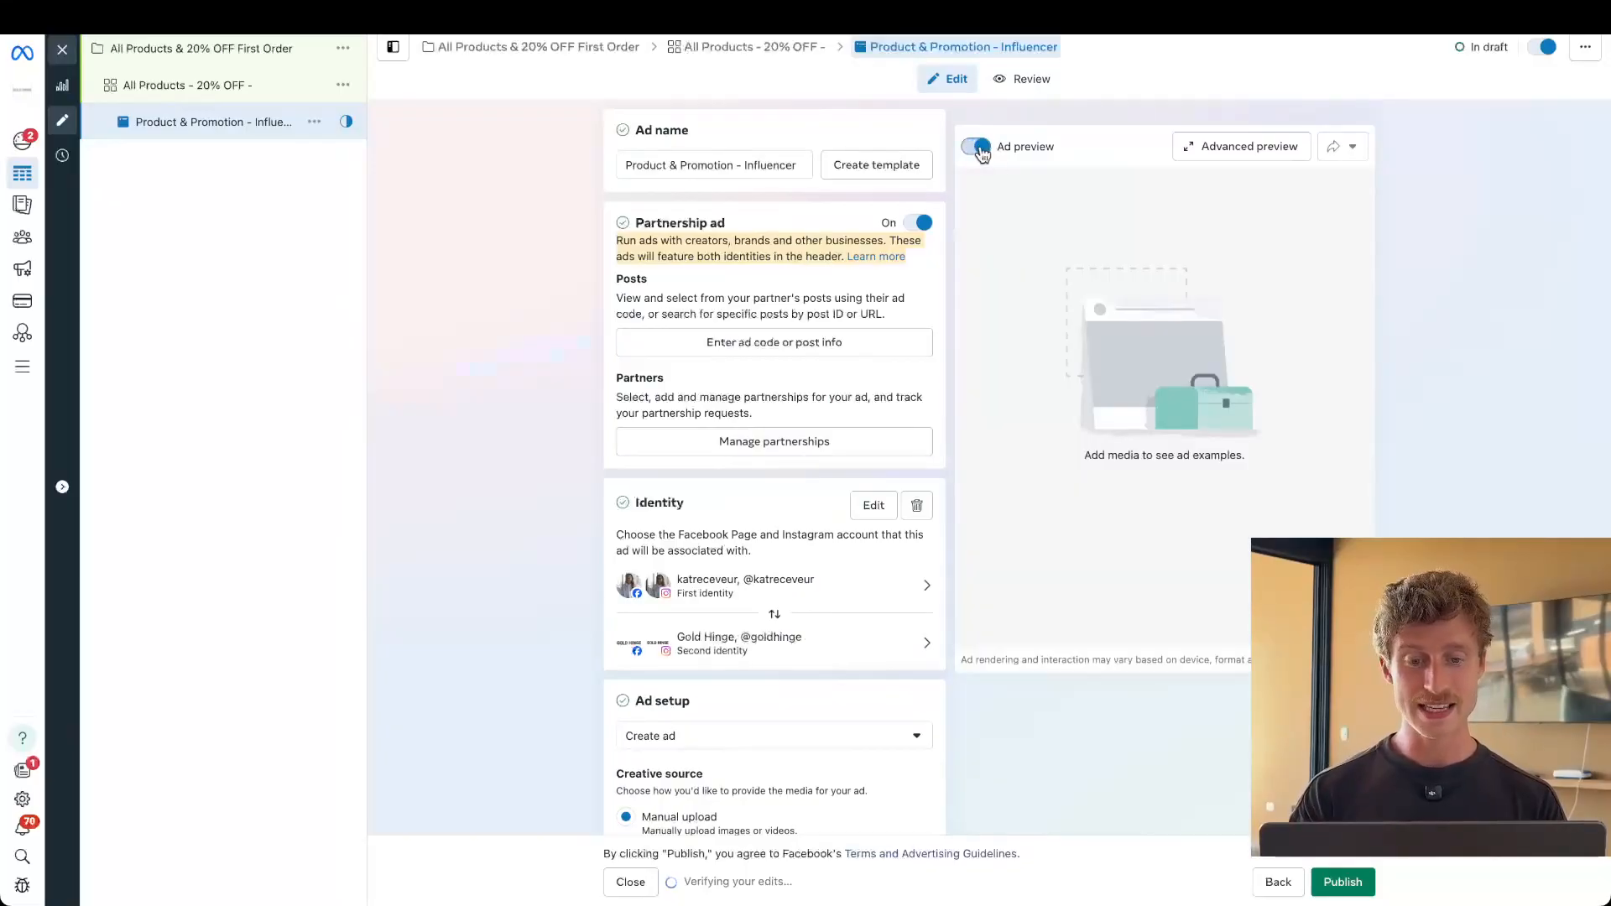
click(975, 146)
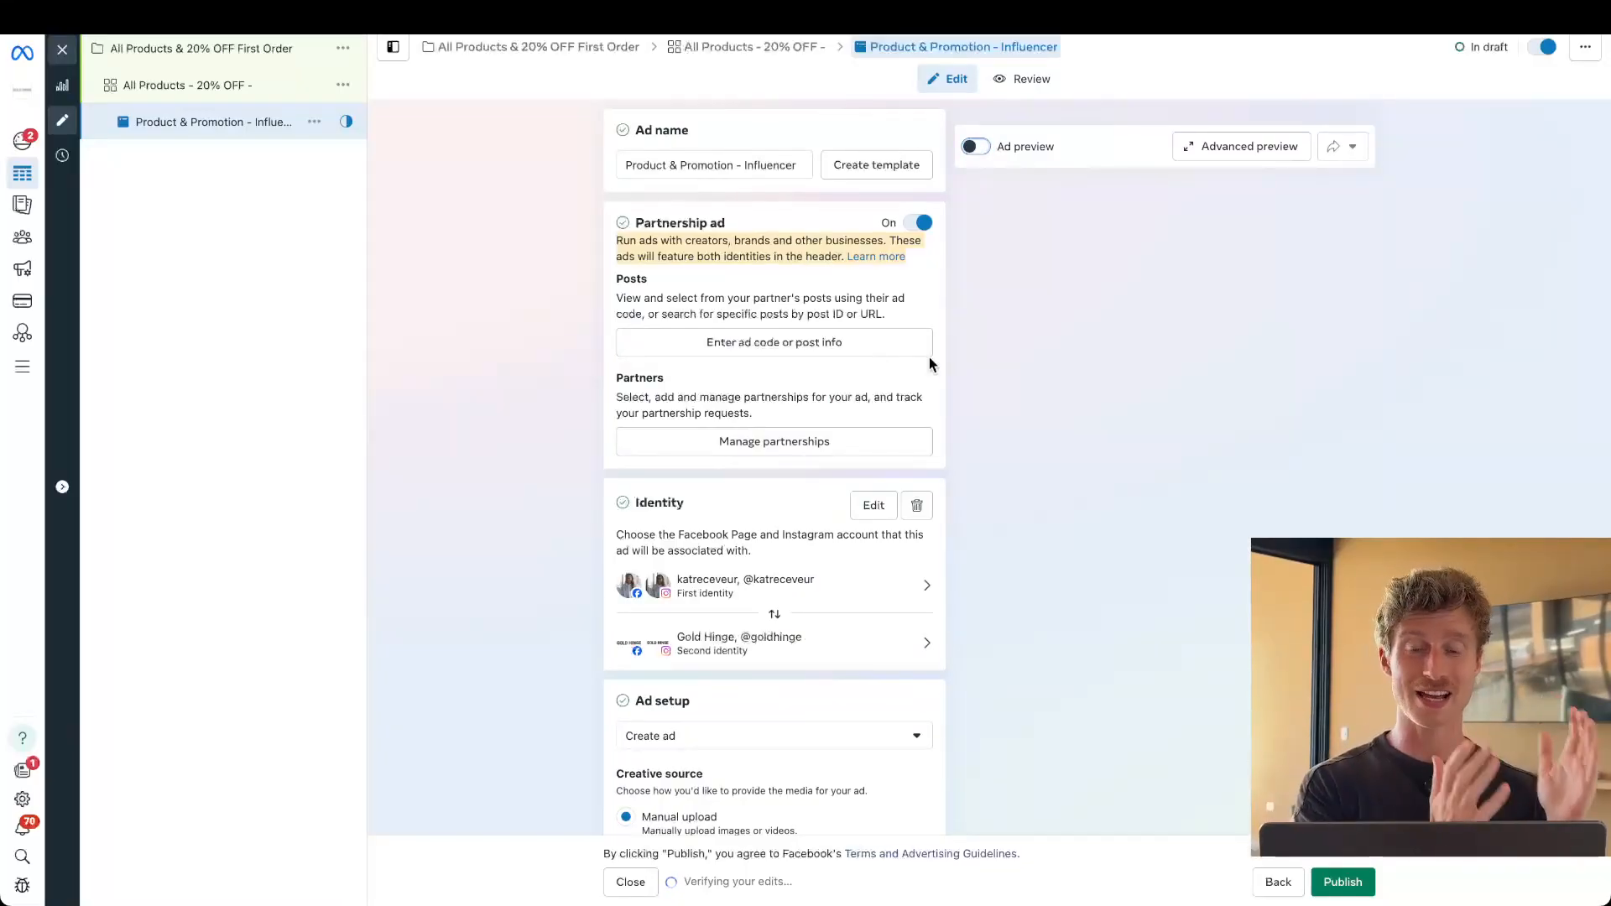
scroll(down, 3)
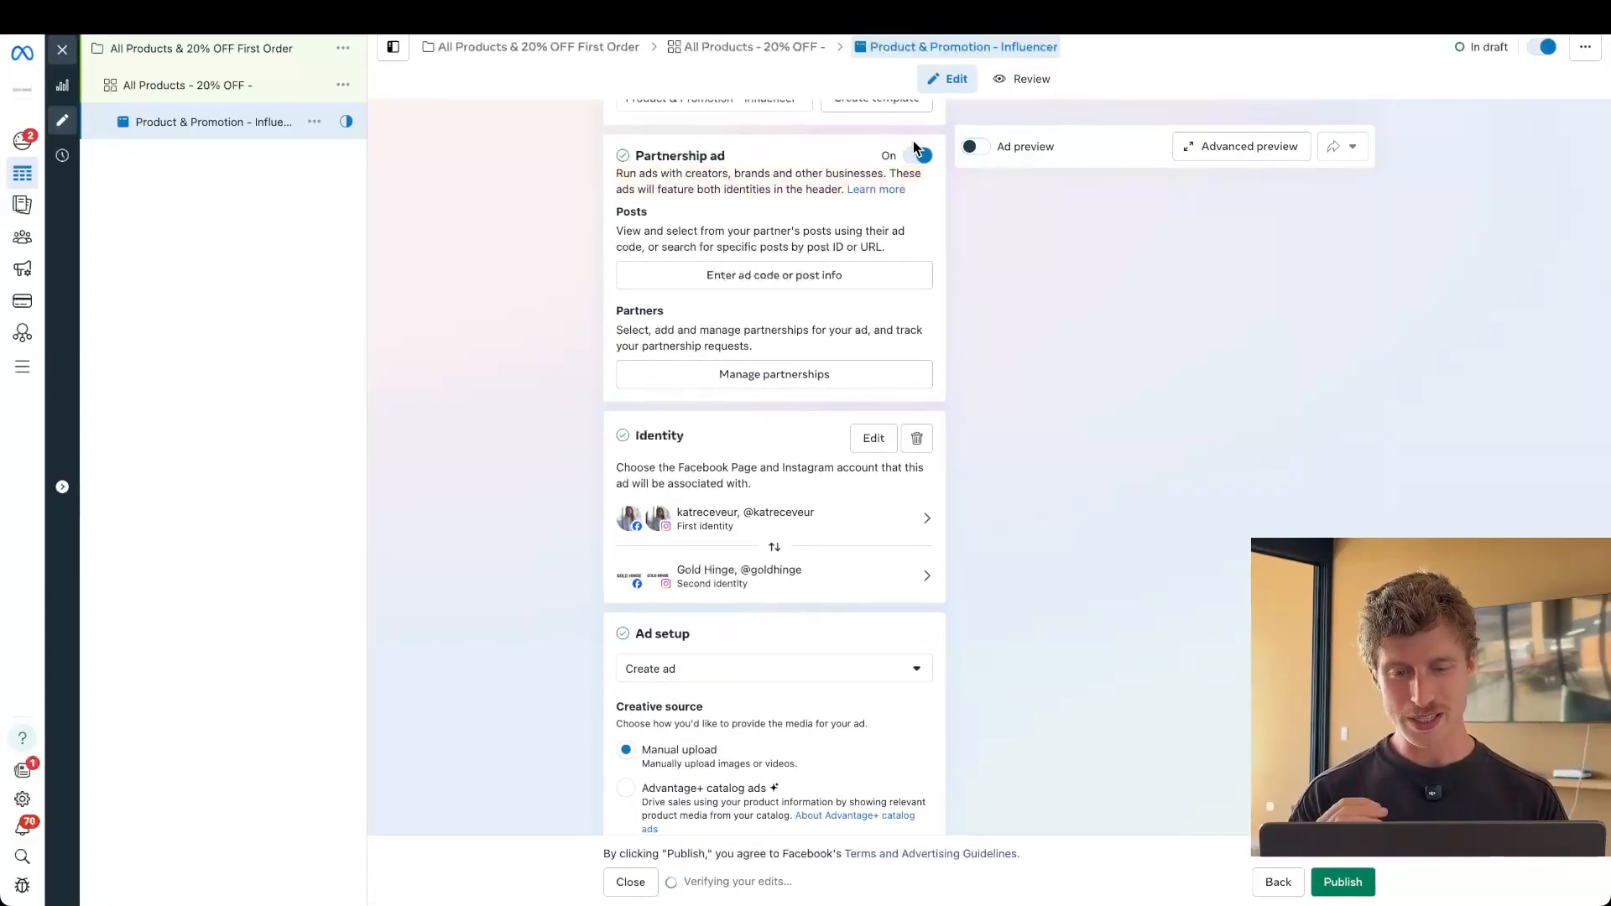
click(924, 154)
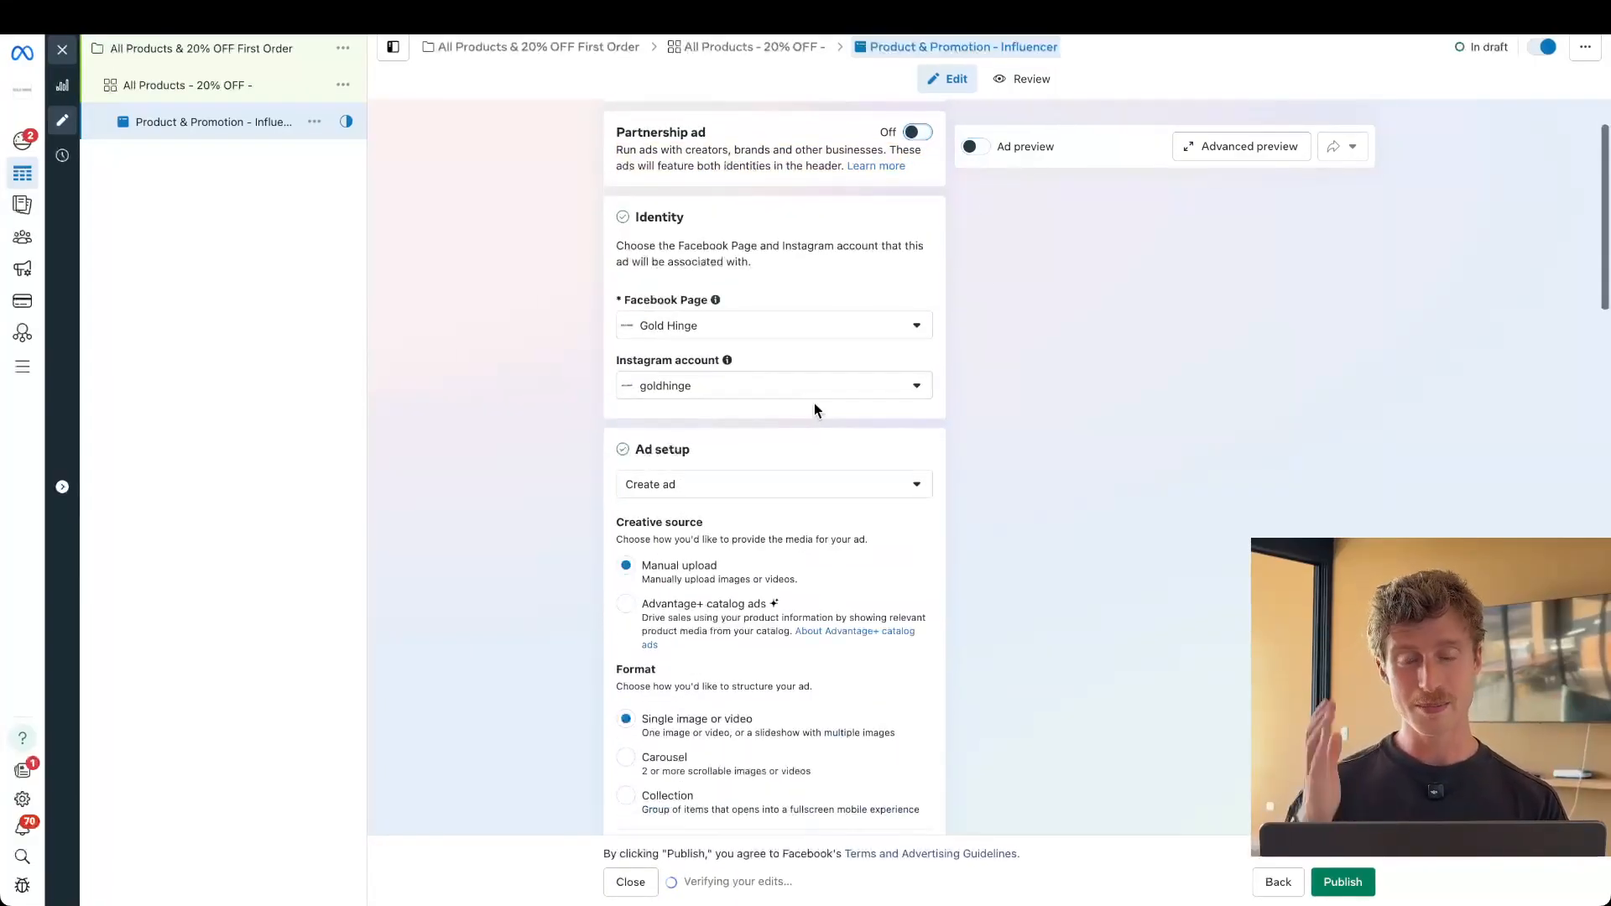
Step: Review the ad setup choice between creating an ad and reusing an existing post
scroll(down, 3)
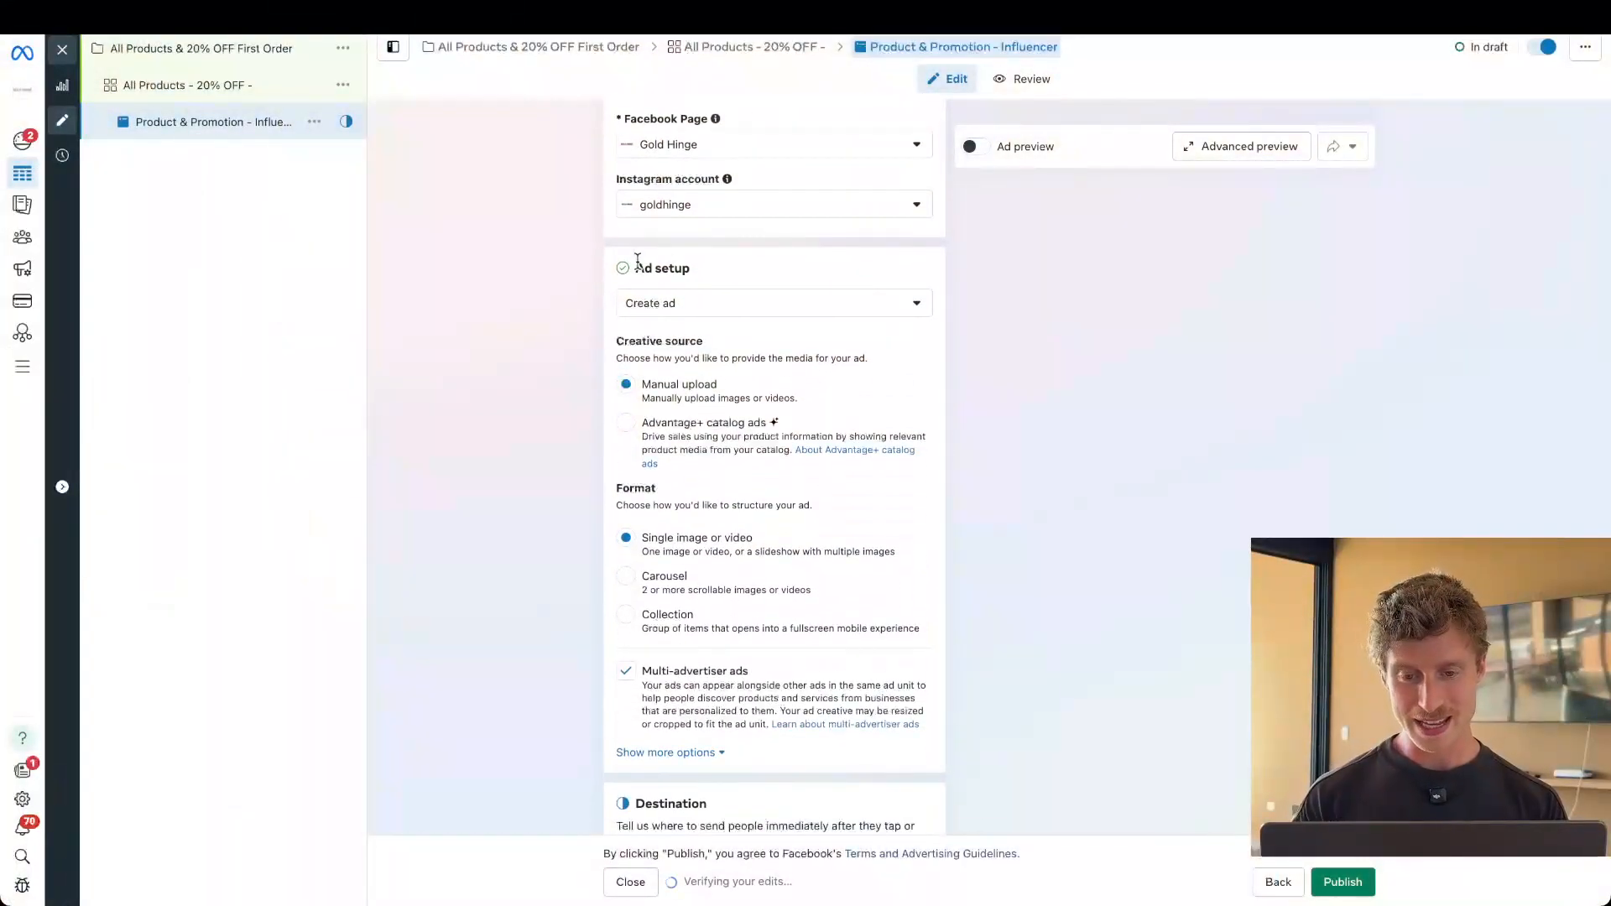
scroll(down, 3)
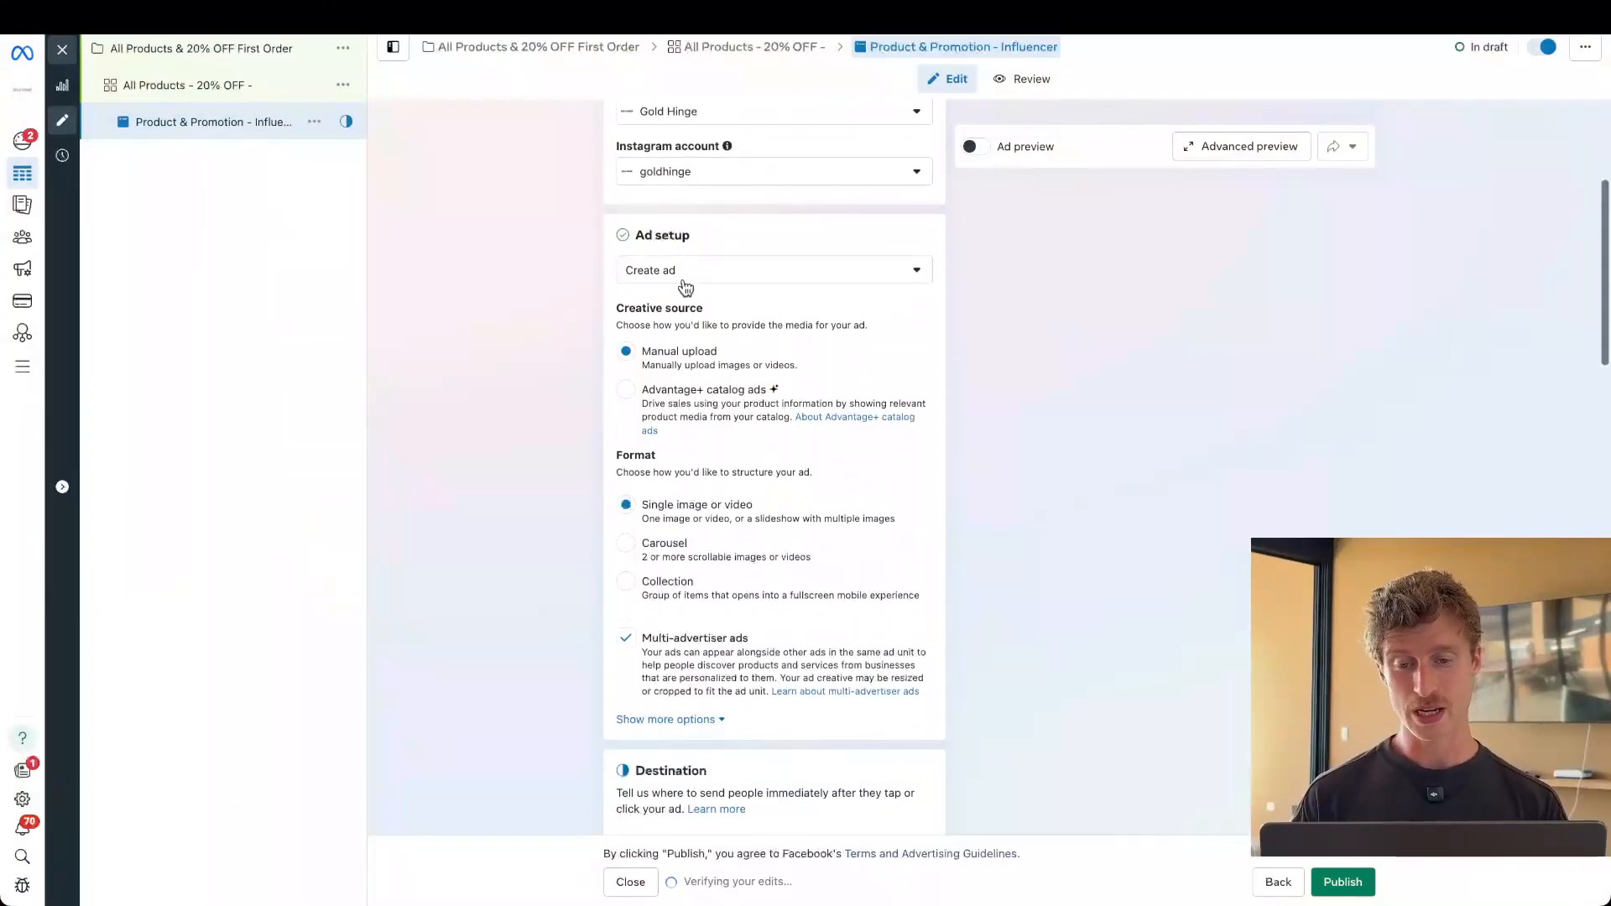
click(774, 268)
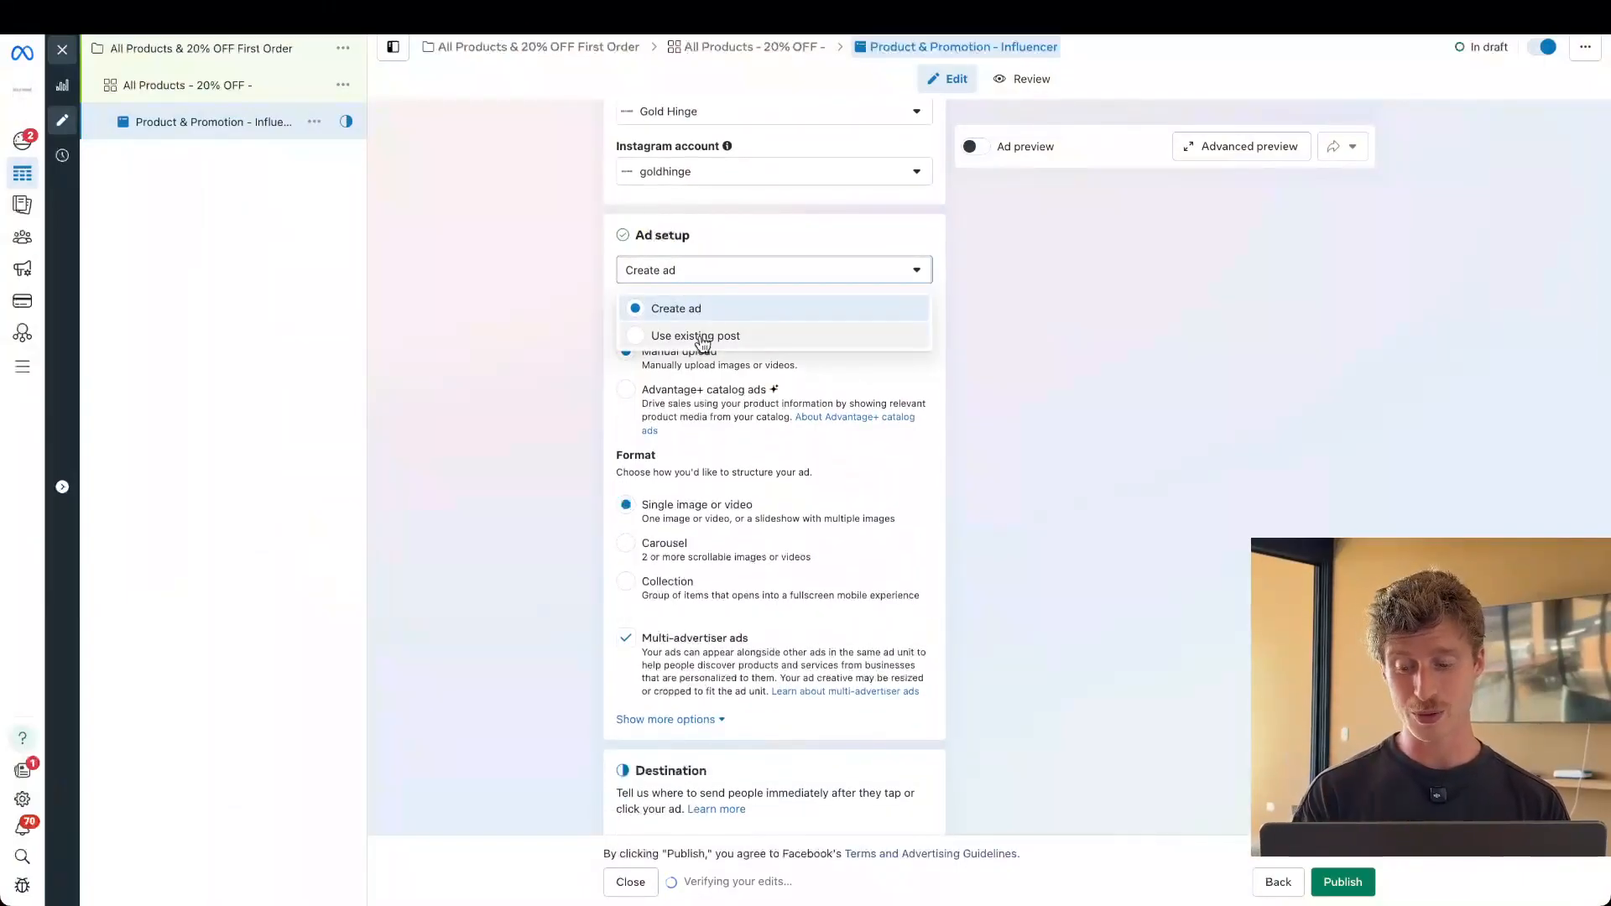
click(694, 336)
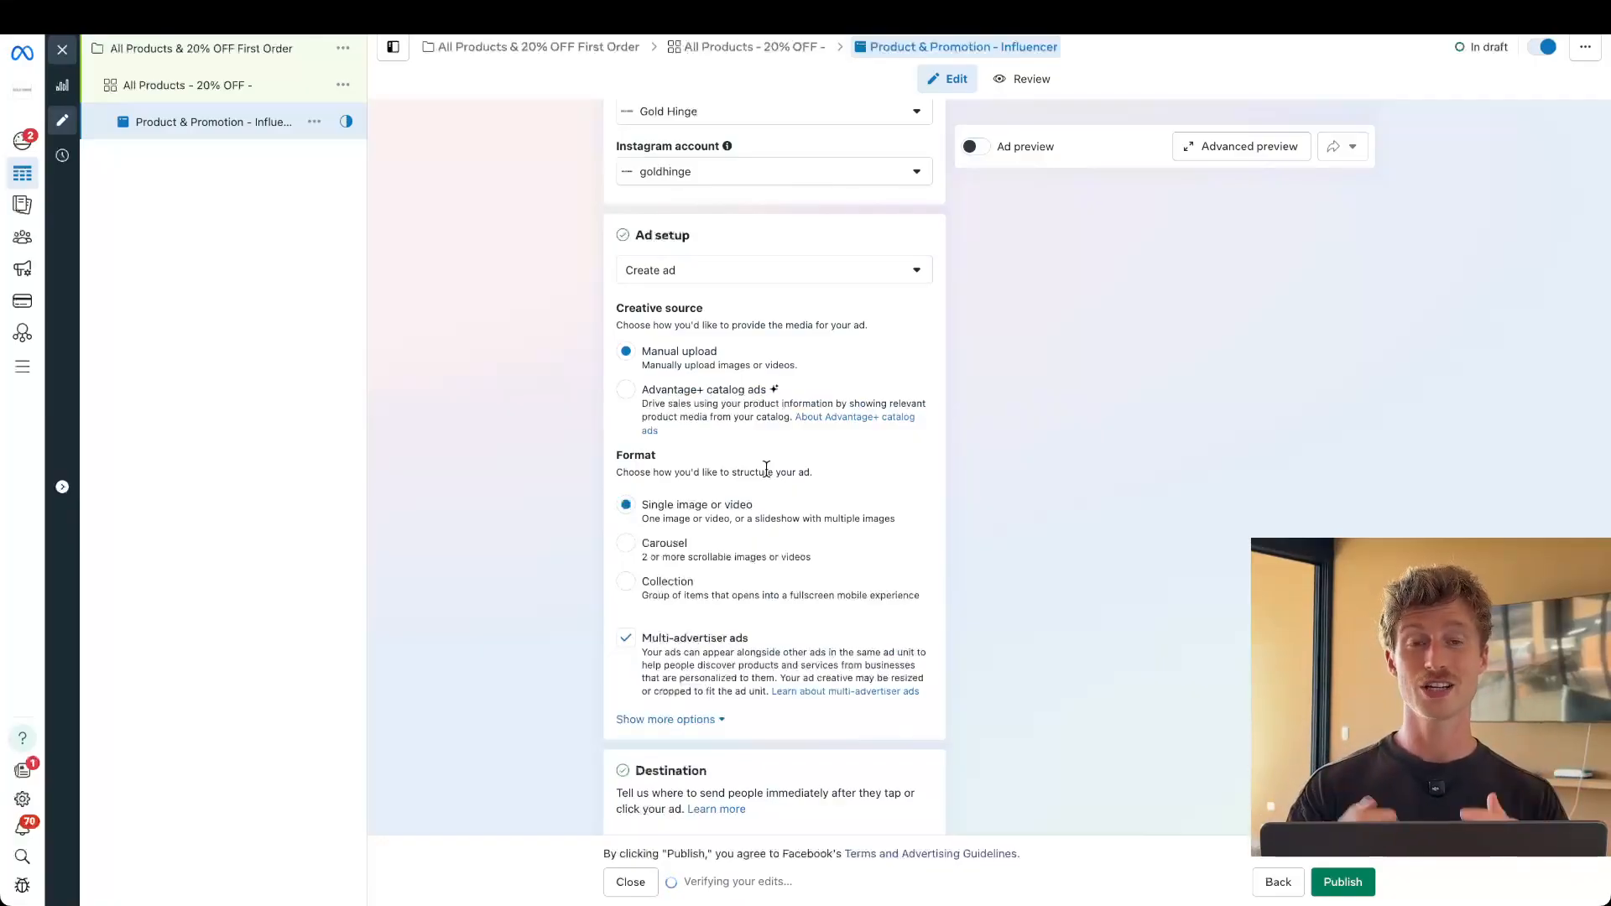
scroll(down, 3)
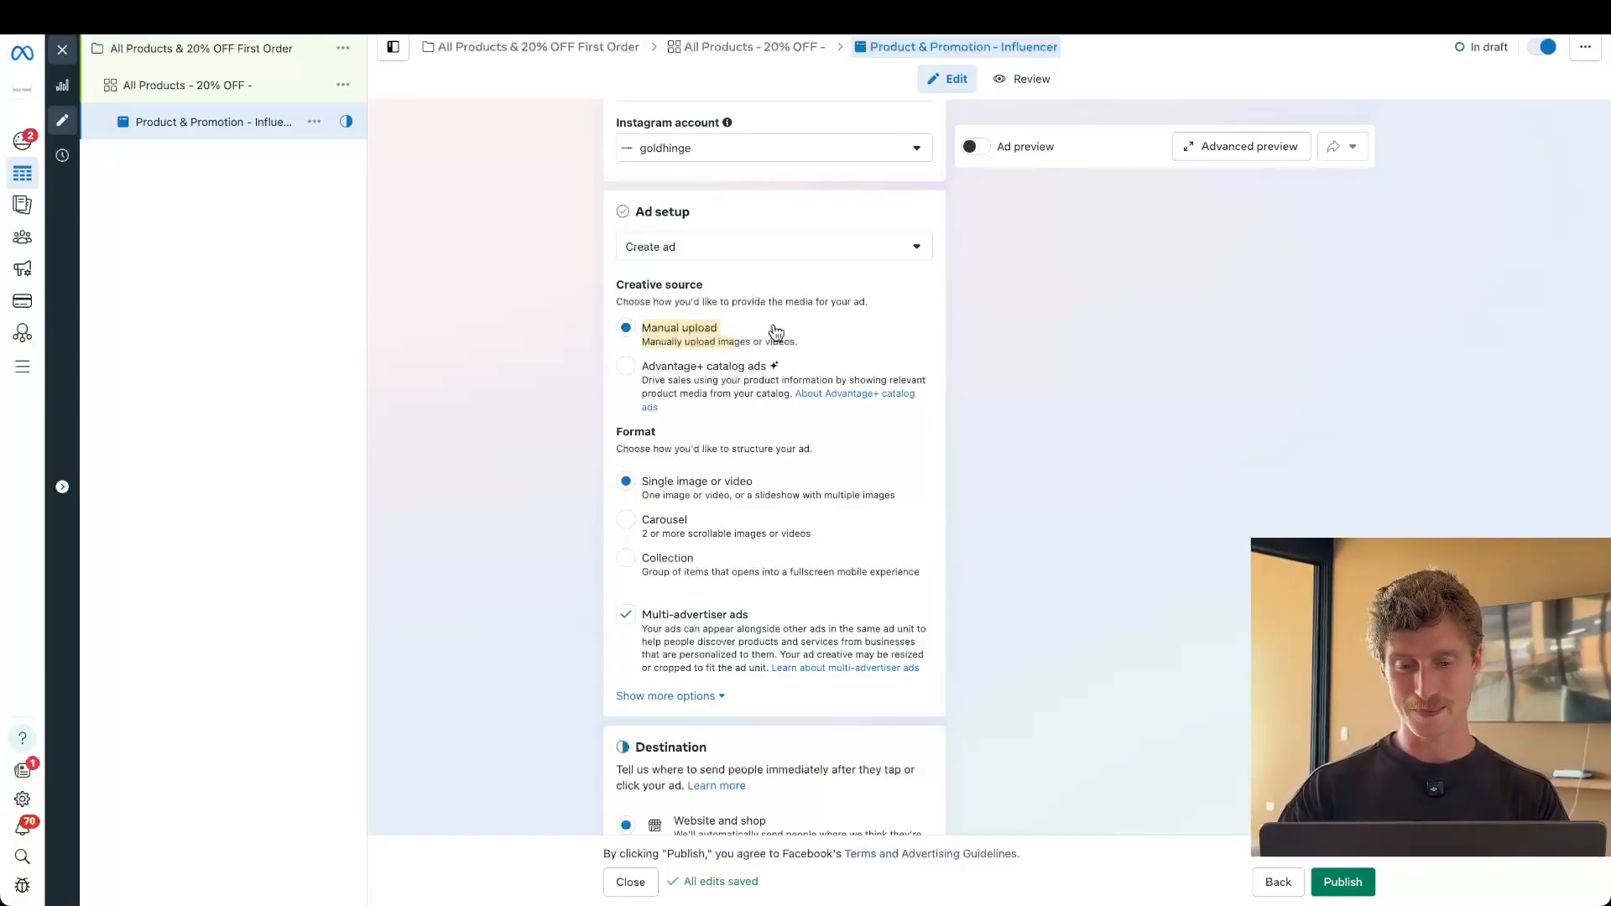
mouse_move(741, 349)
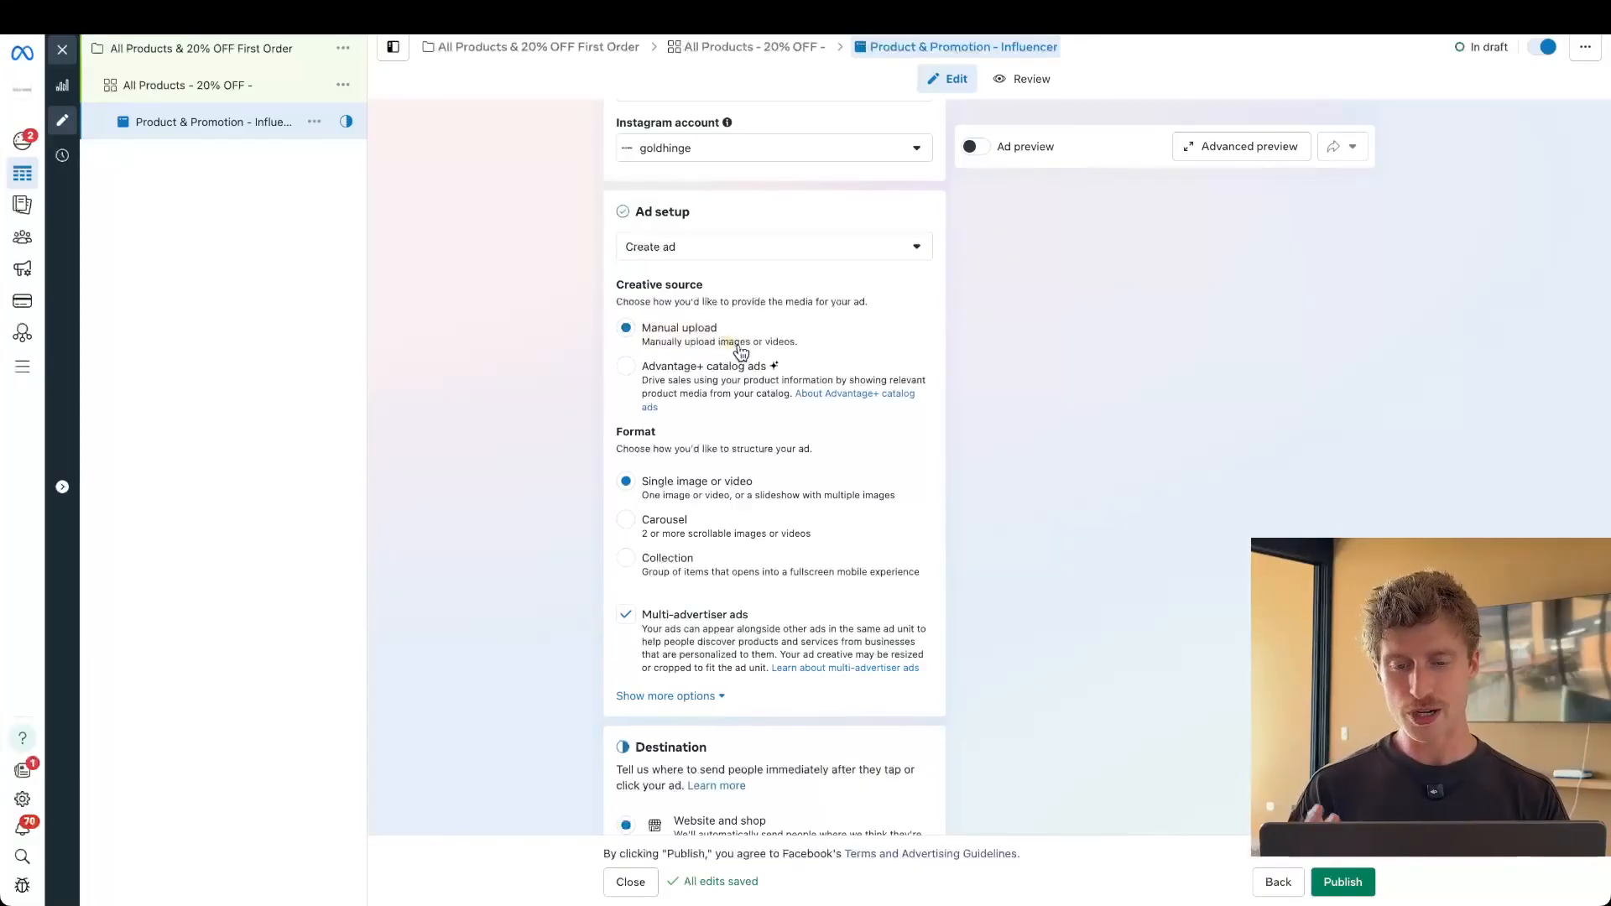
scroll(down, 3)
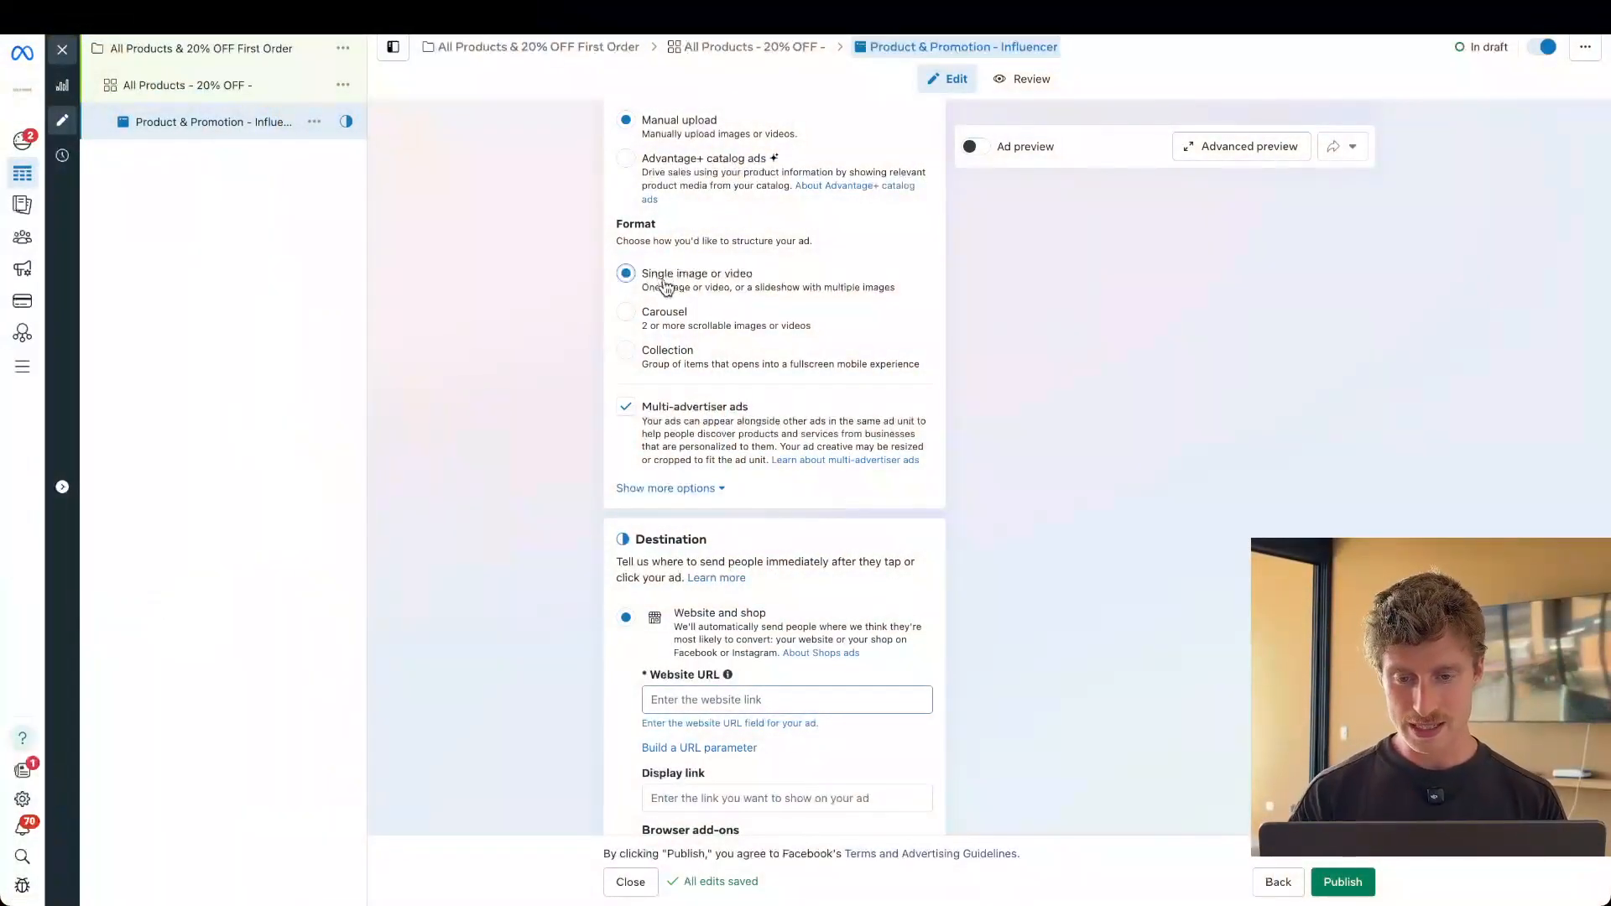
Step: Try Collection format, keep single image or video, and reveal the extra ad setup options
click(624, 349)
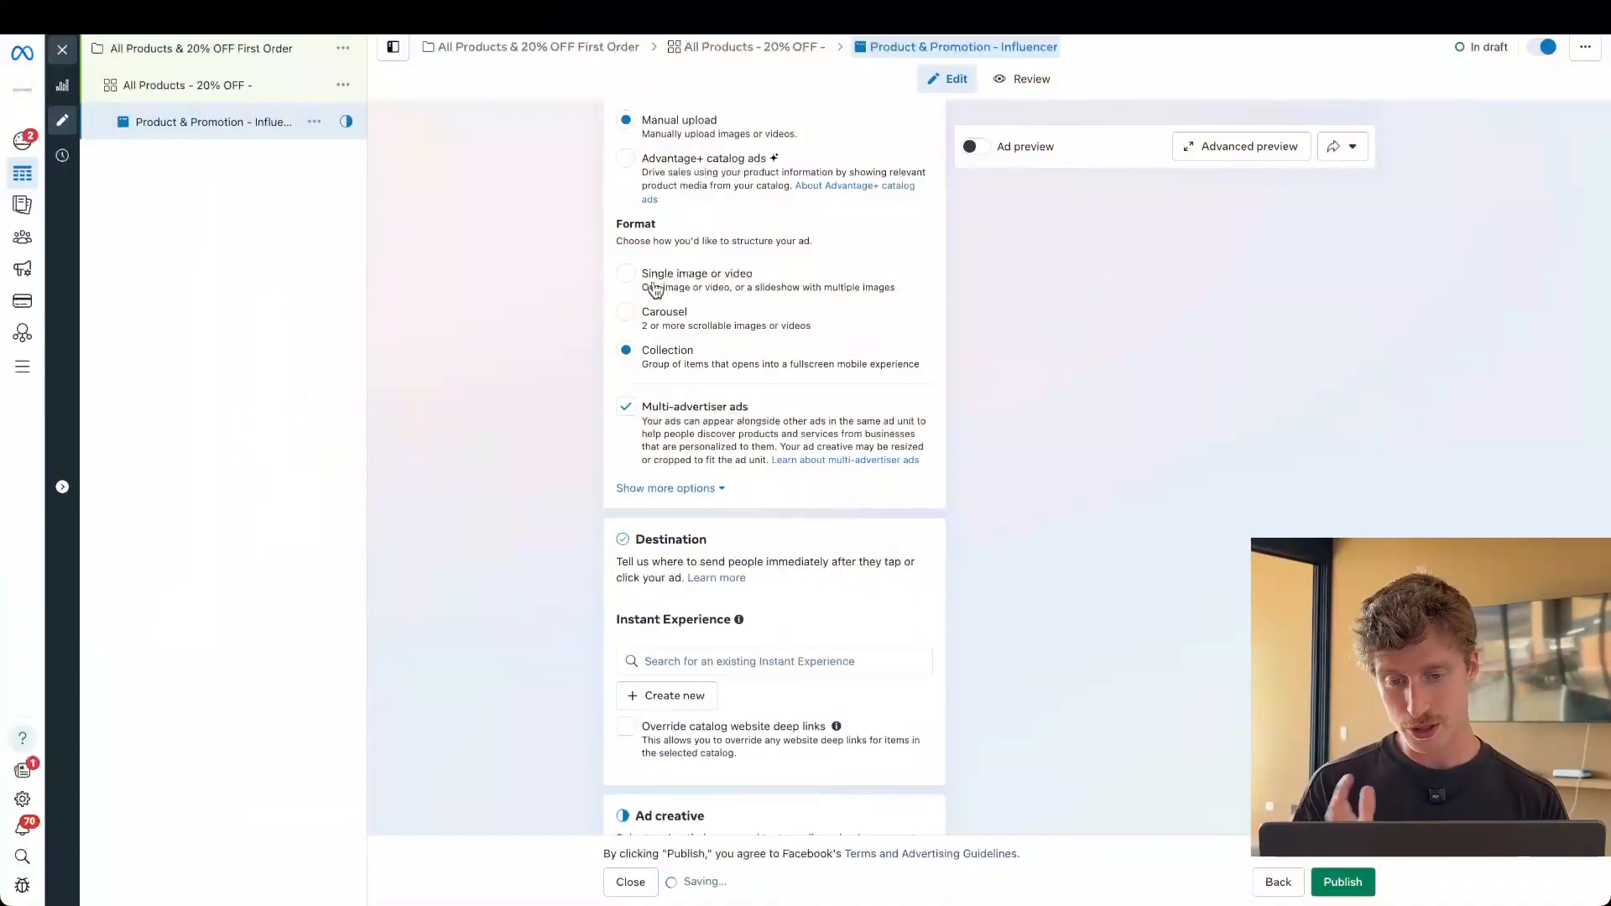
click(624, 273)
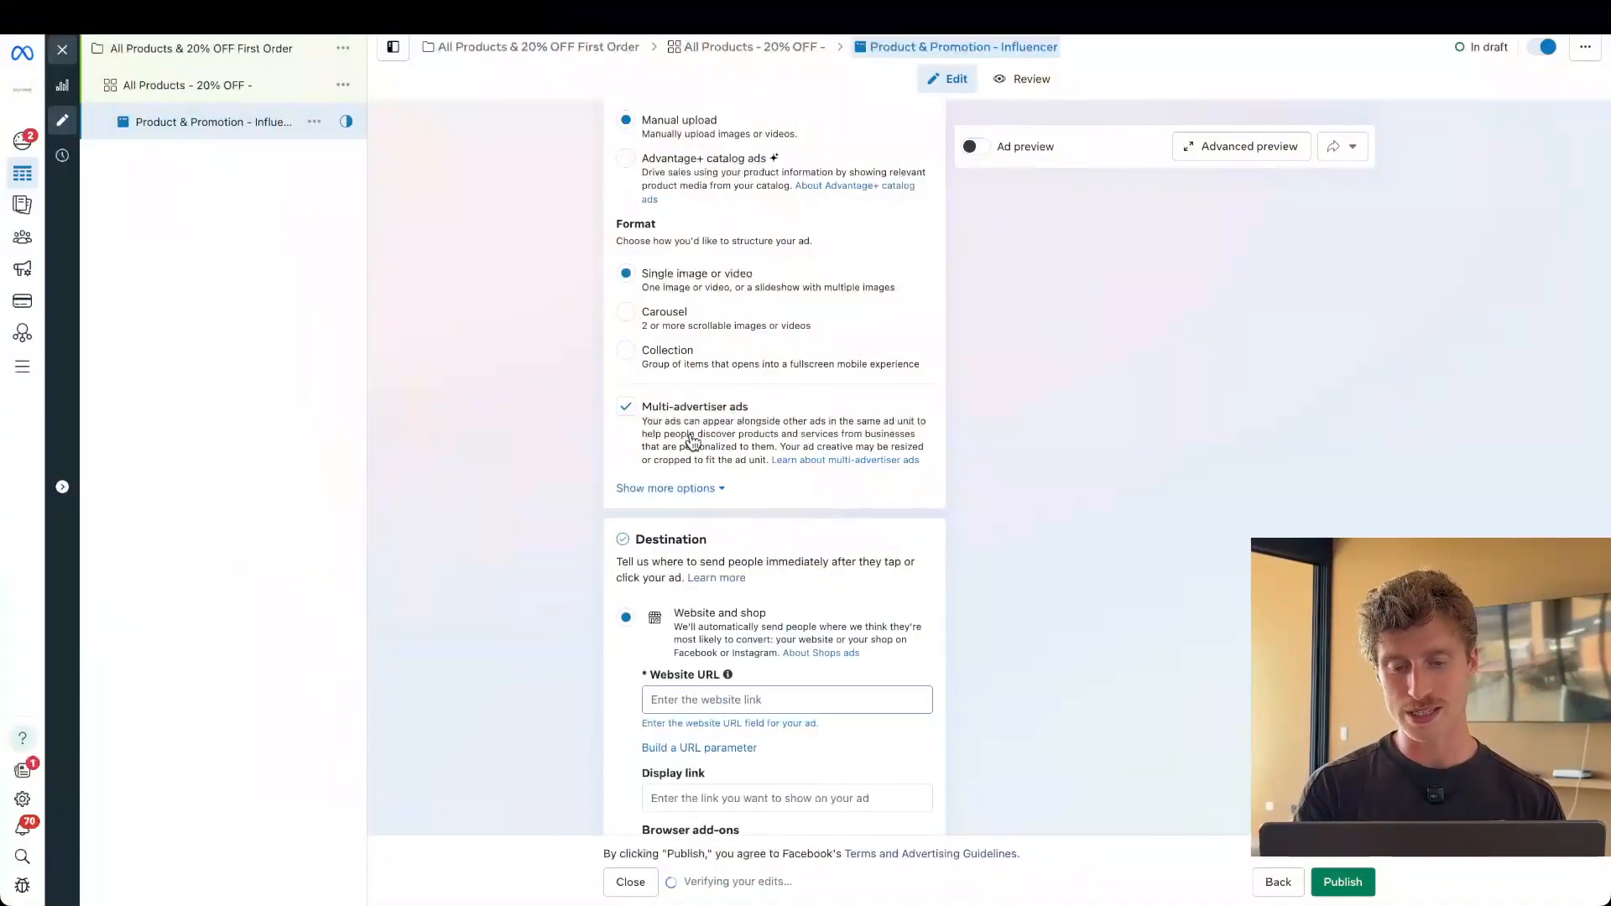
scroll(down, 3)
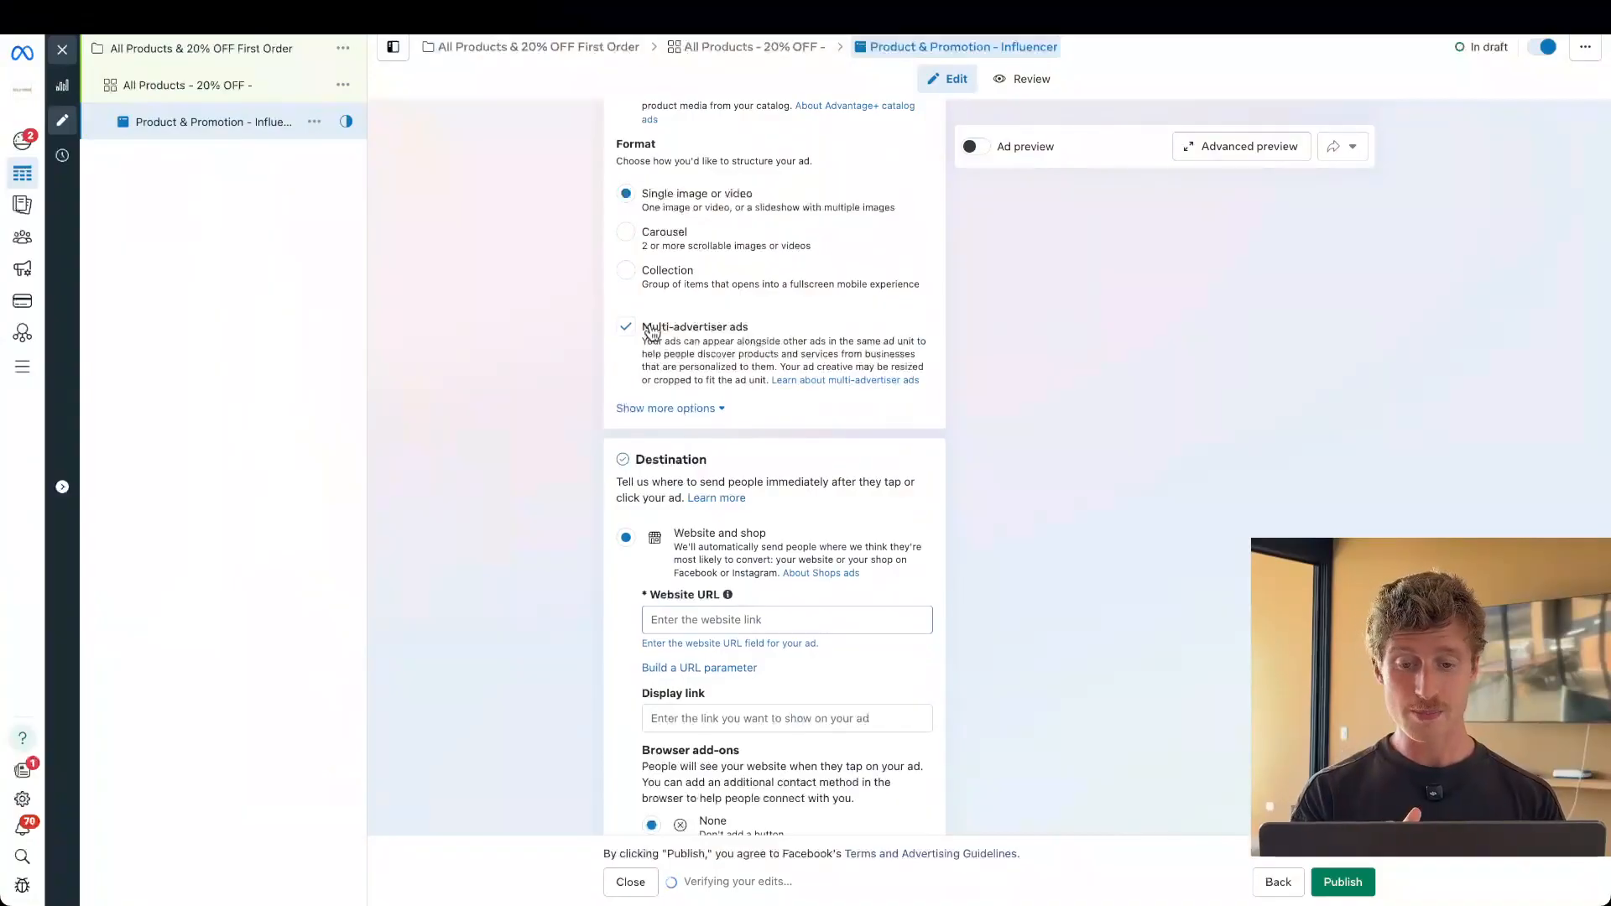
click(665, 408)
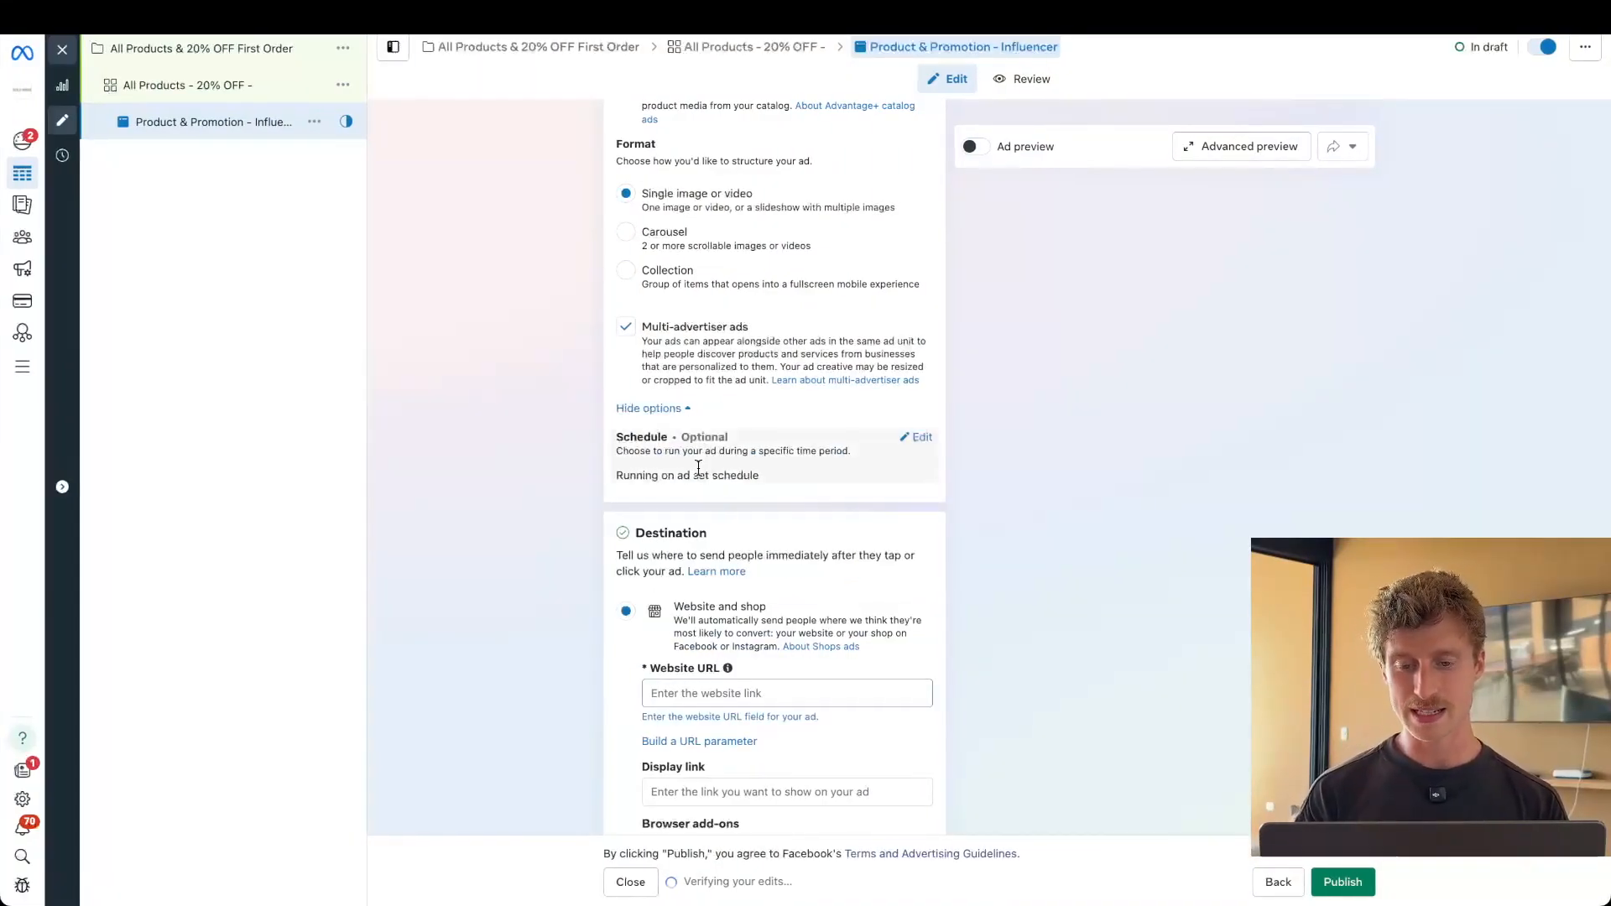
scroll(down, 3)
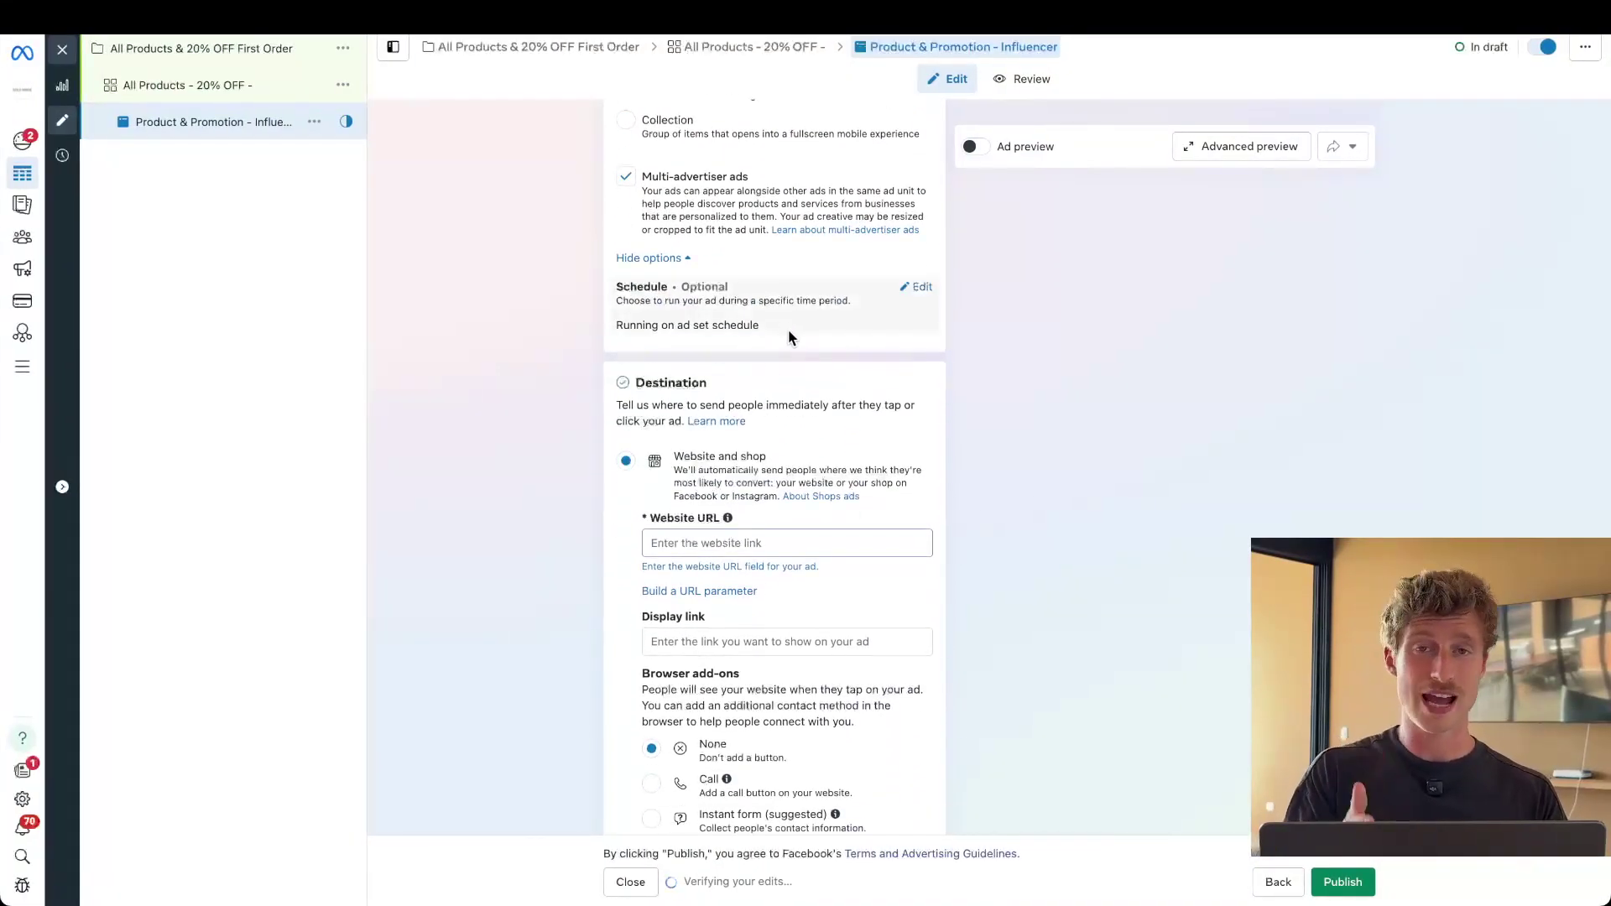
scroll(down, 3)
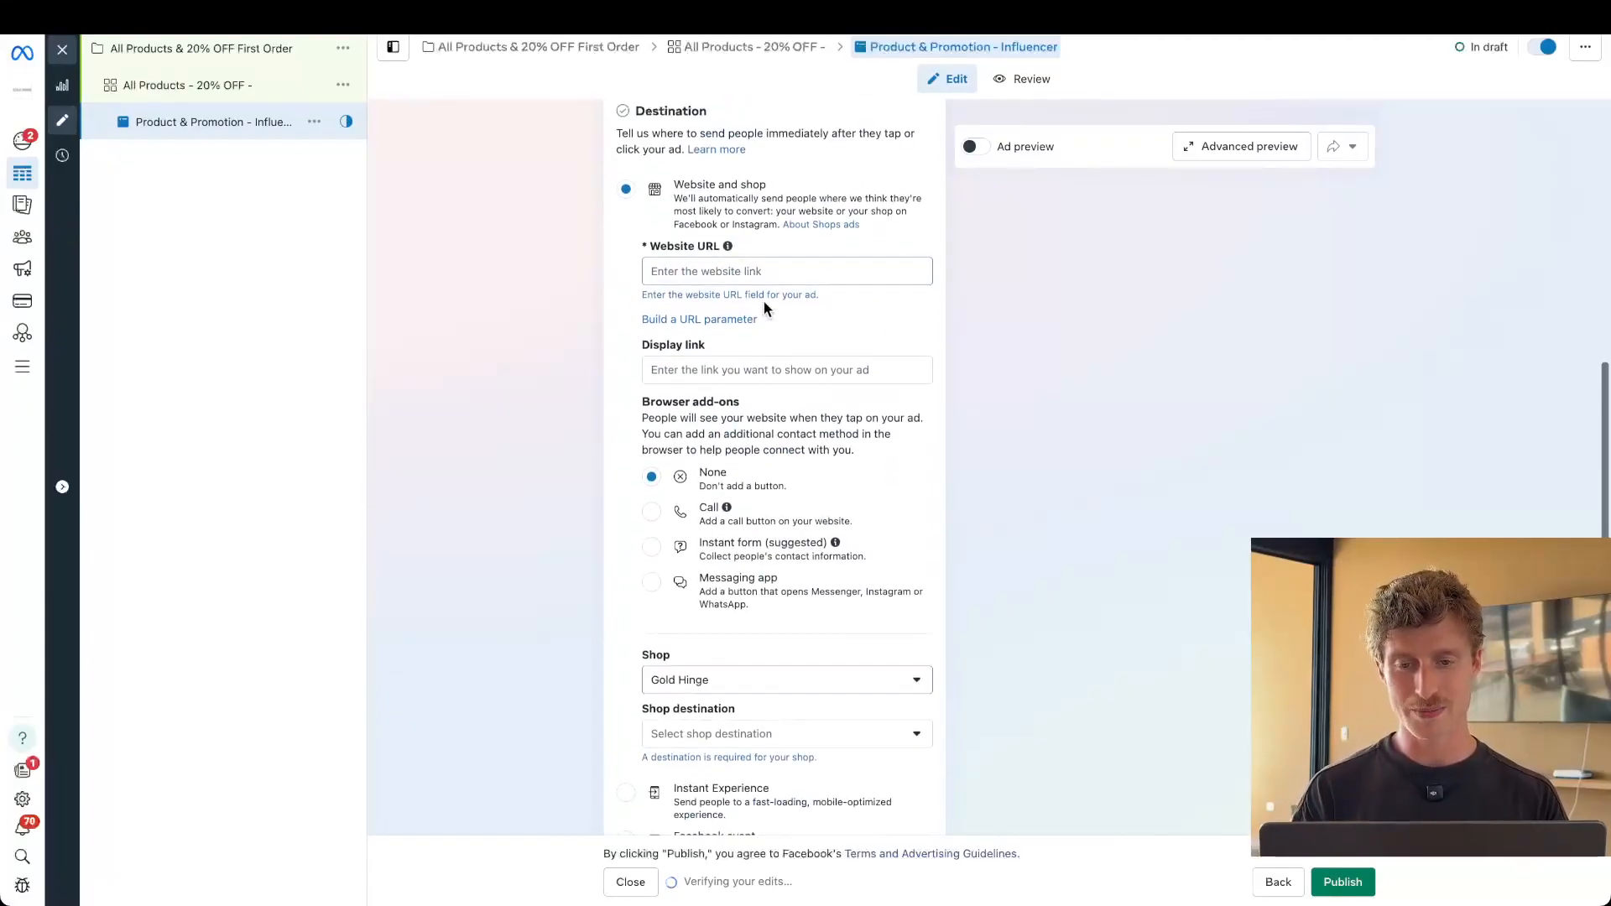
Step: Enter goldhinge.com as the ad's website URL, keeping Home page as shop destination
click(785, 272)
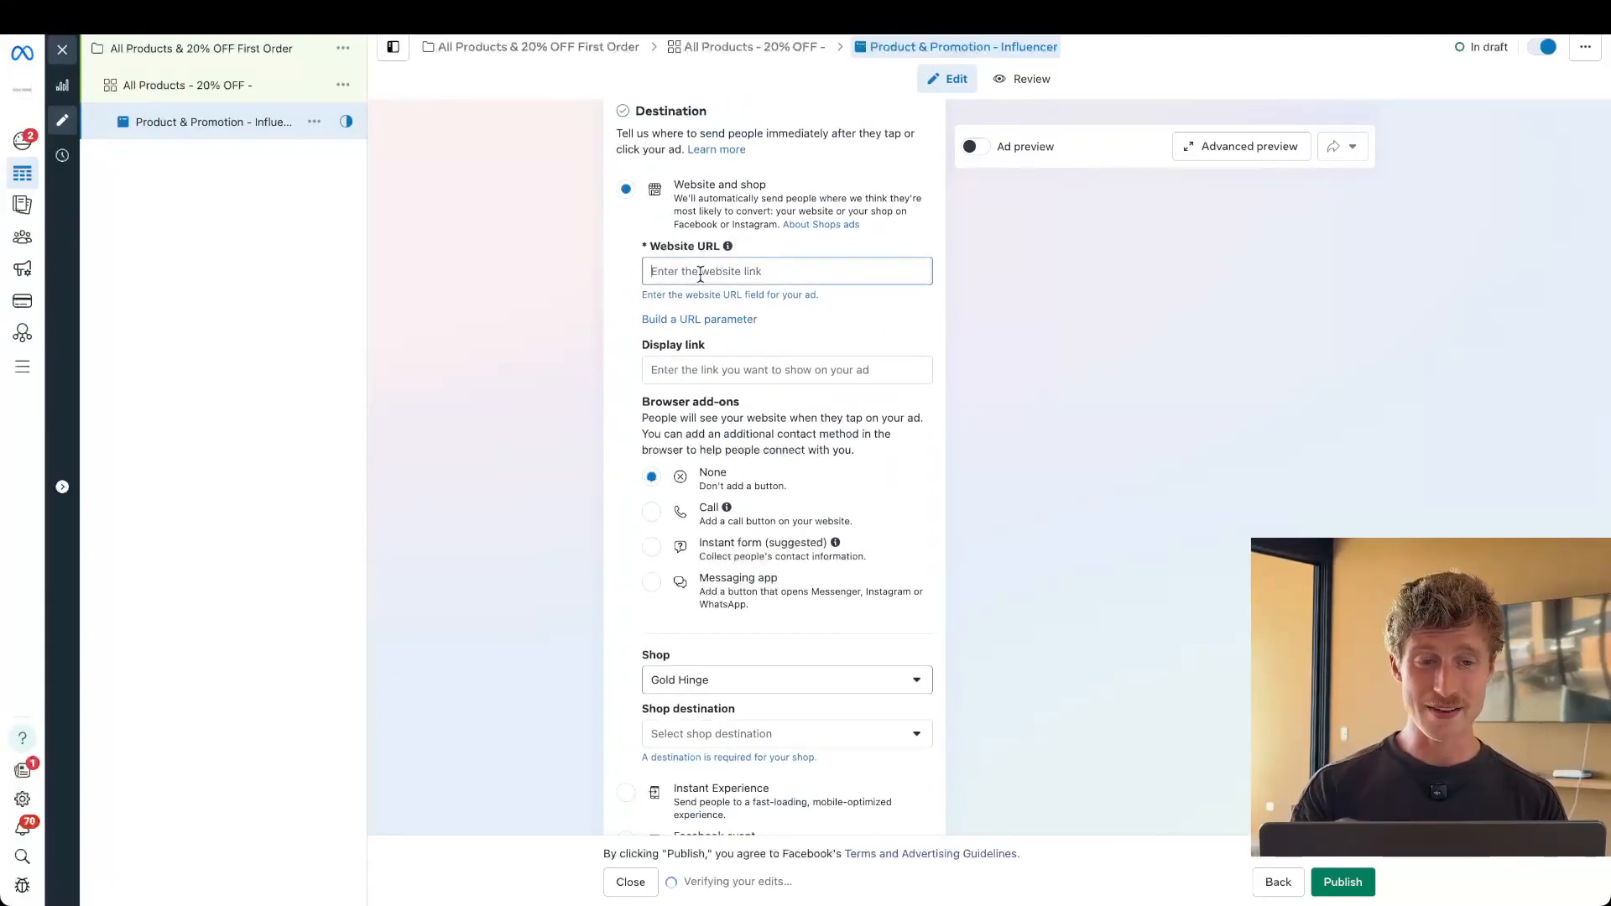
text(goldhinge.com/products/)
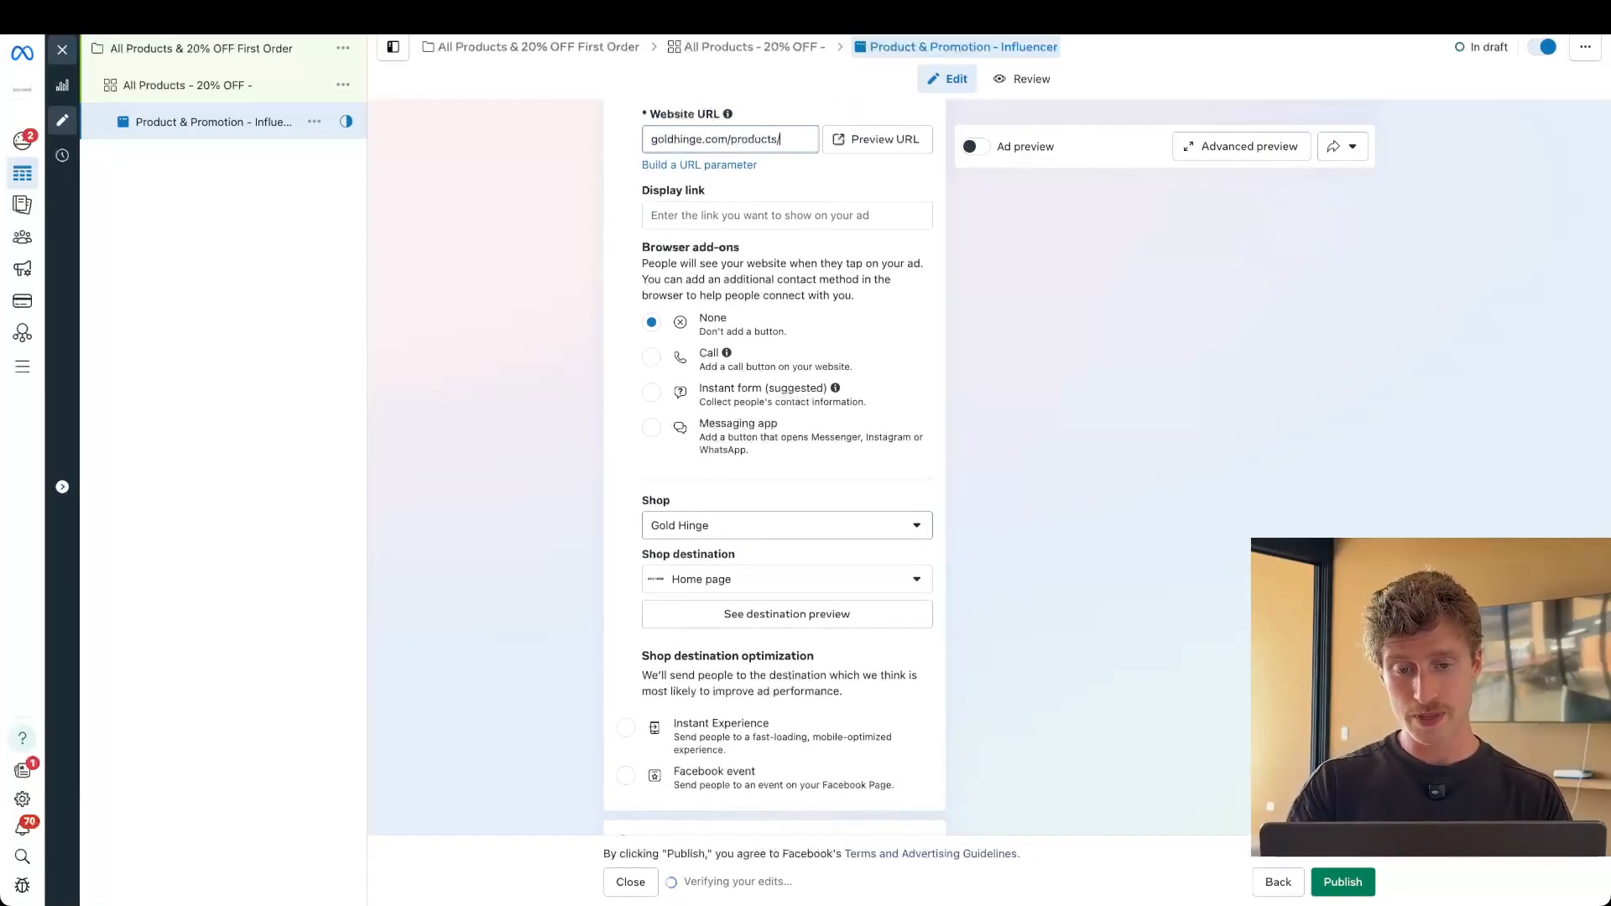
text(mybest)
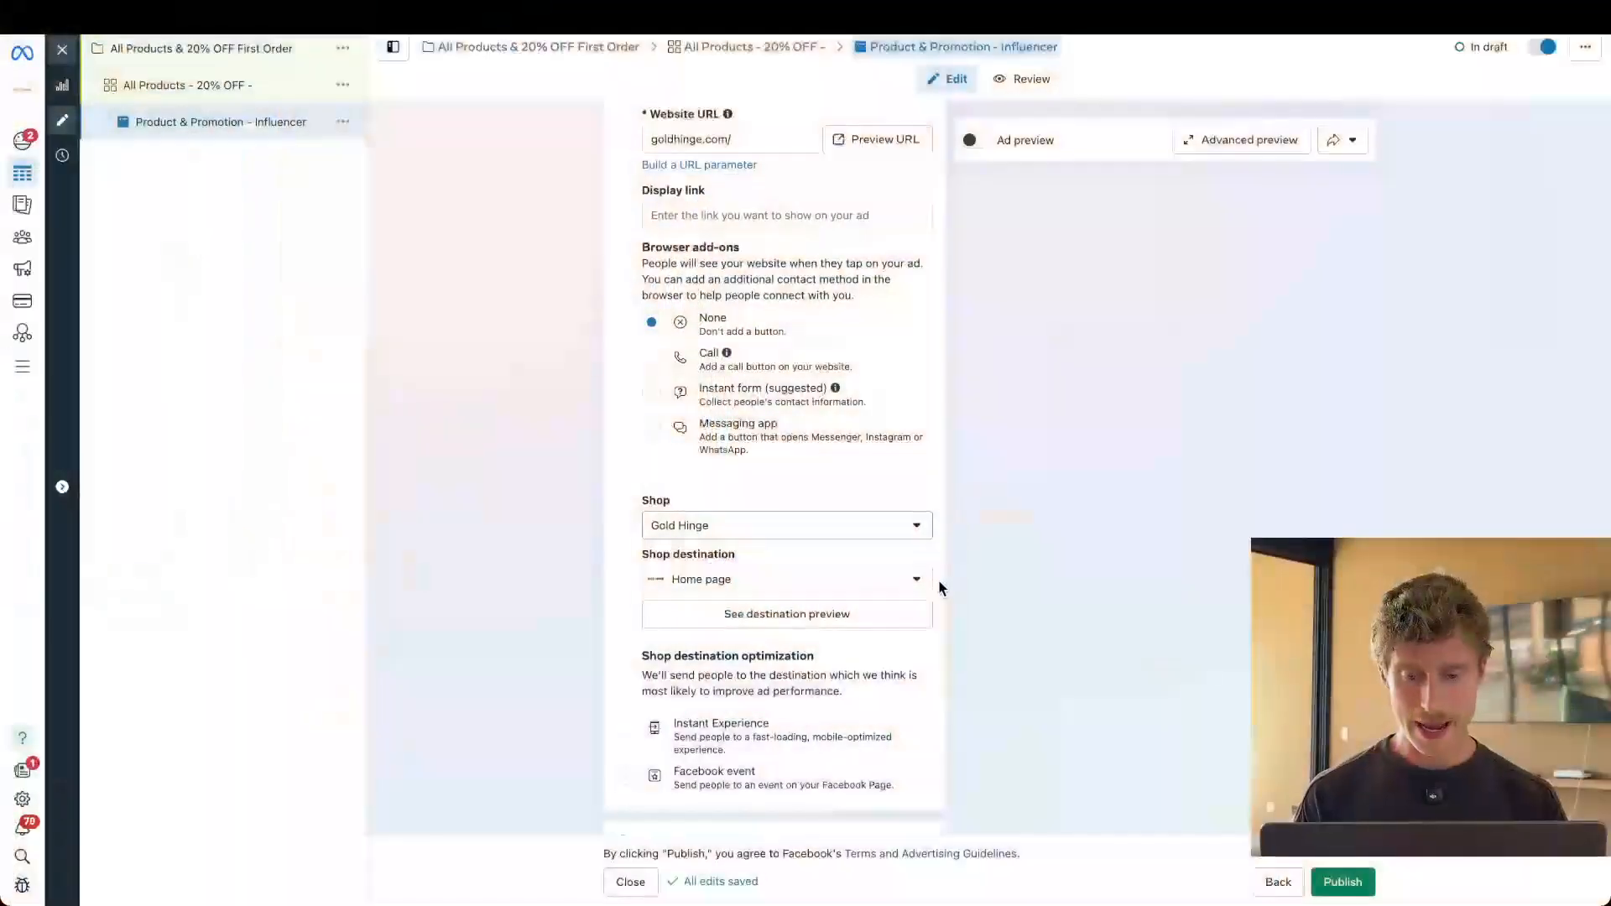
Step: Use the 6.png Gold Hinge sweatshirt image as media with original crops and image animation on
scroll(down, 3)
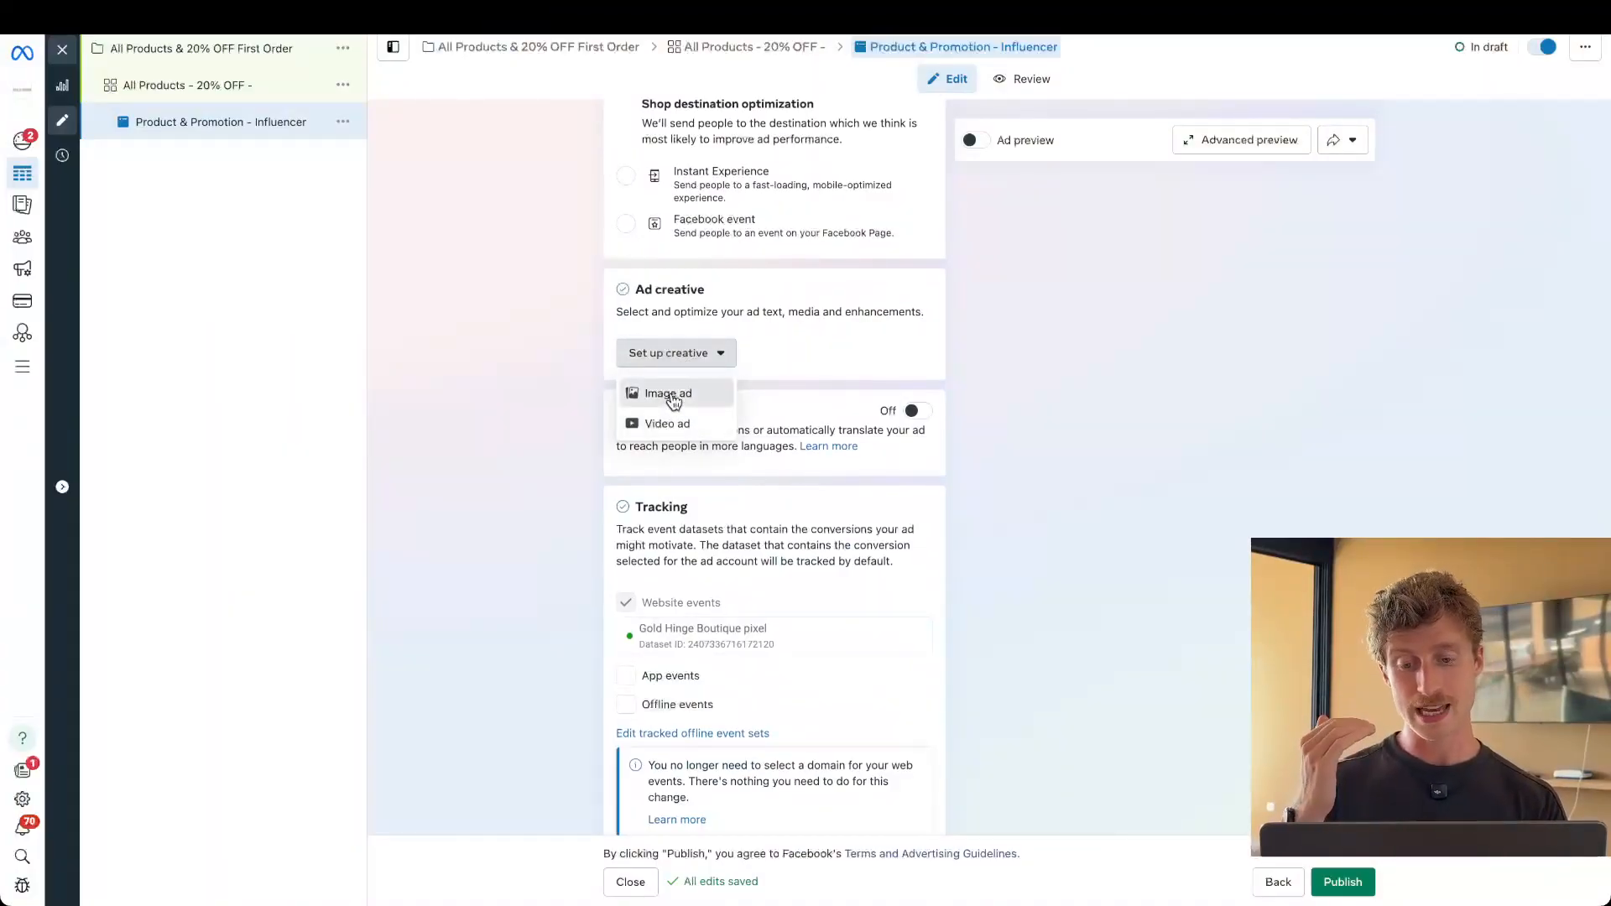
click(666, 393)
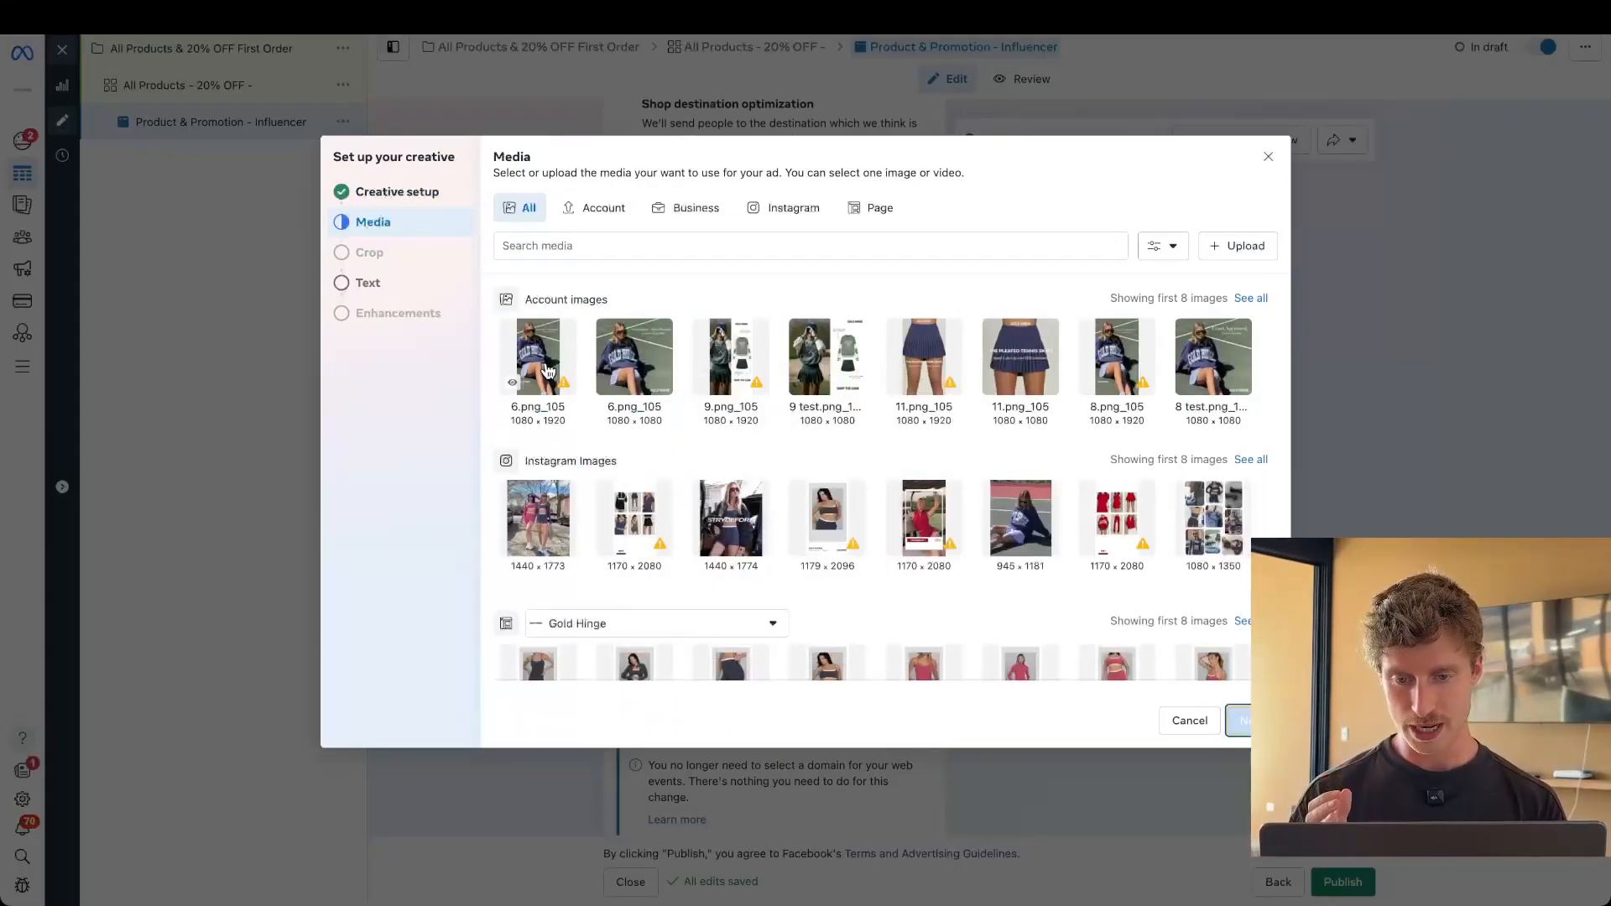
click(537, 356)
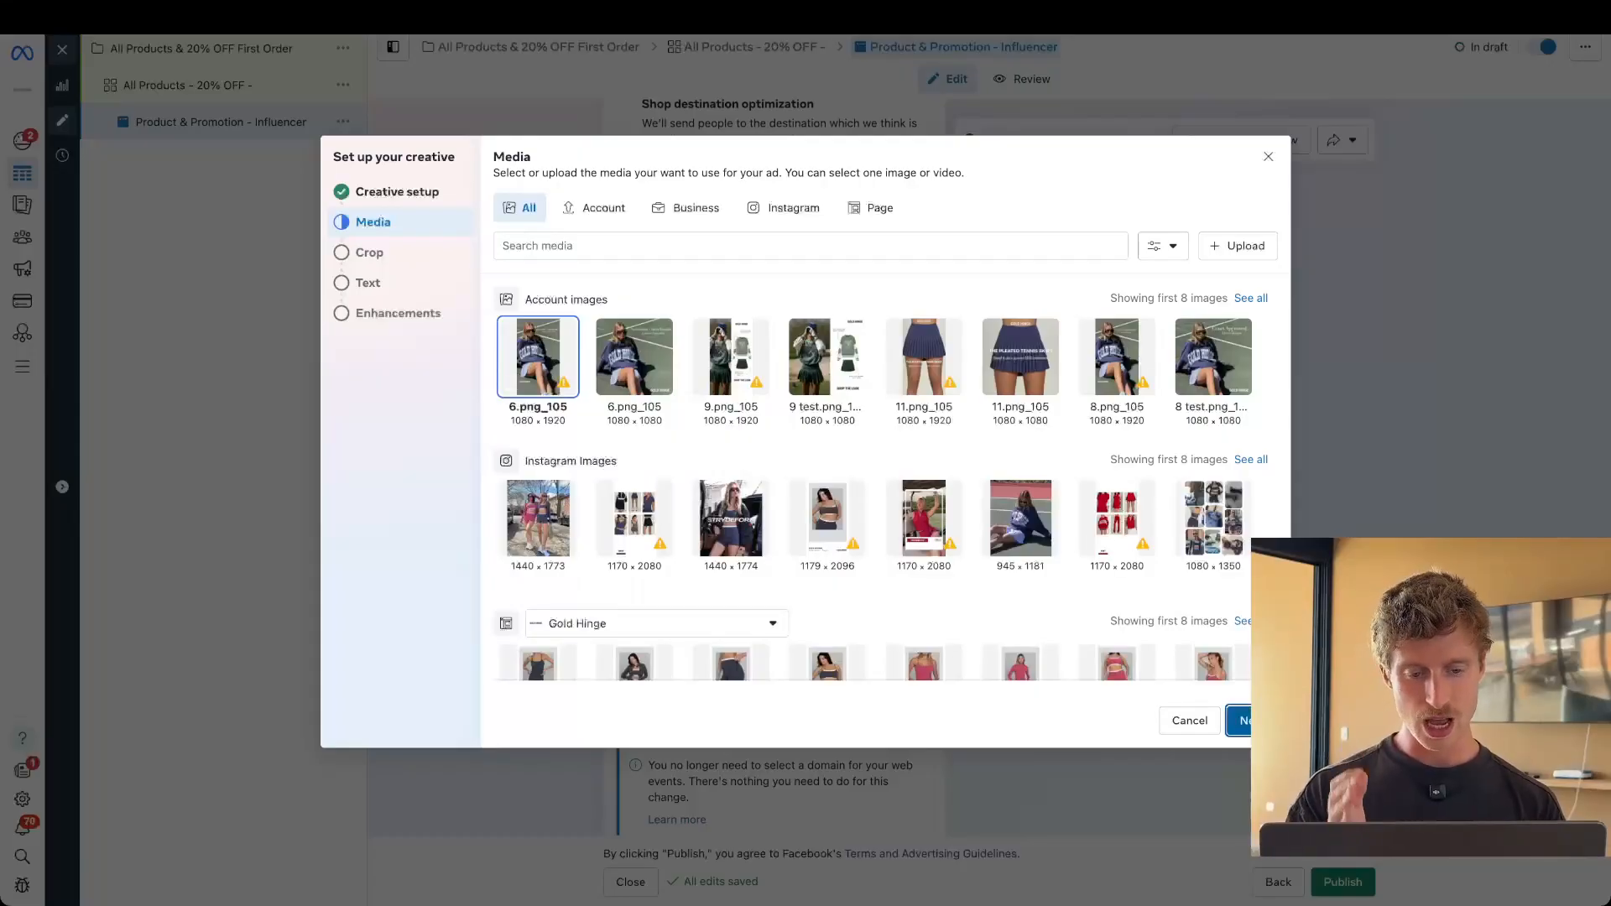
click(1245, 722)
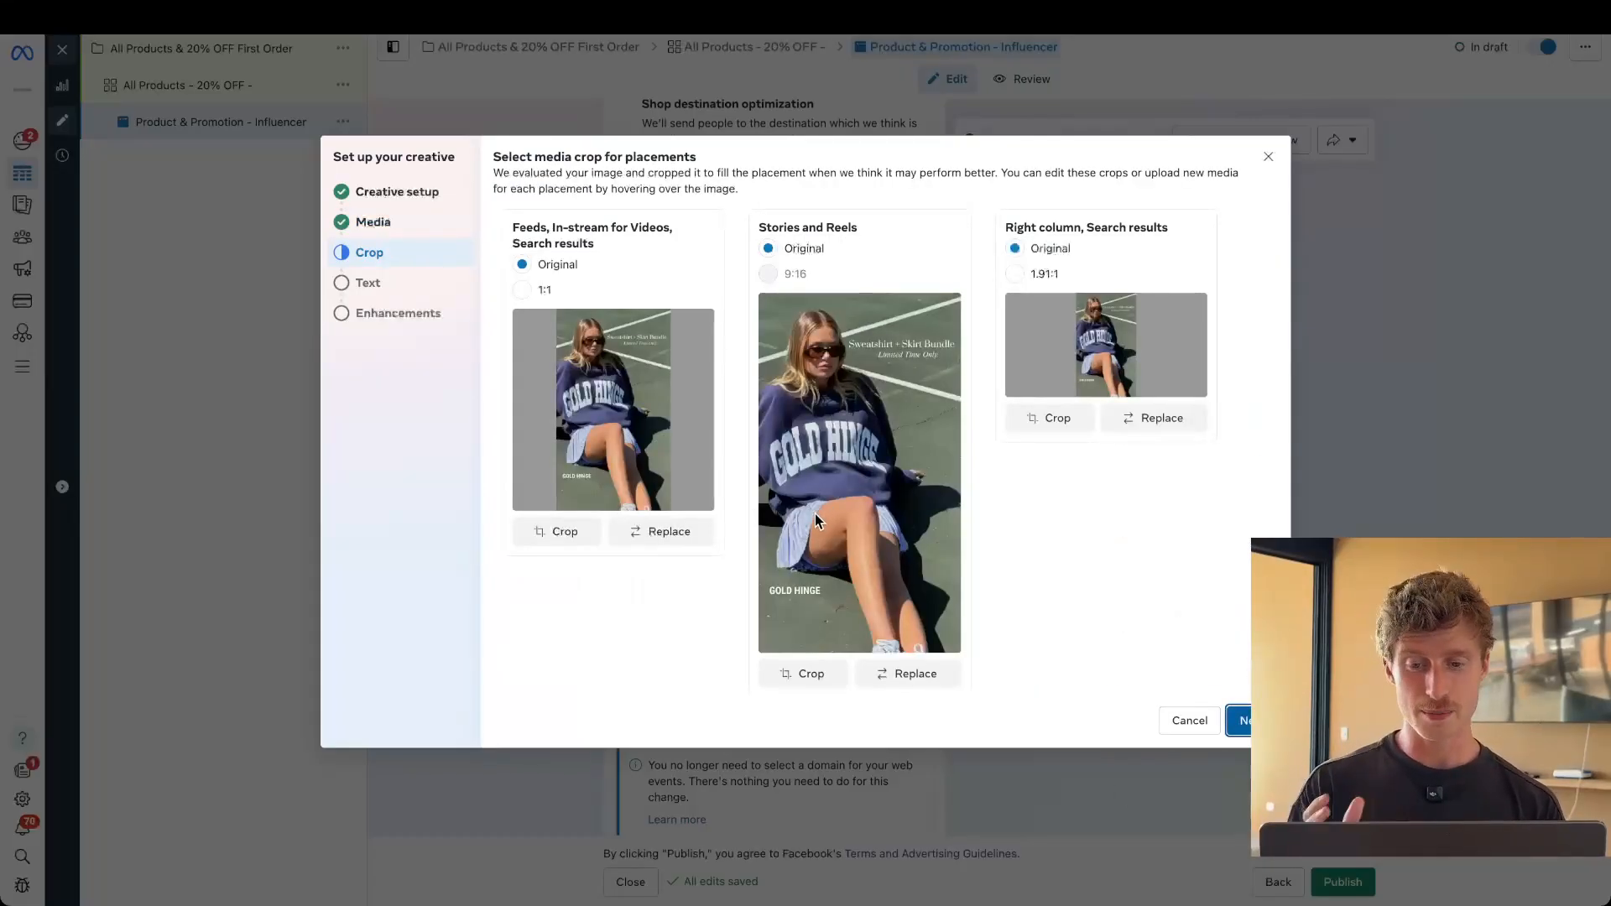
mouse_move(621, 259)
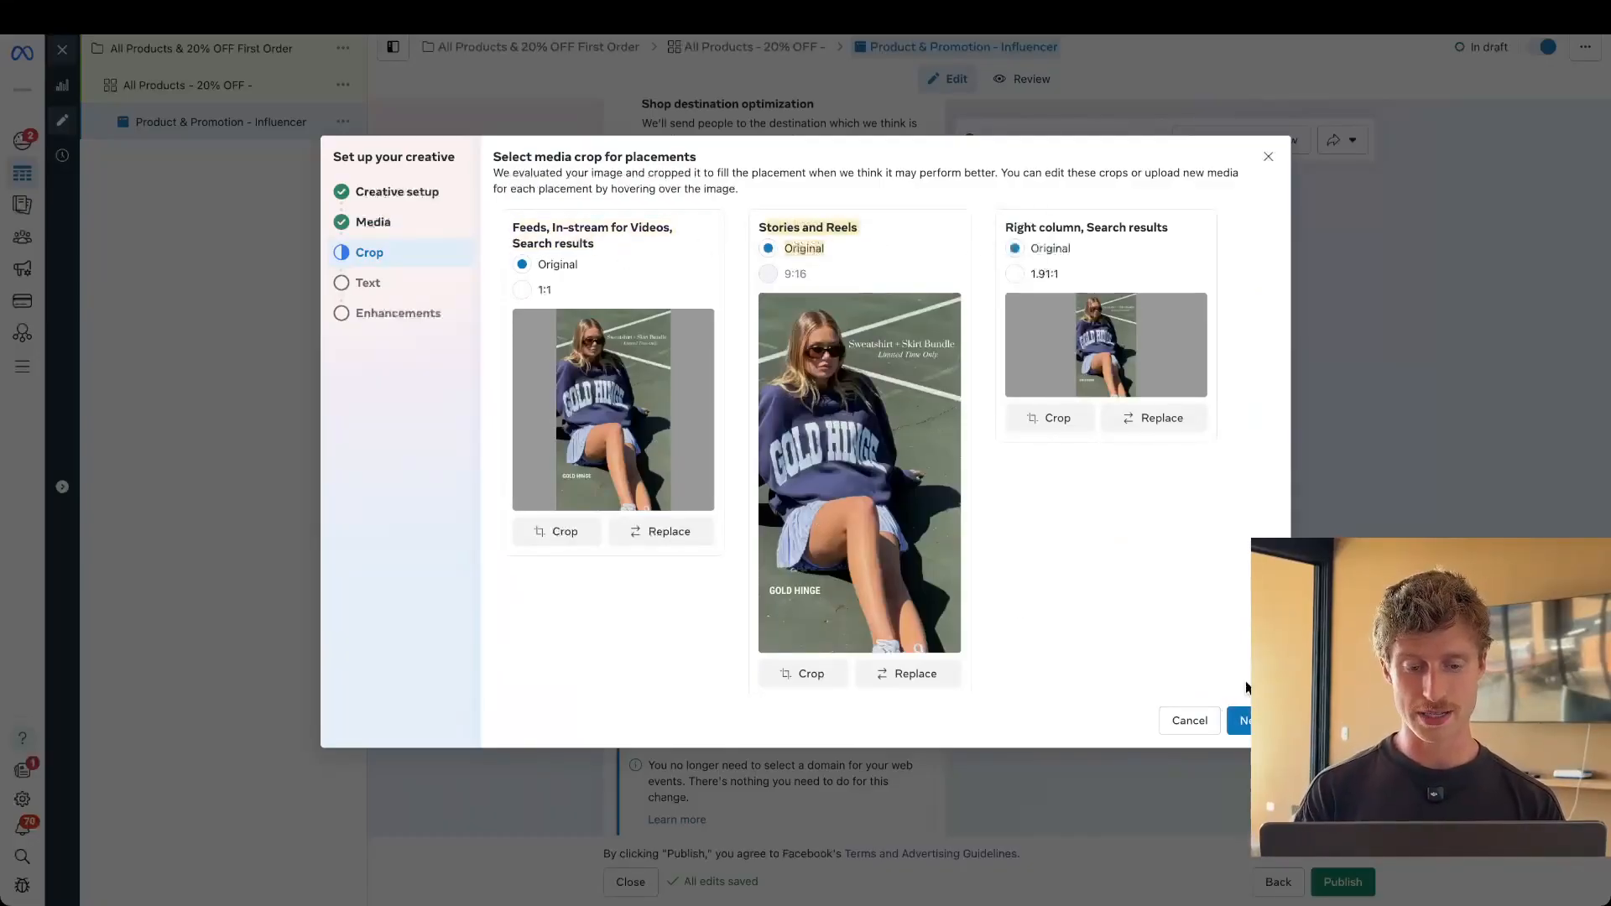
click(1247, 722)
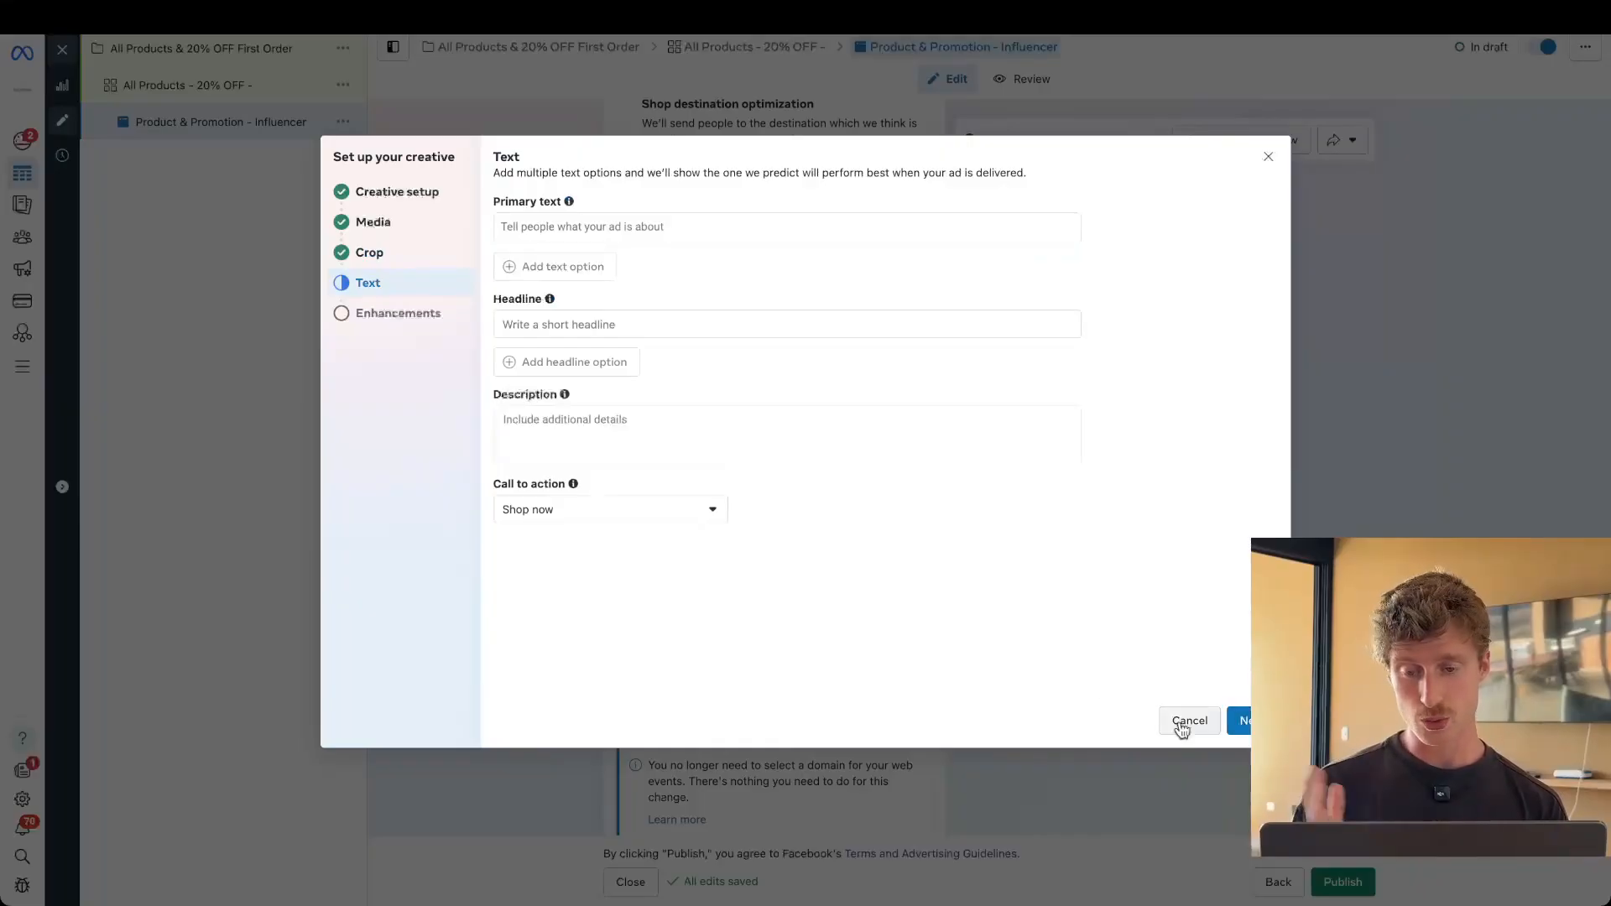
click(787, 226)
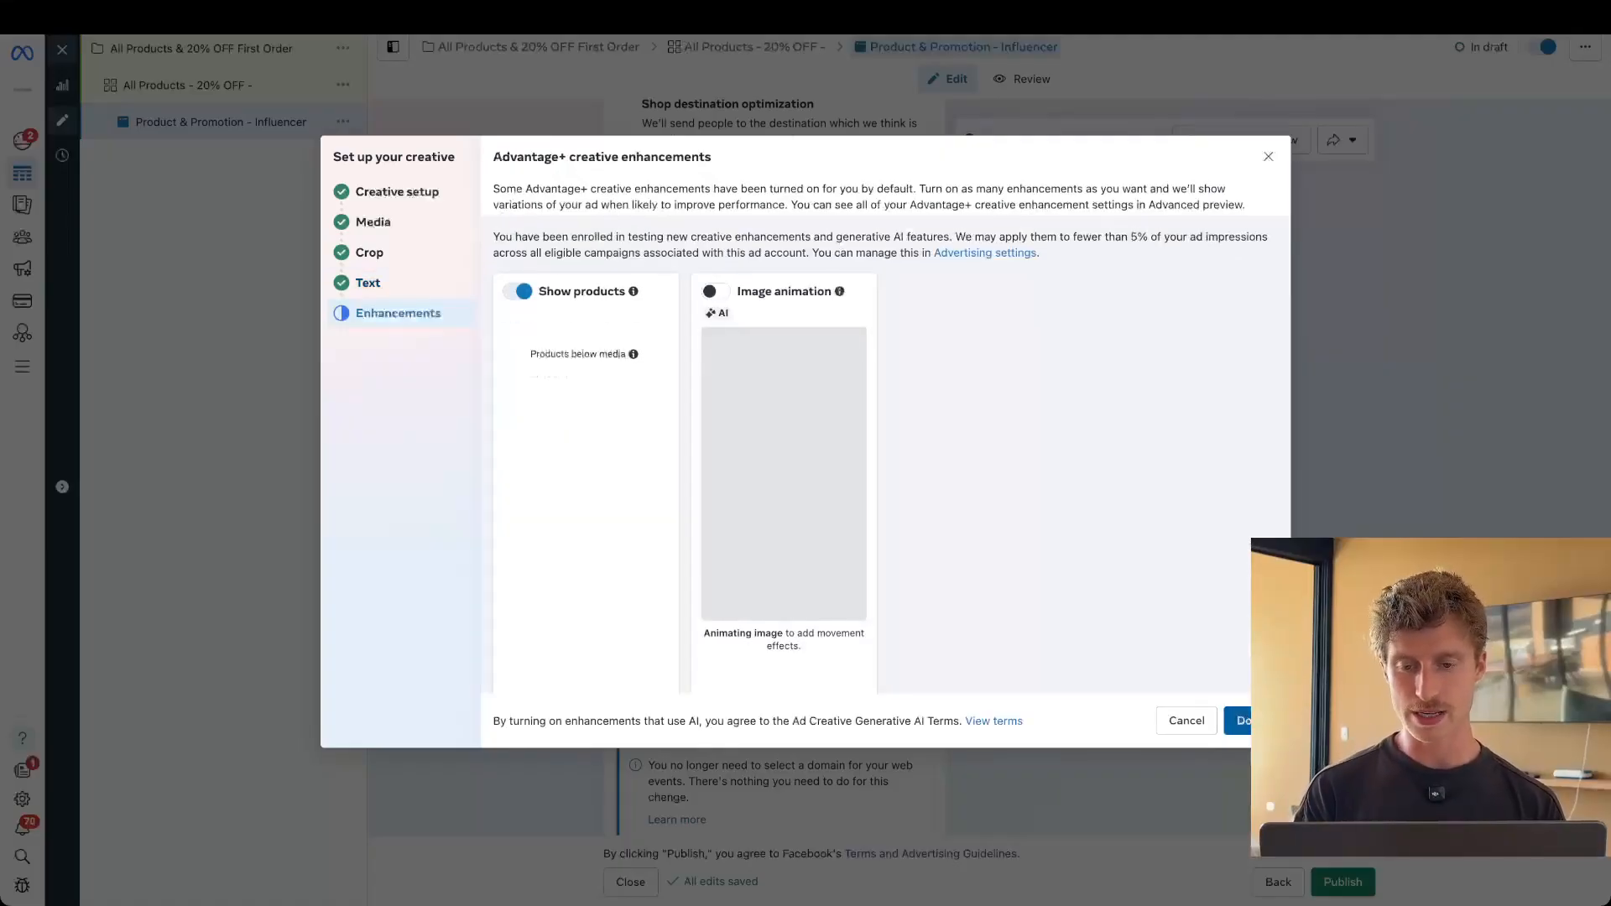
click(715, 292)
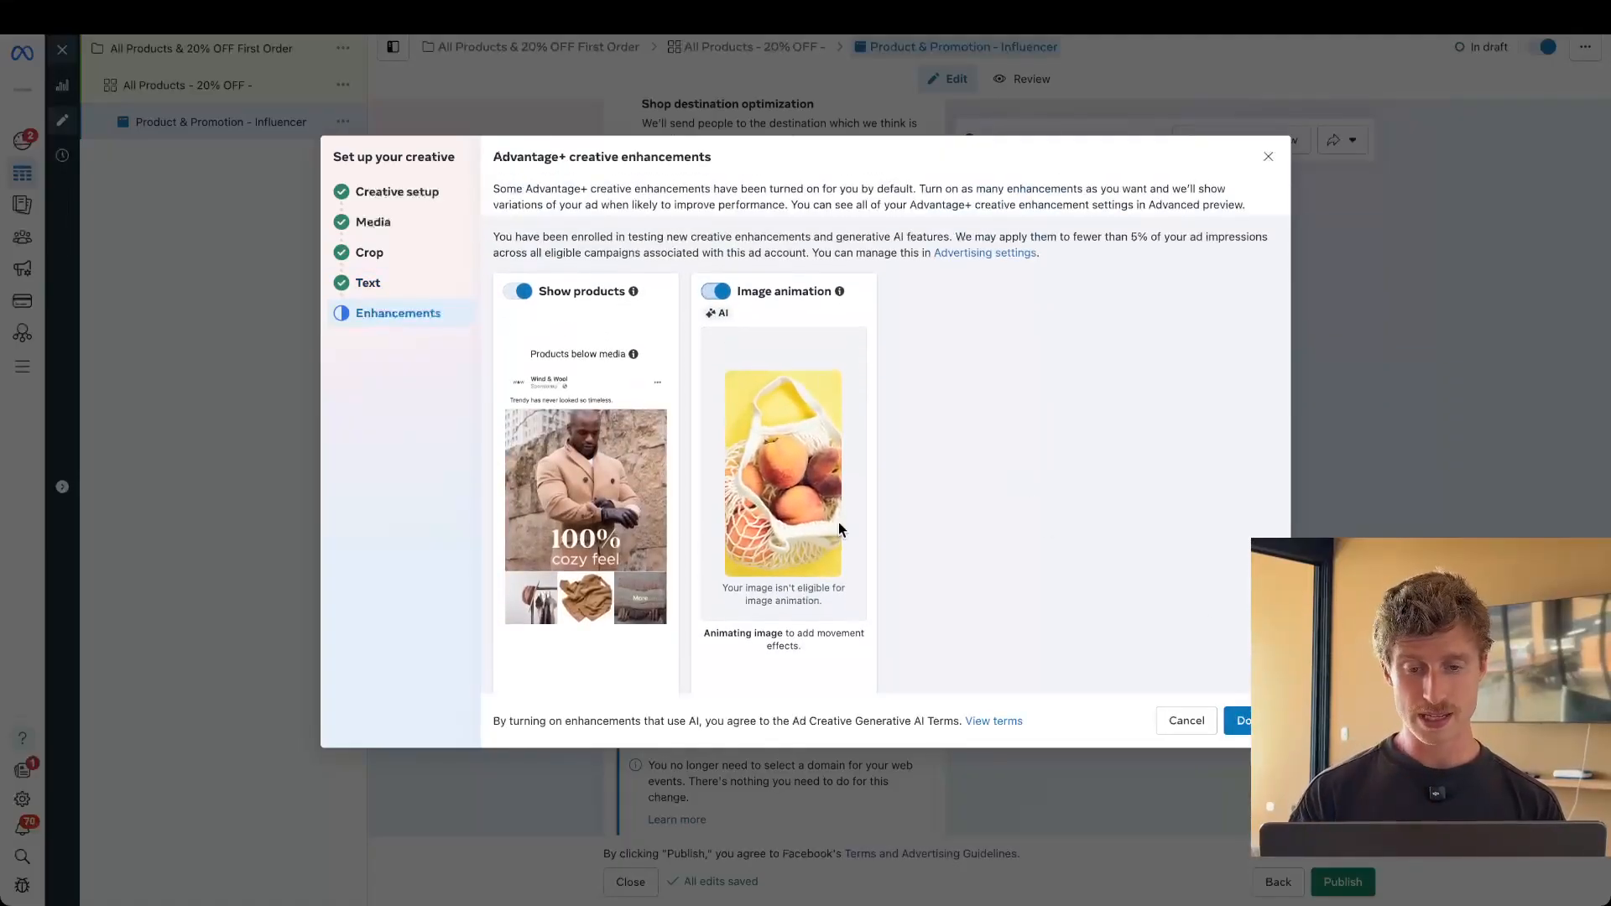
mouse_move(907, 425)
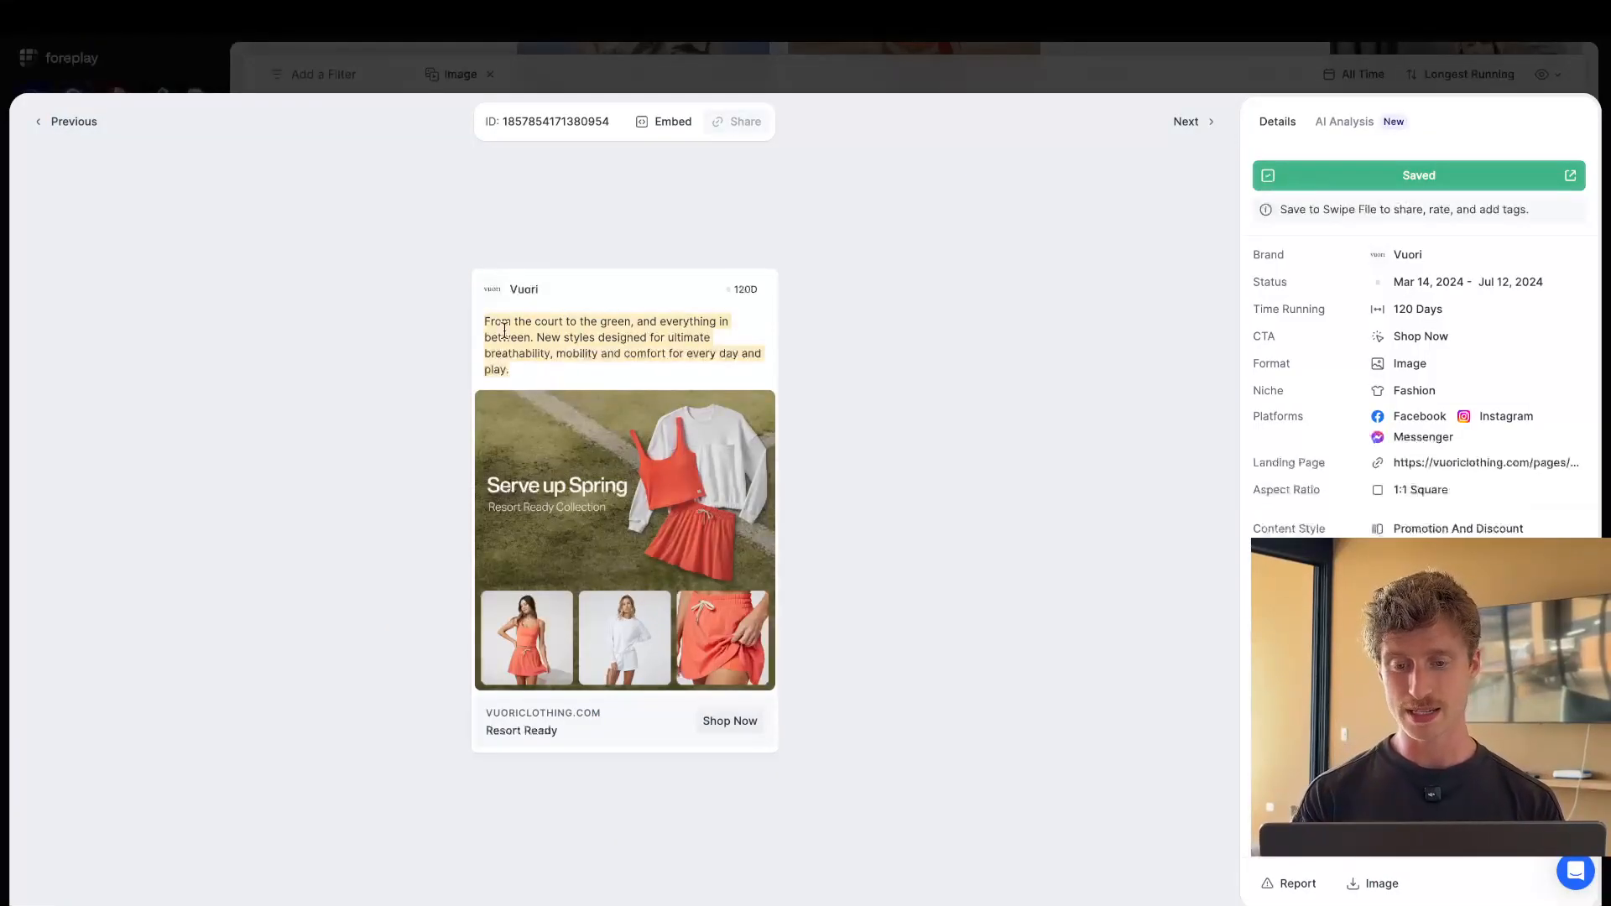
mouse_move(529, 373)
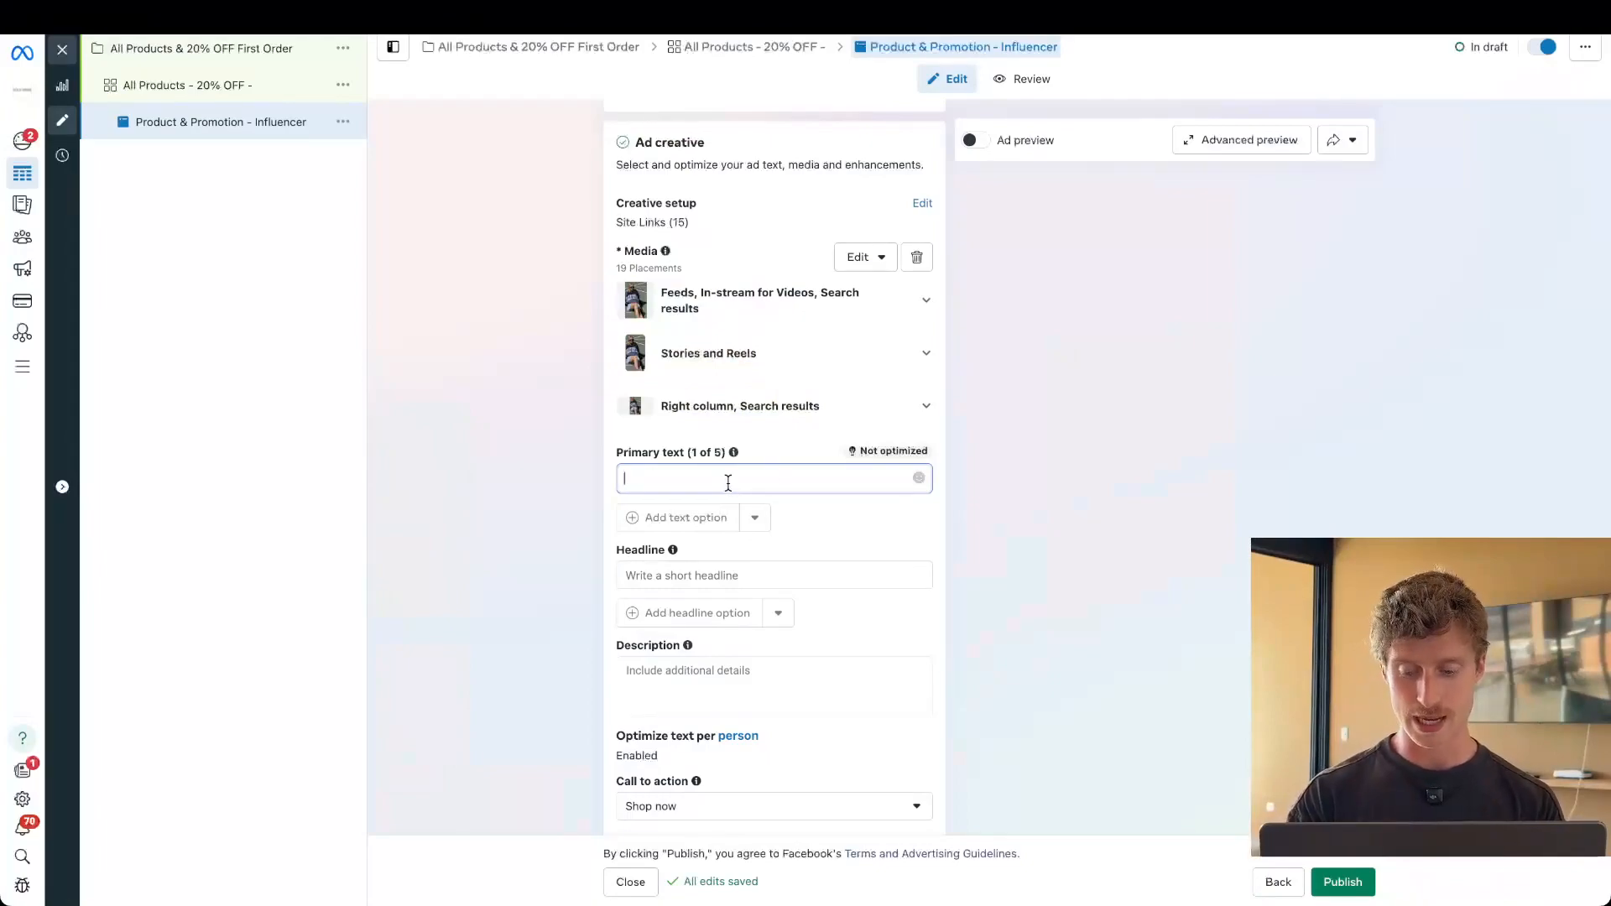
Step: Write primary text 'Save up to 20% on your first order with code: FIRST20' and check the preview
text(S)
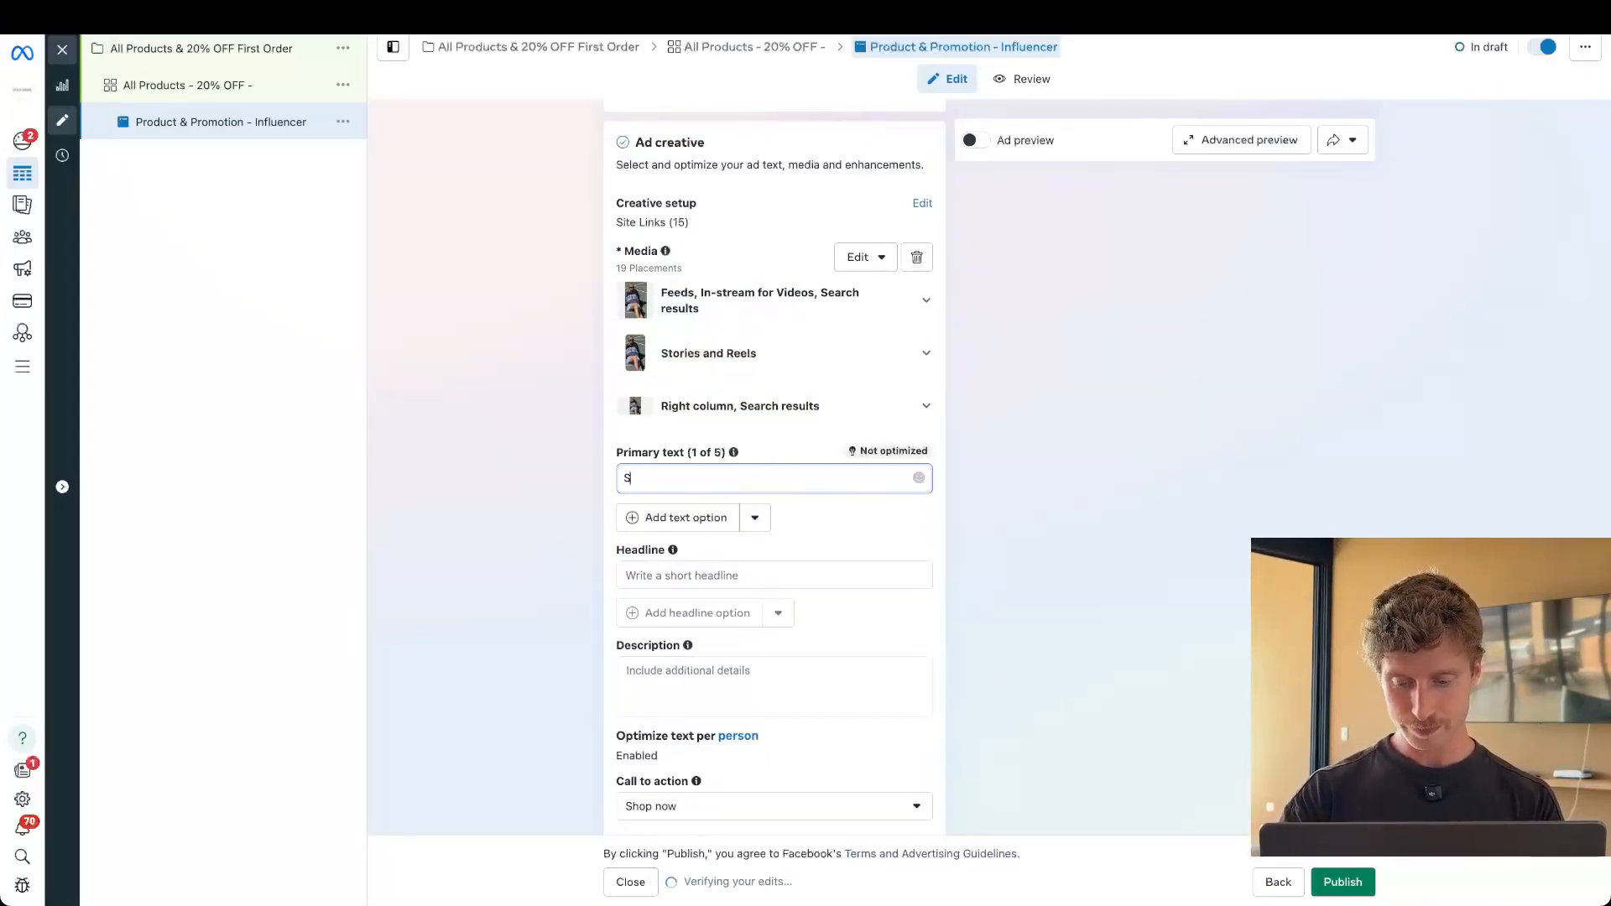
text(ave up to 20% on your first order with cod)
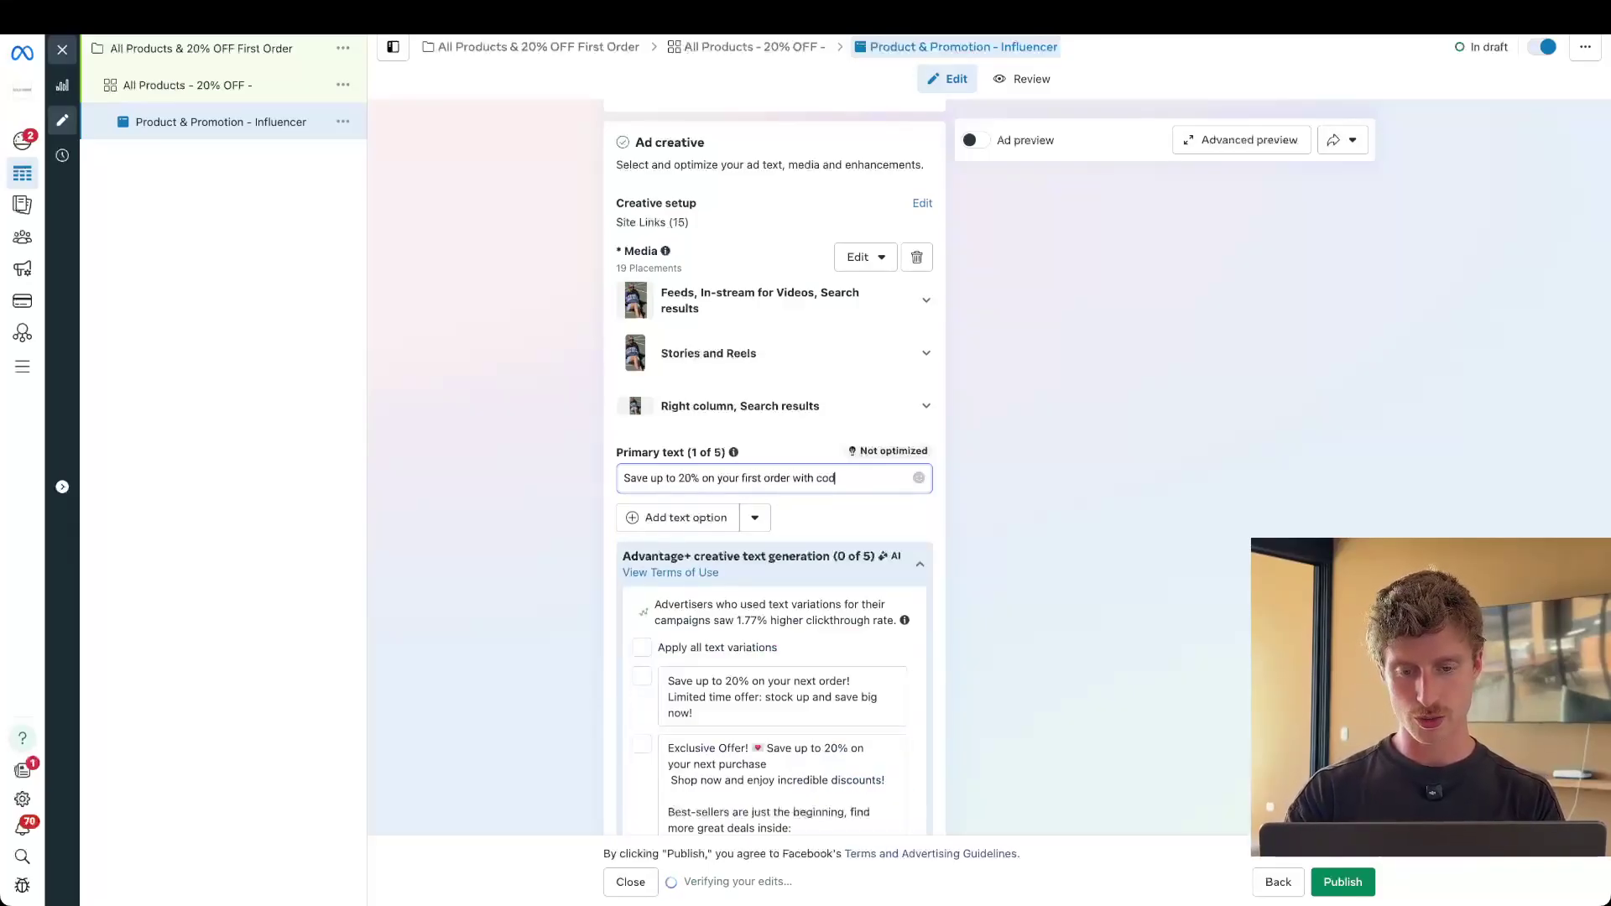
text(e: FIRST20)
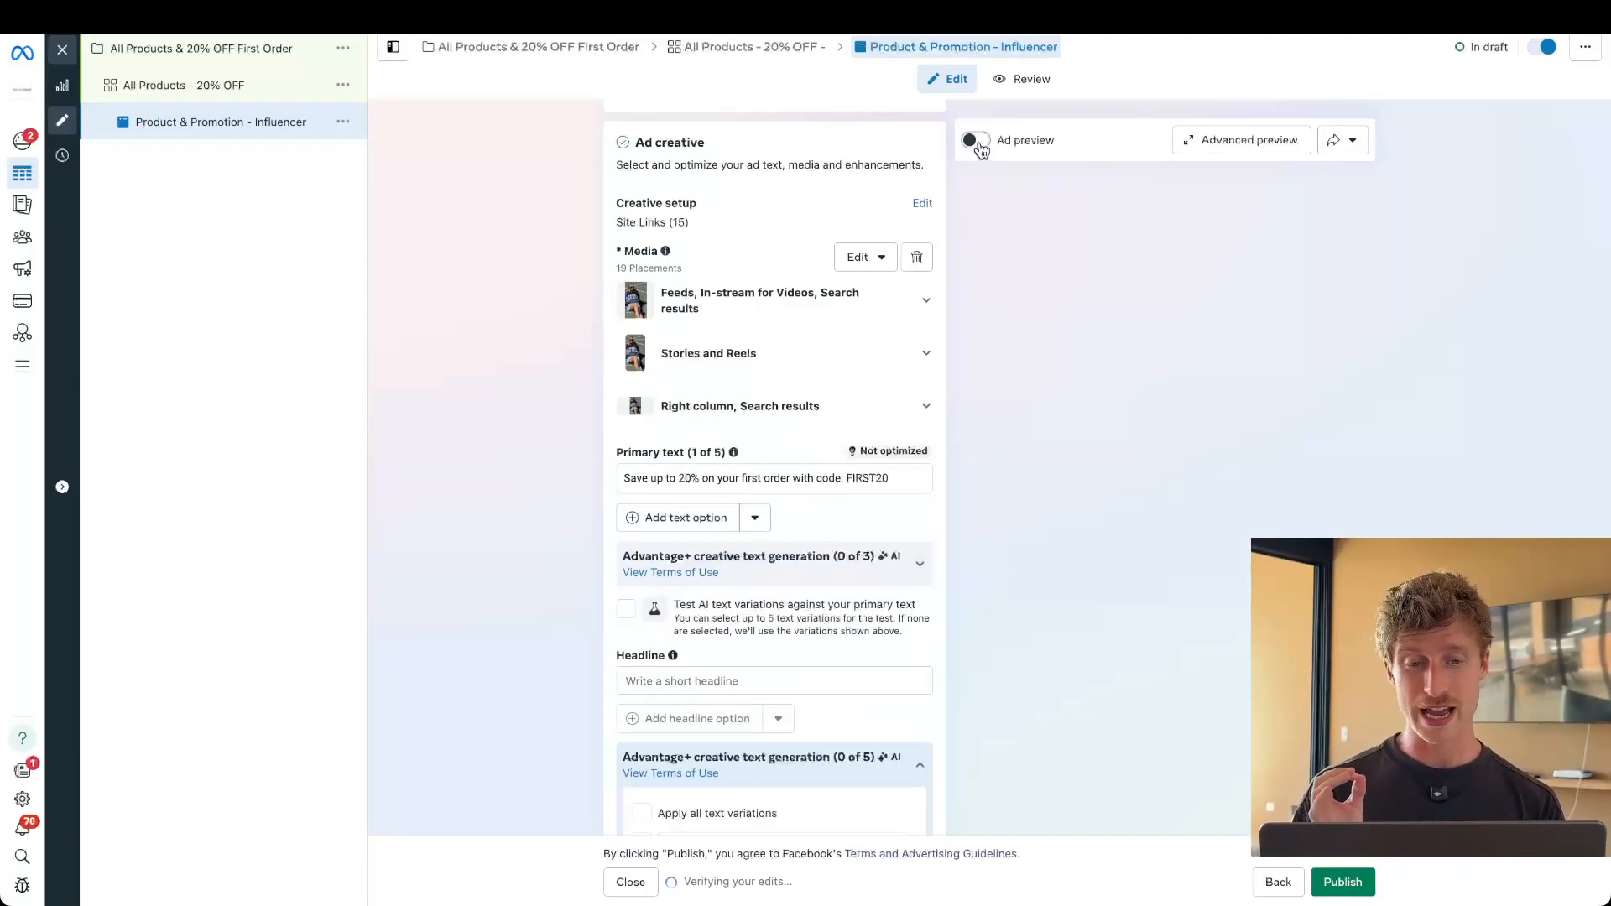
click(973, 141)
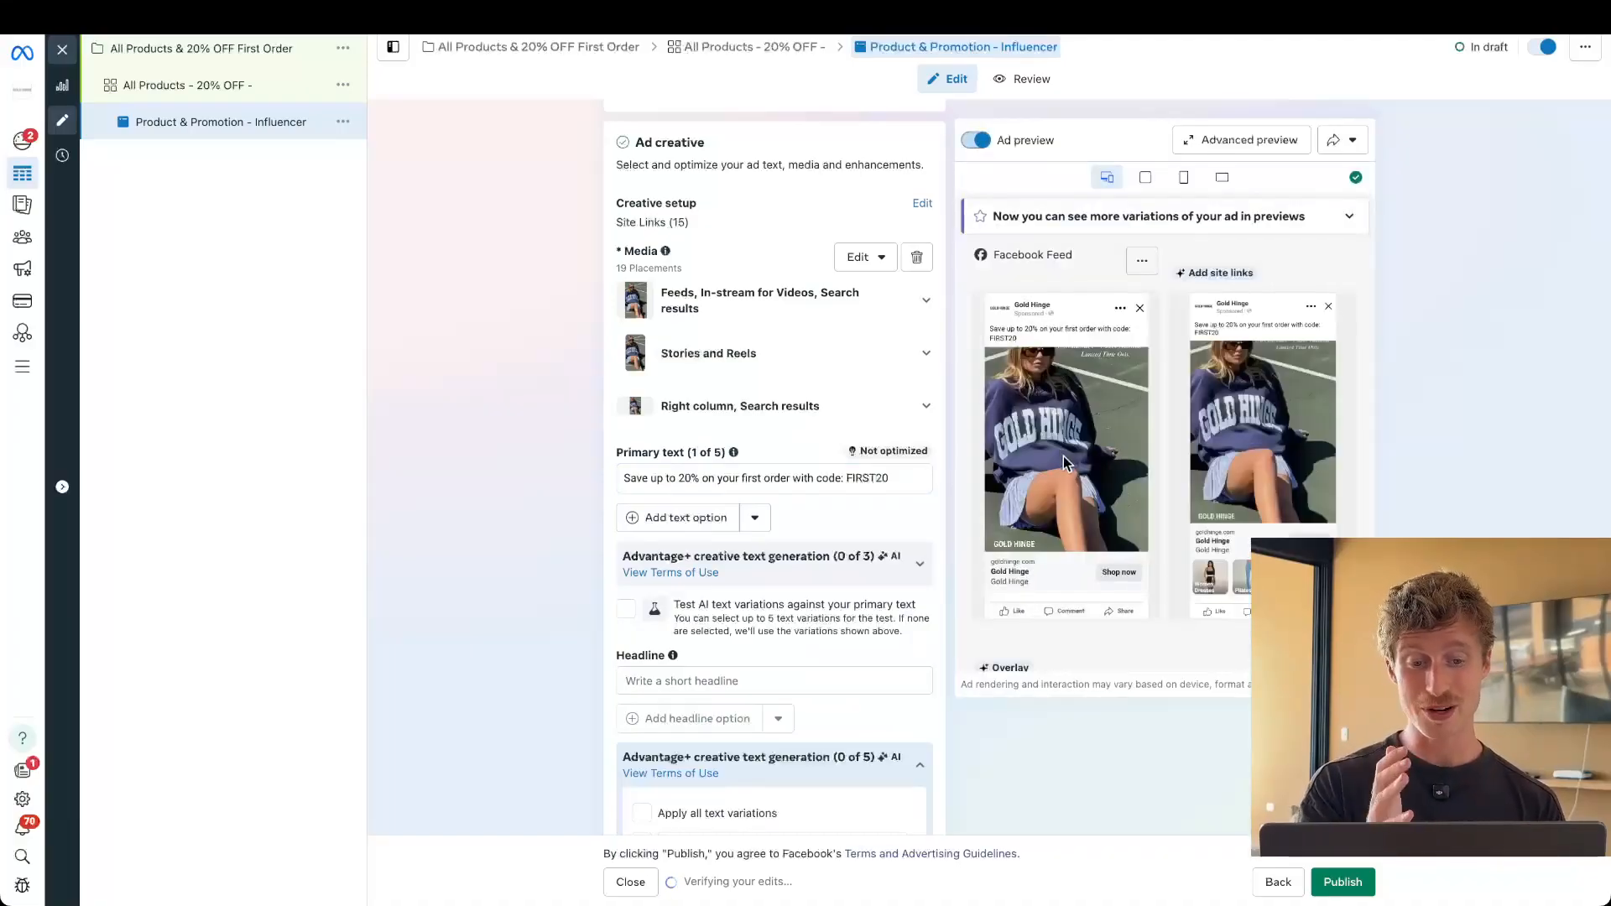
scroll(down, 3)
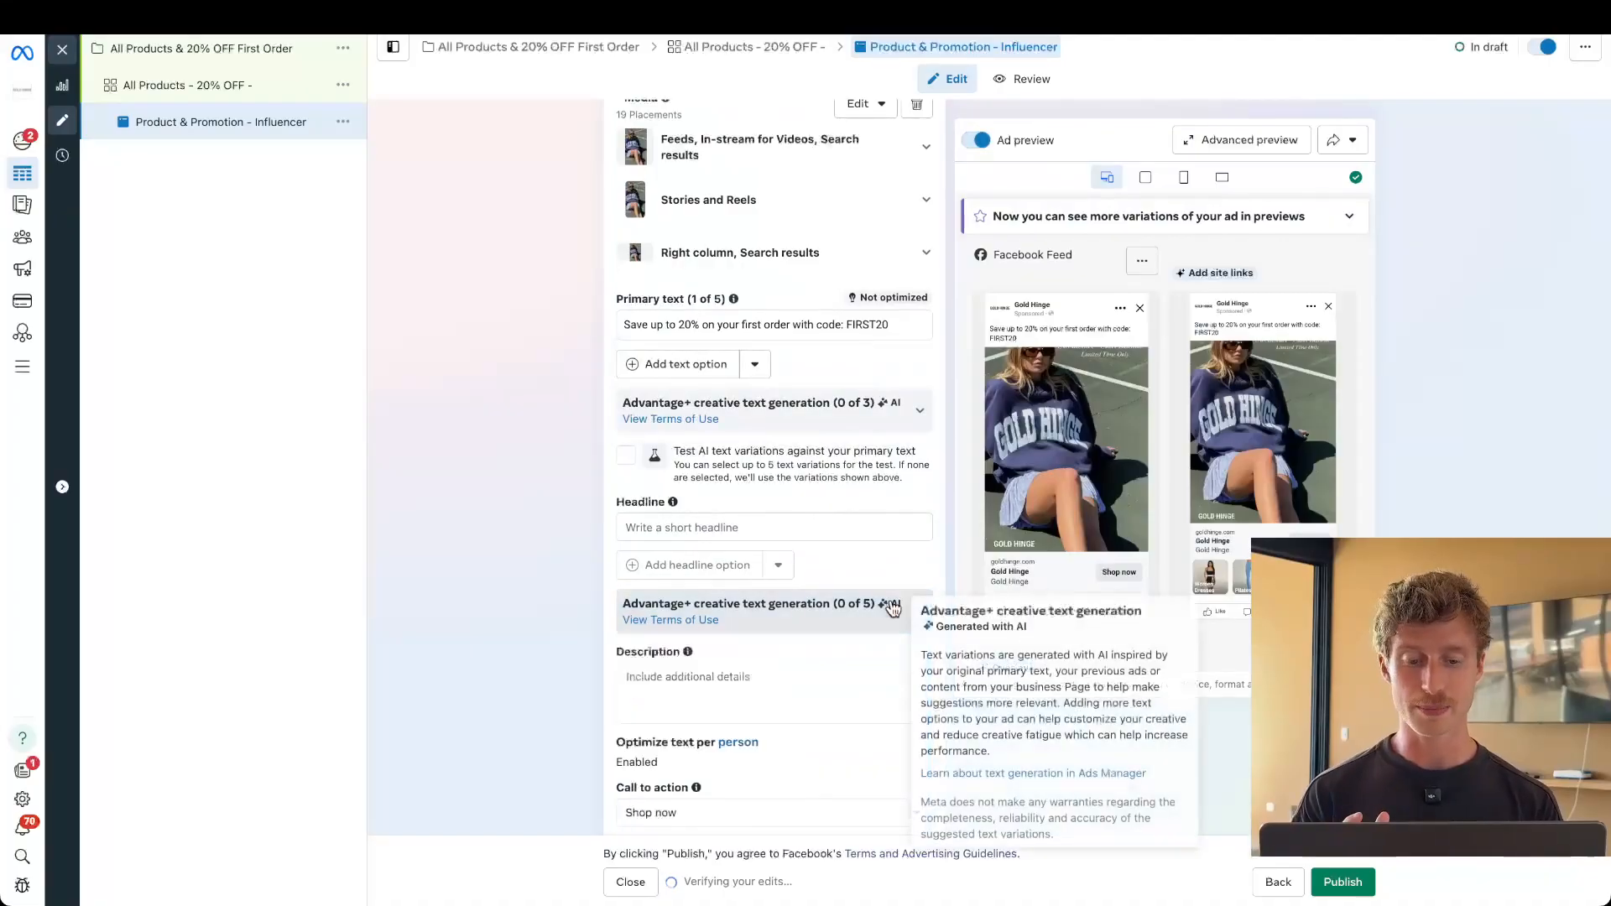
mouse_move(1057, 591)
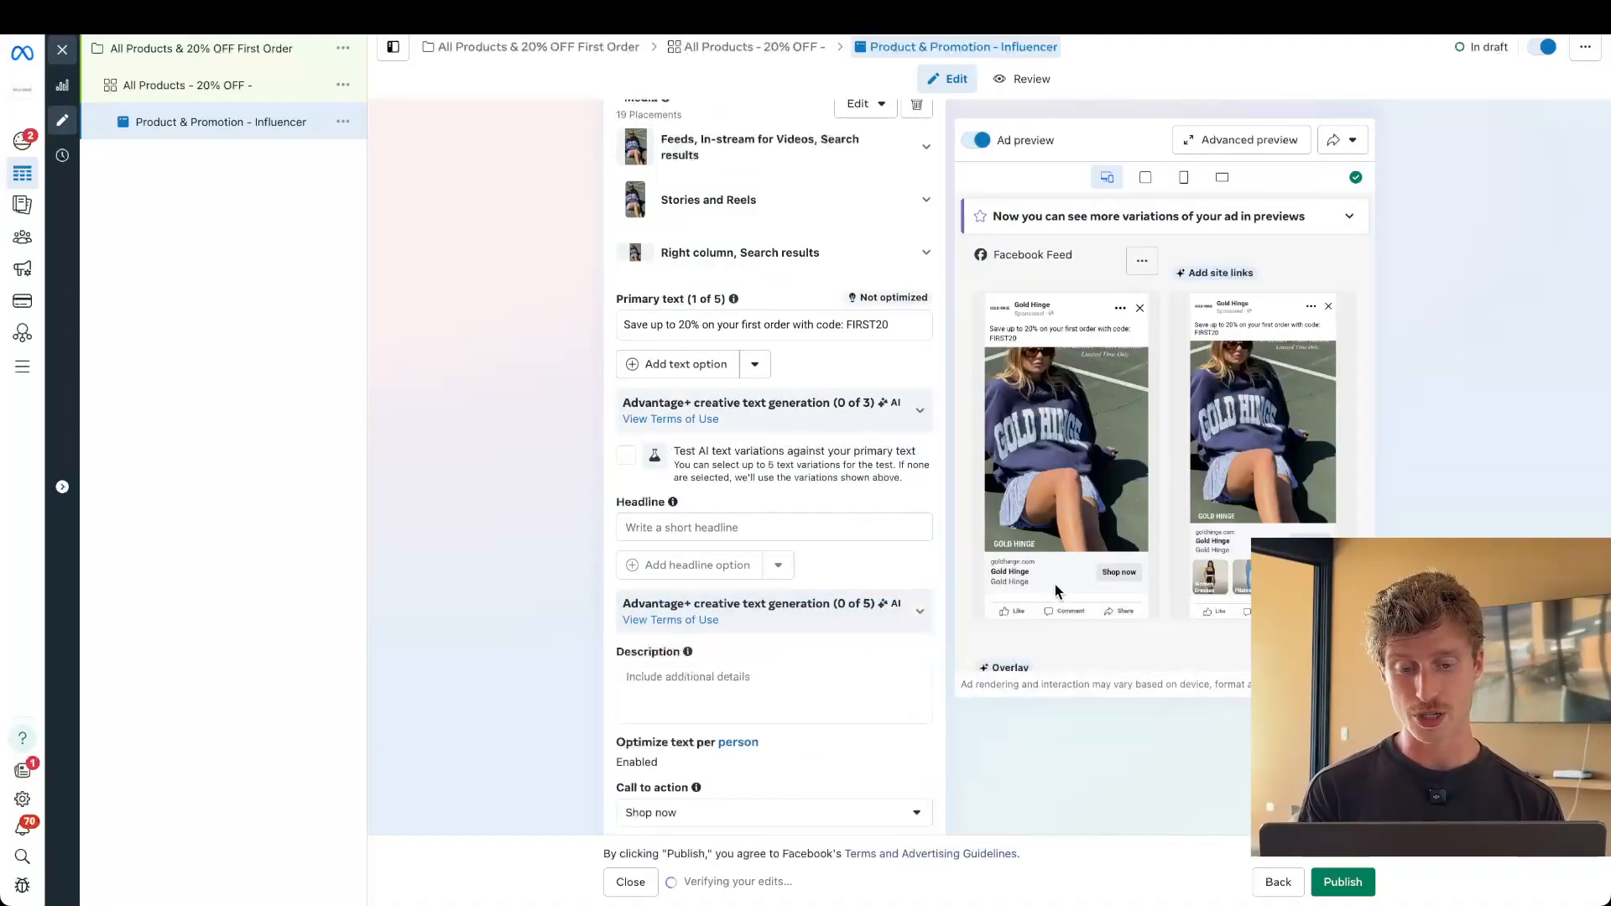
mouse_move(1033, 589)
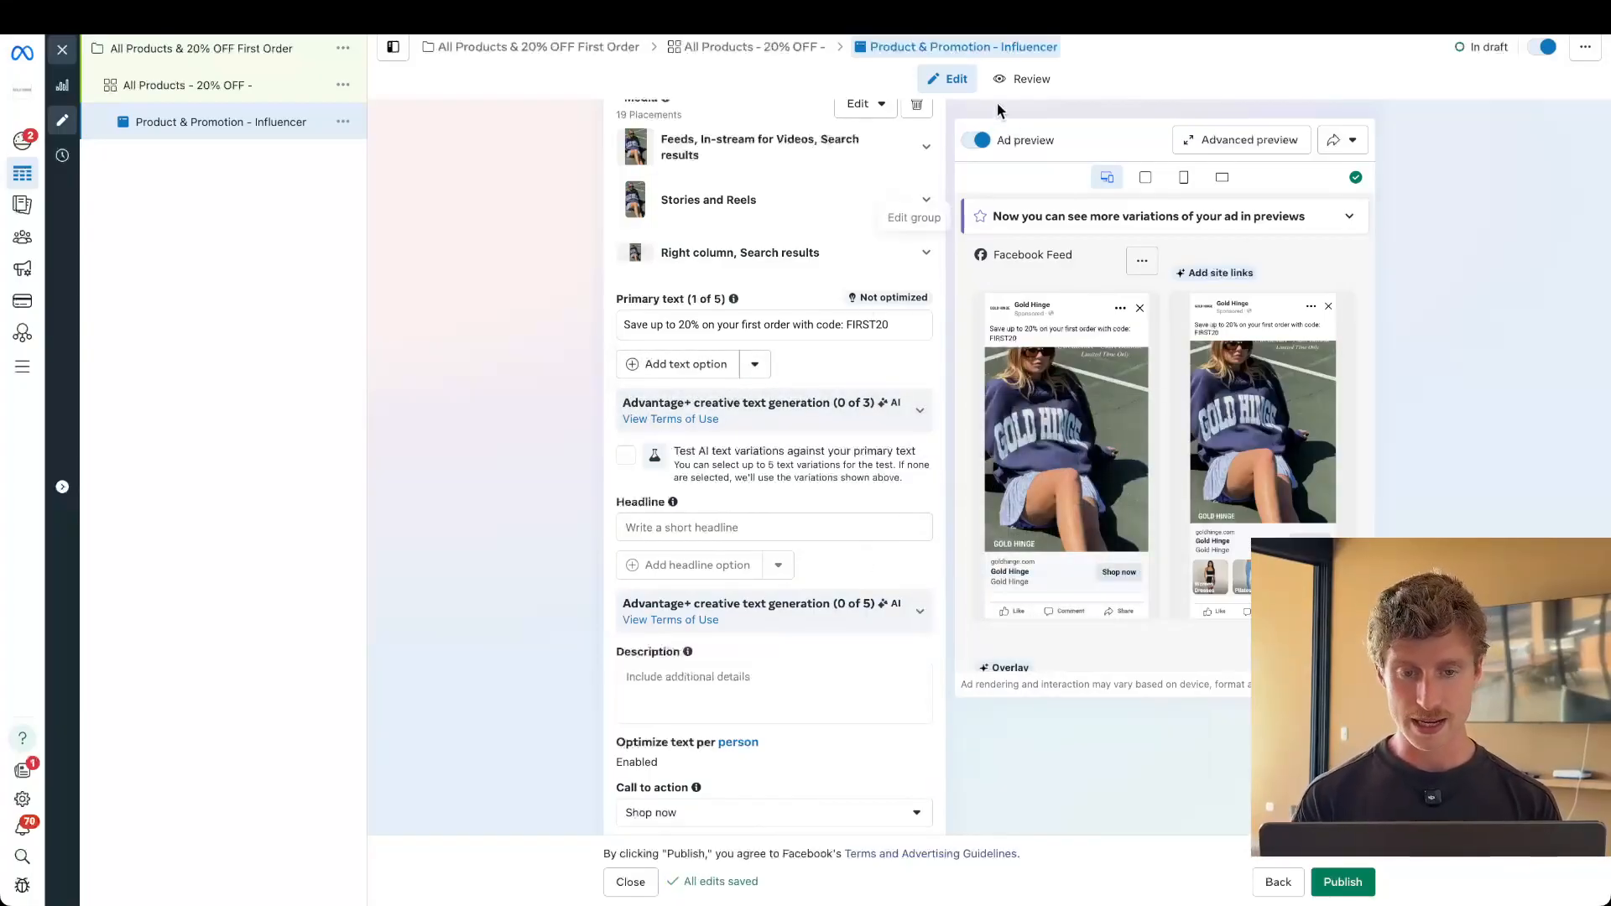
click(973, 140)
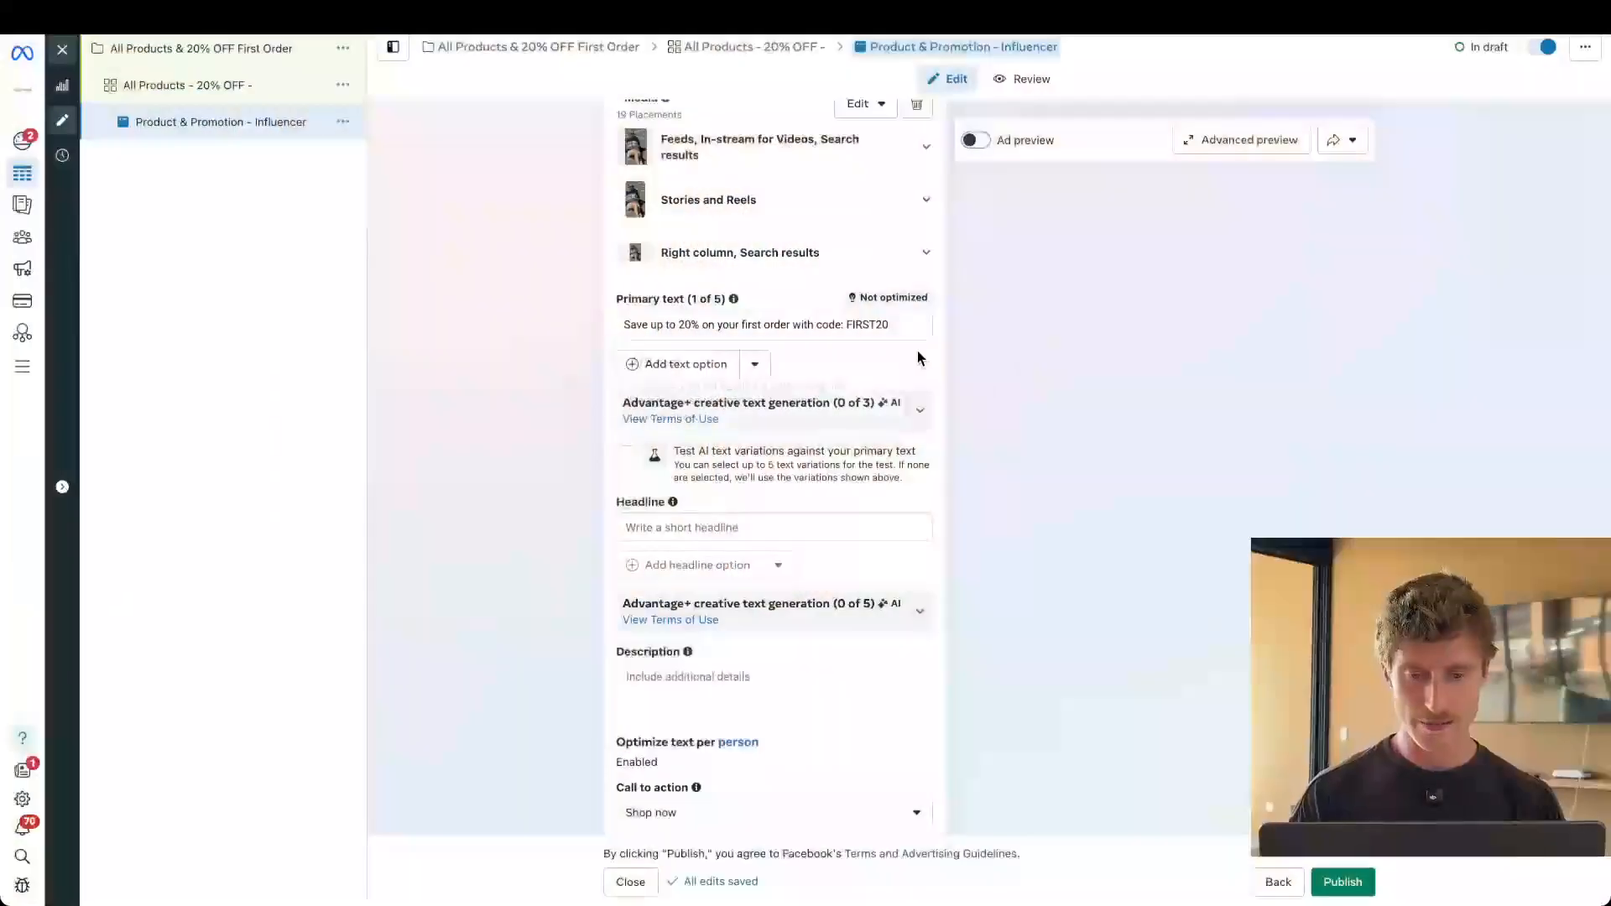
Step: Add a second primary text option introducing the new collection with emoji perks
click(678, 364)
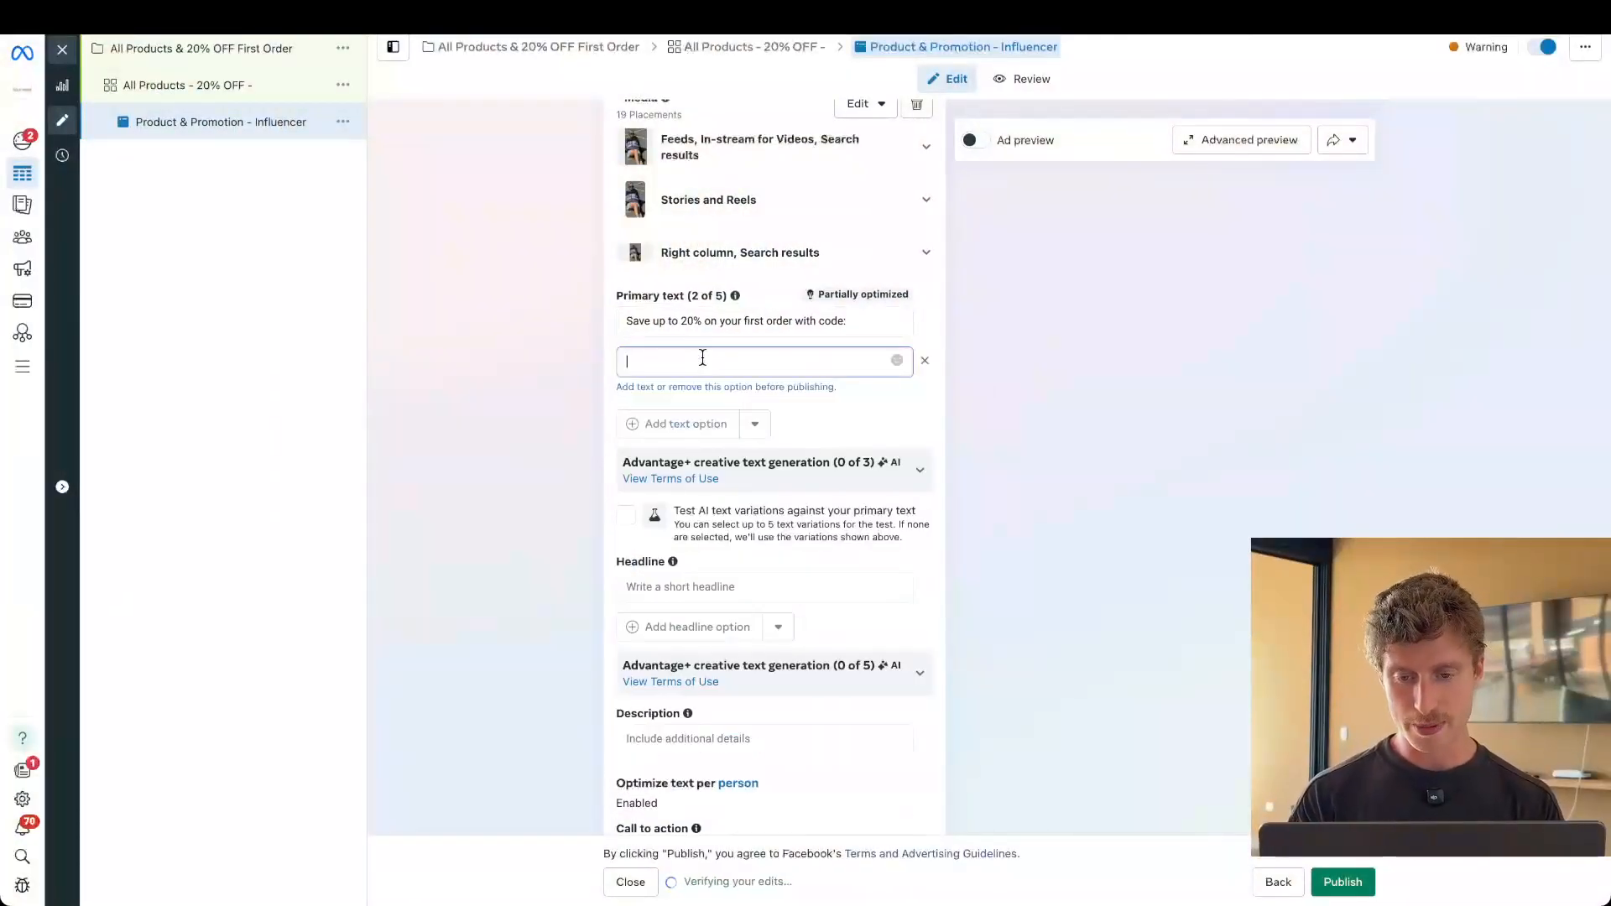
text(l)
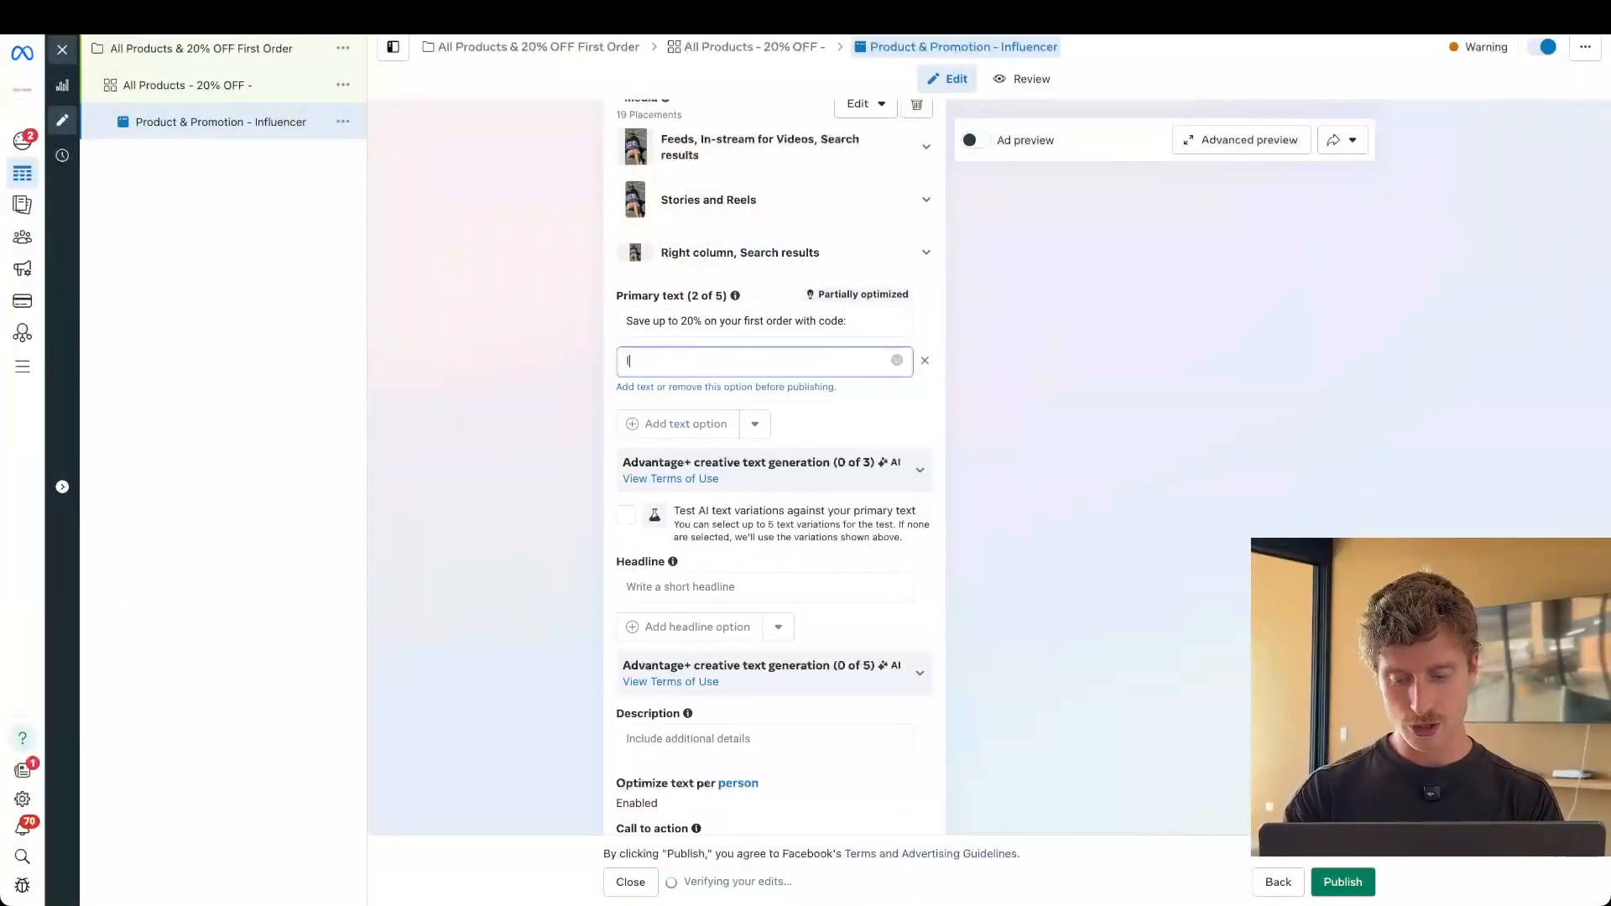
text(Introducing the new collection)
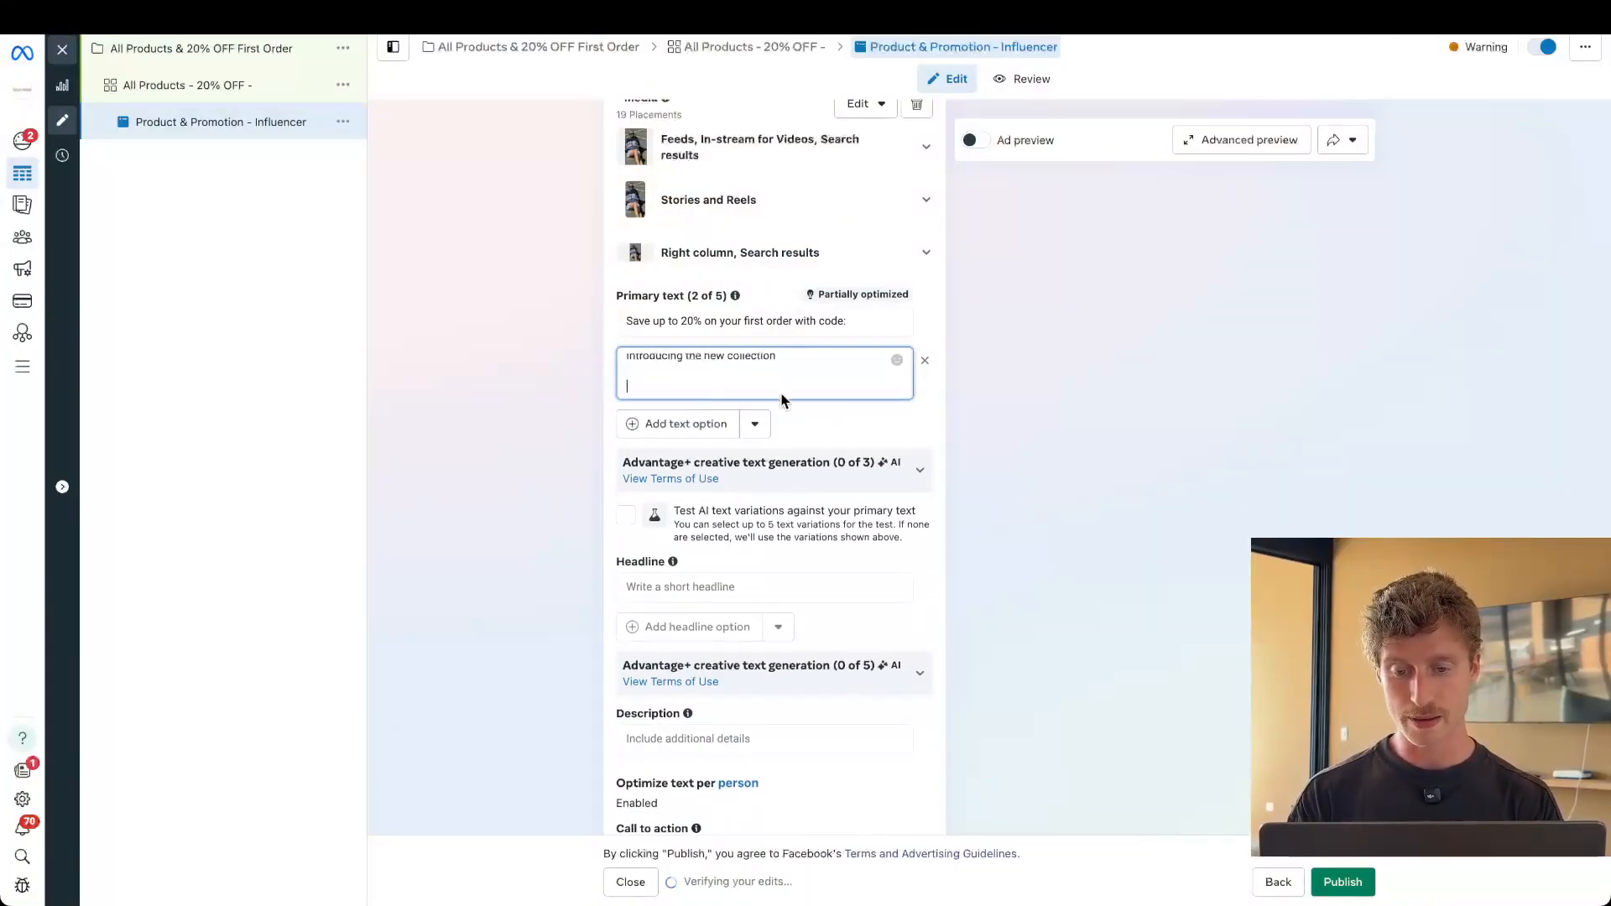
text(😘 100% really cool)
text(asdfasdfa)
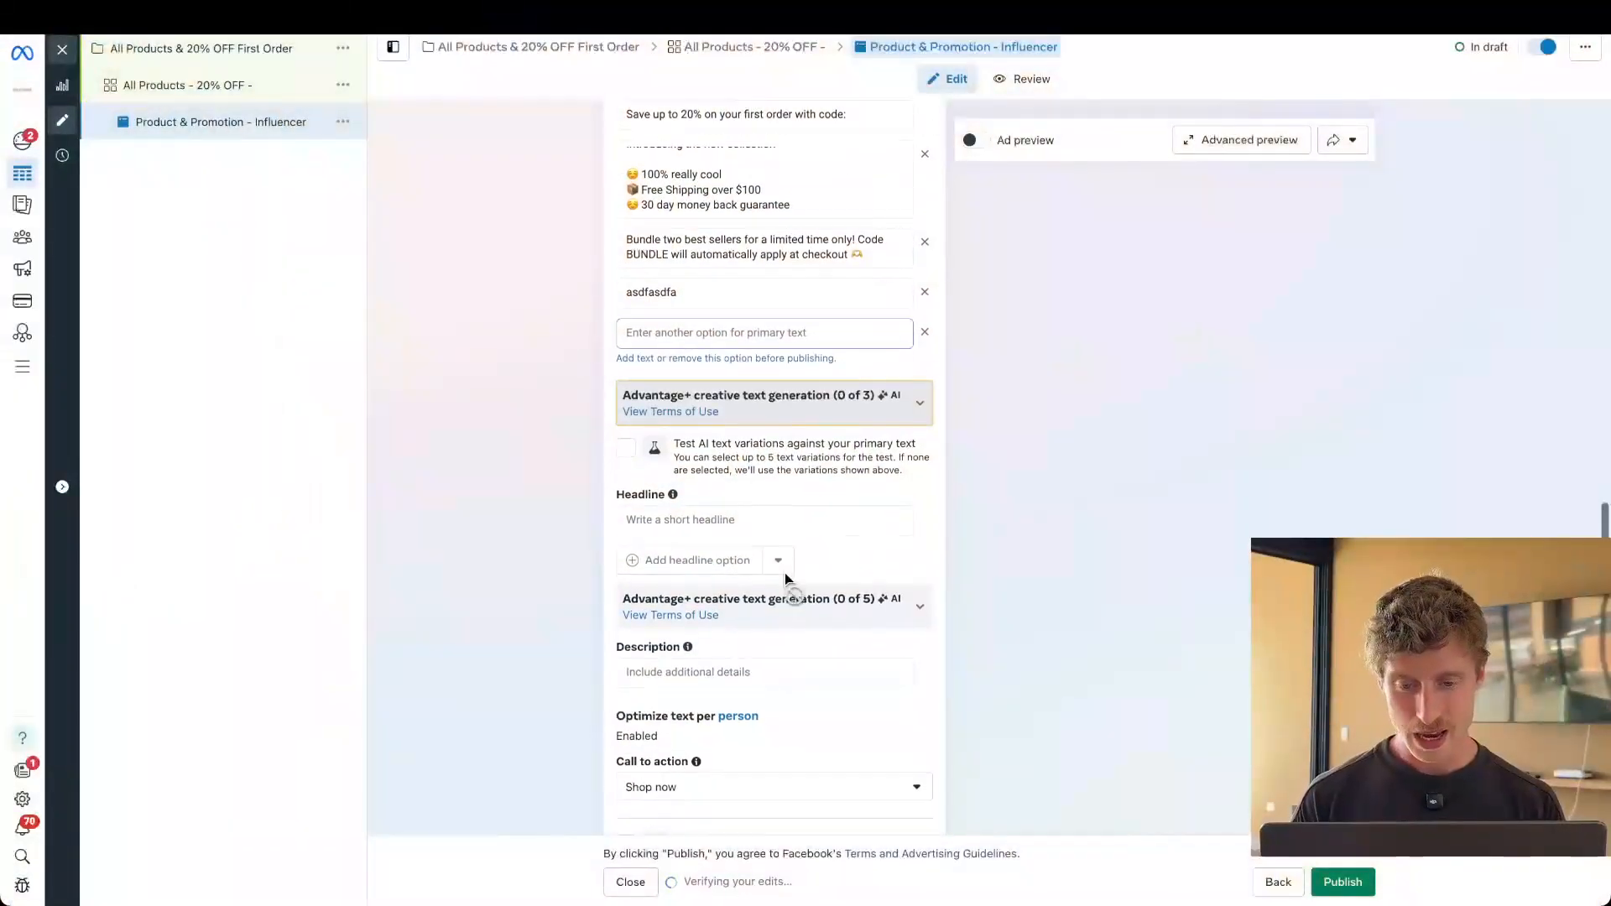
Step: Enter the three headlines Gold Hinge, Save 20% and Sale on now
text(Gold Hinge)
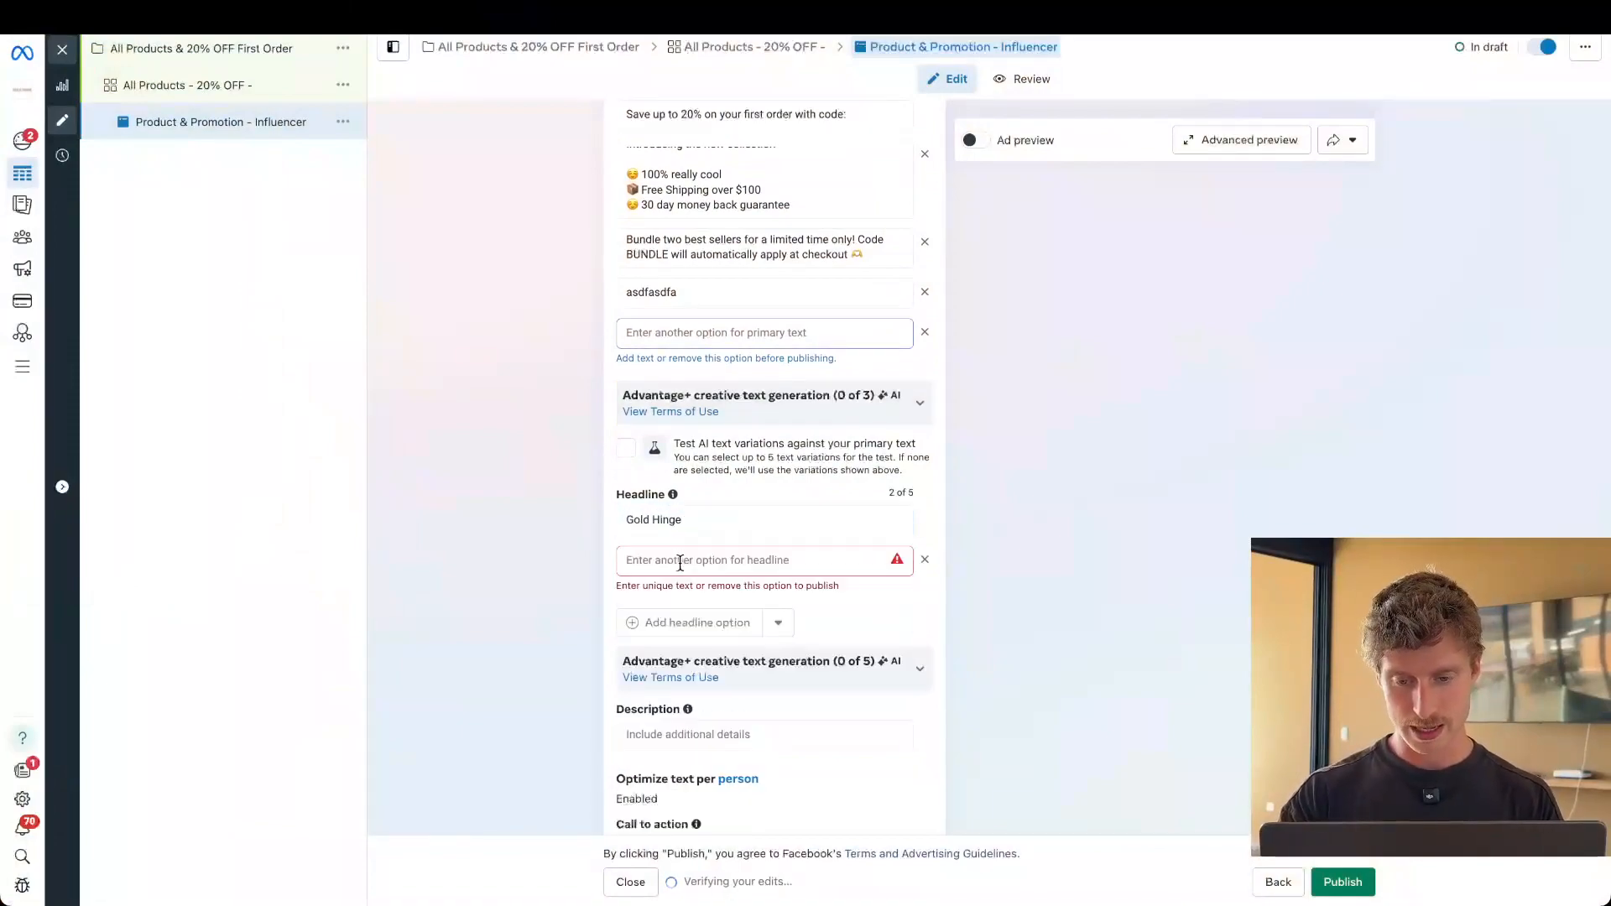
text(Save 20%)
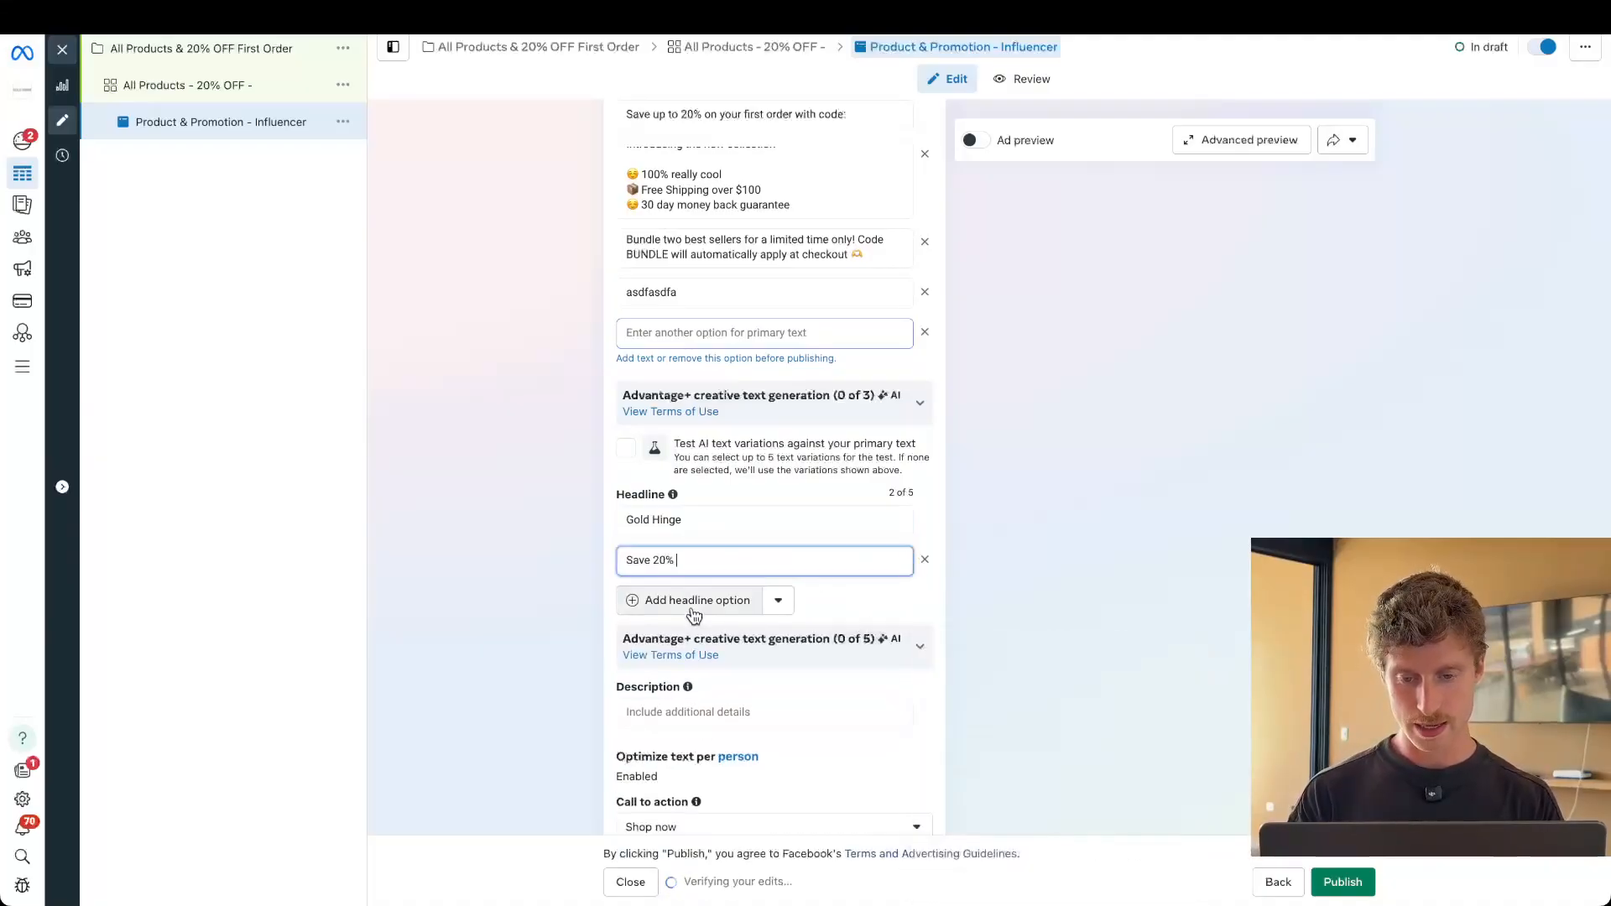
text(Sale on now)
click(764, 712)
text(C)
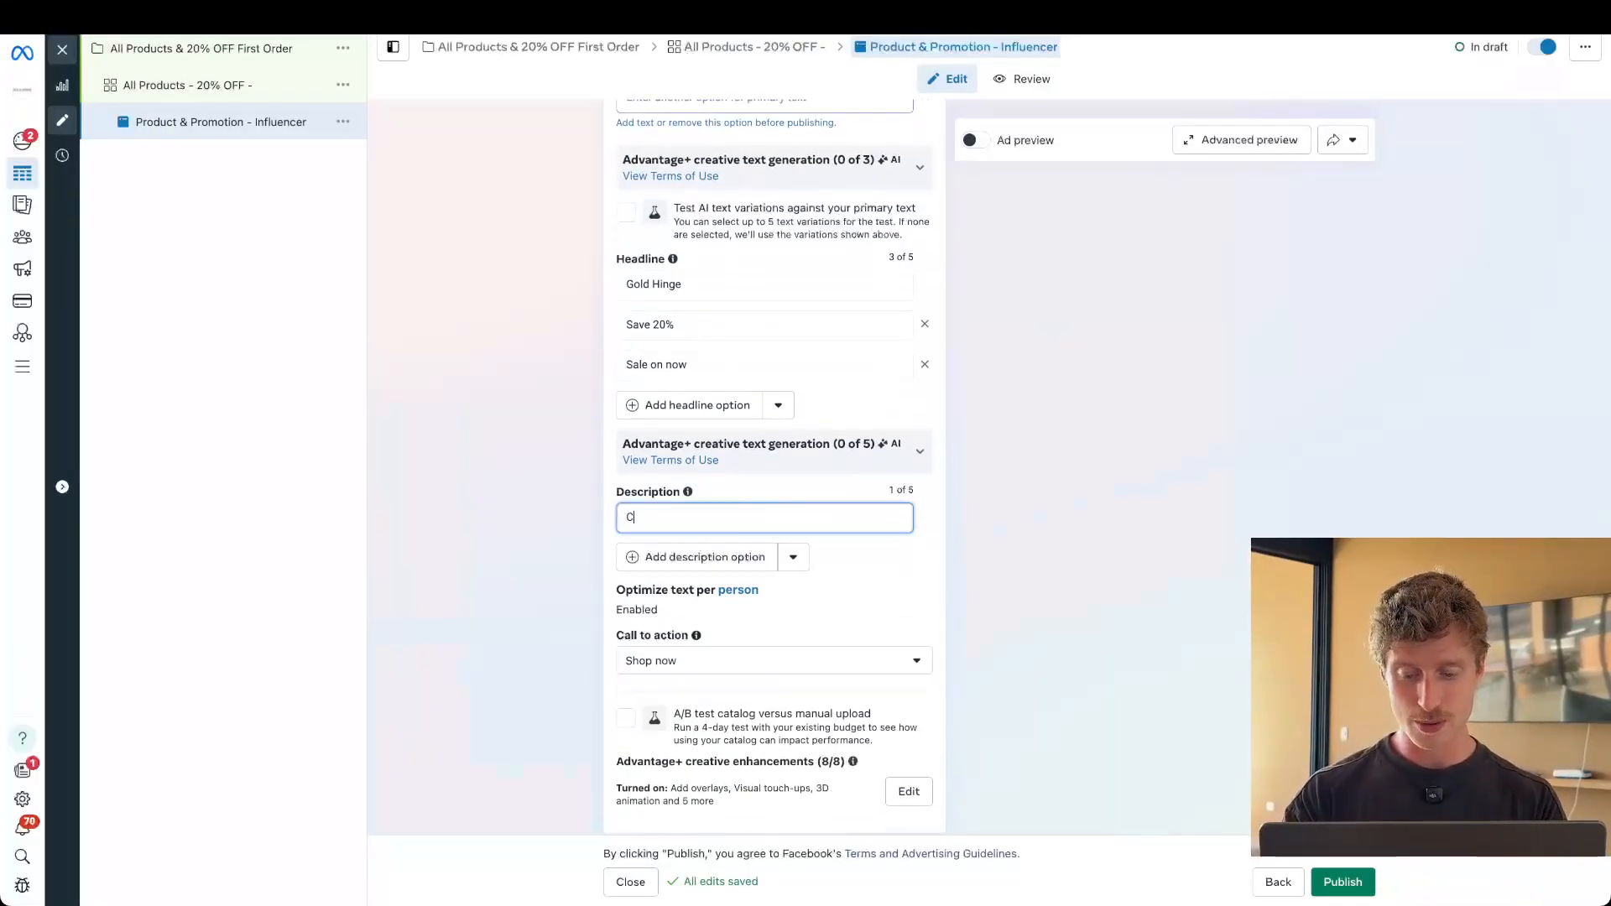
Step: Enter descriptions 'Code: FIRST20' and 'While stocks last', keeping Shop now as call to action
text(ode: FIRST20)
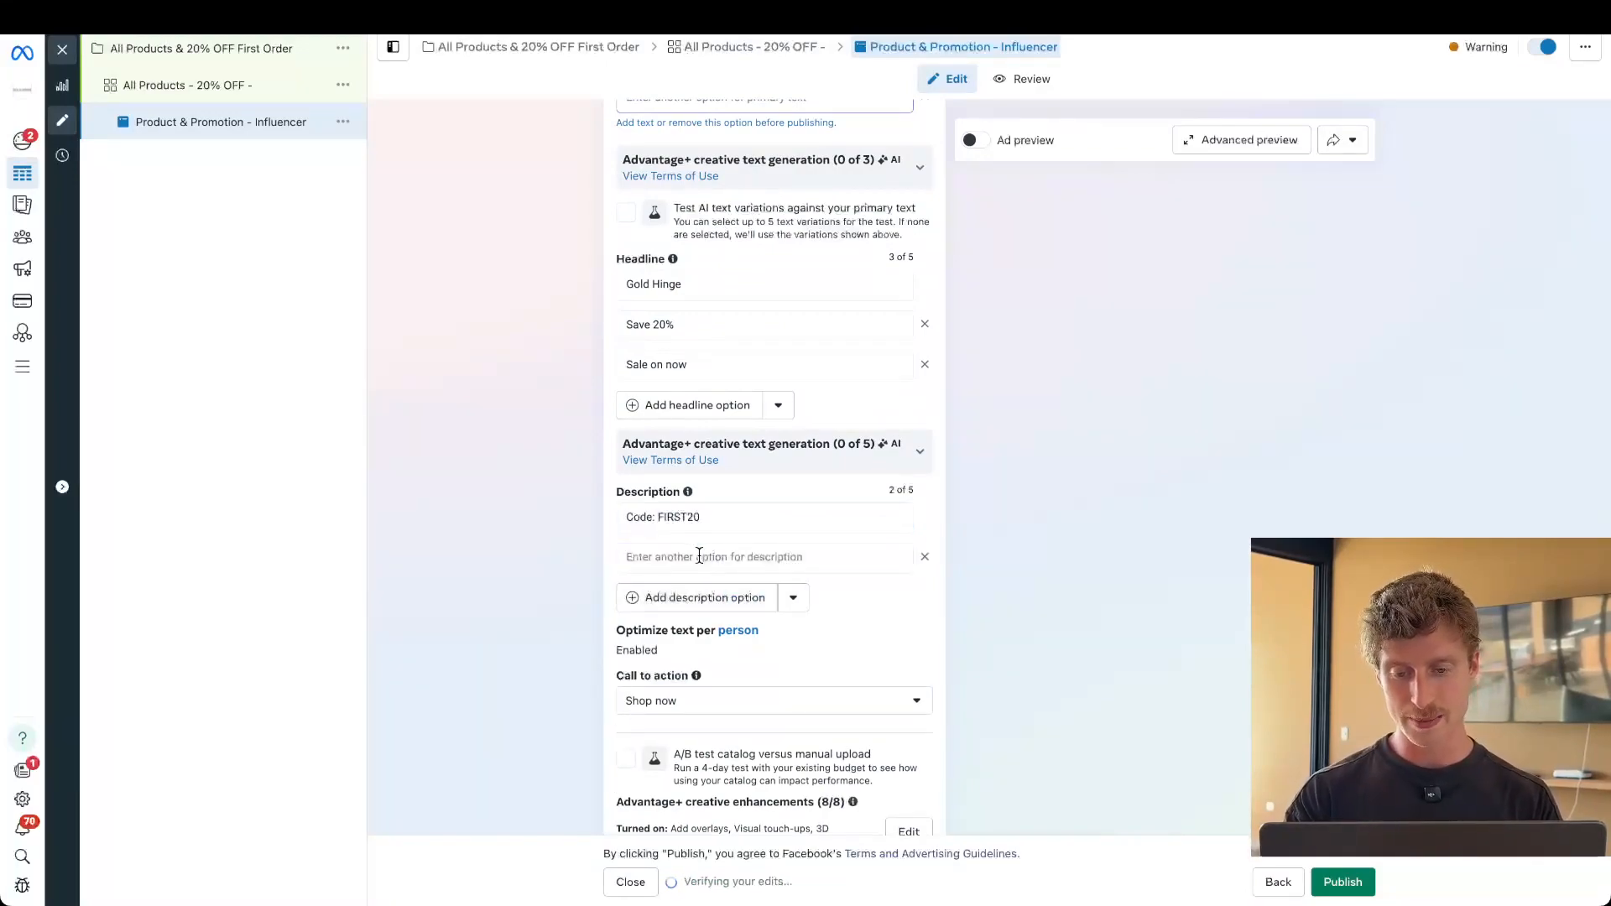
text(Limited tim)
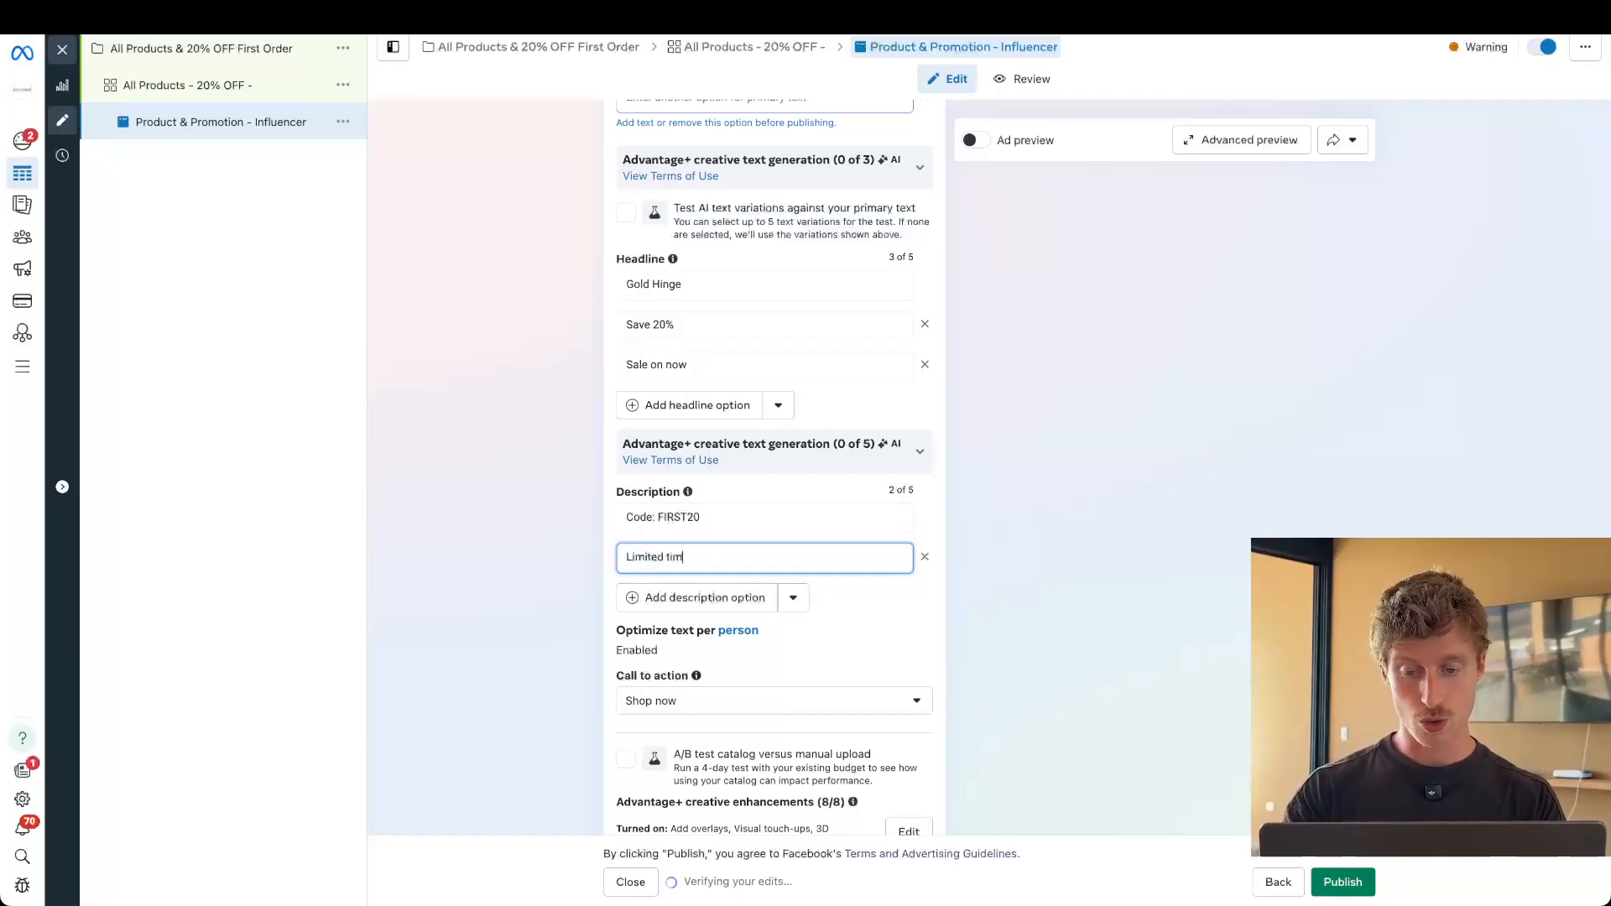
text(stock)
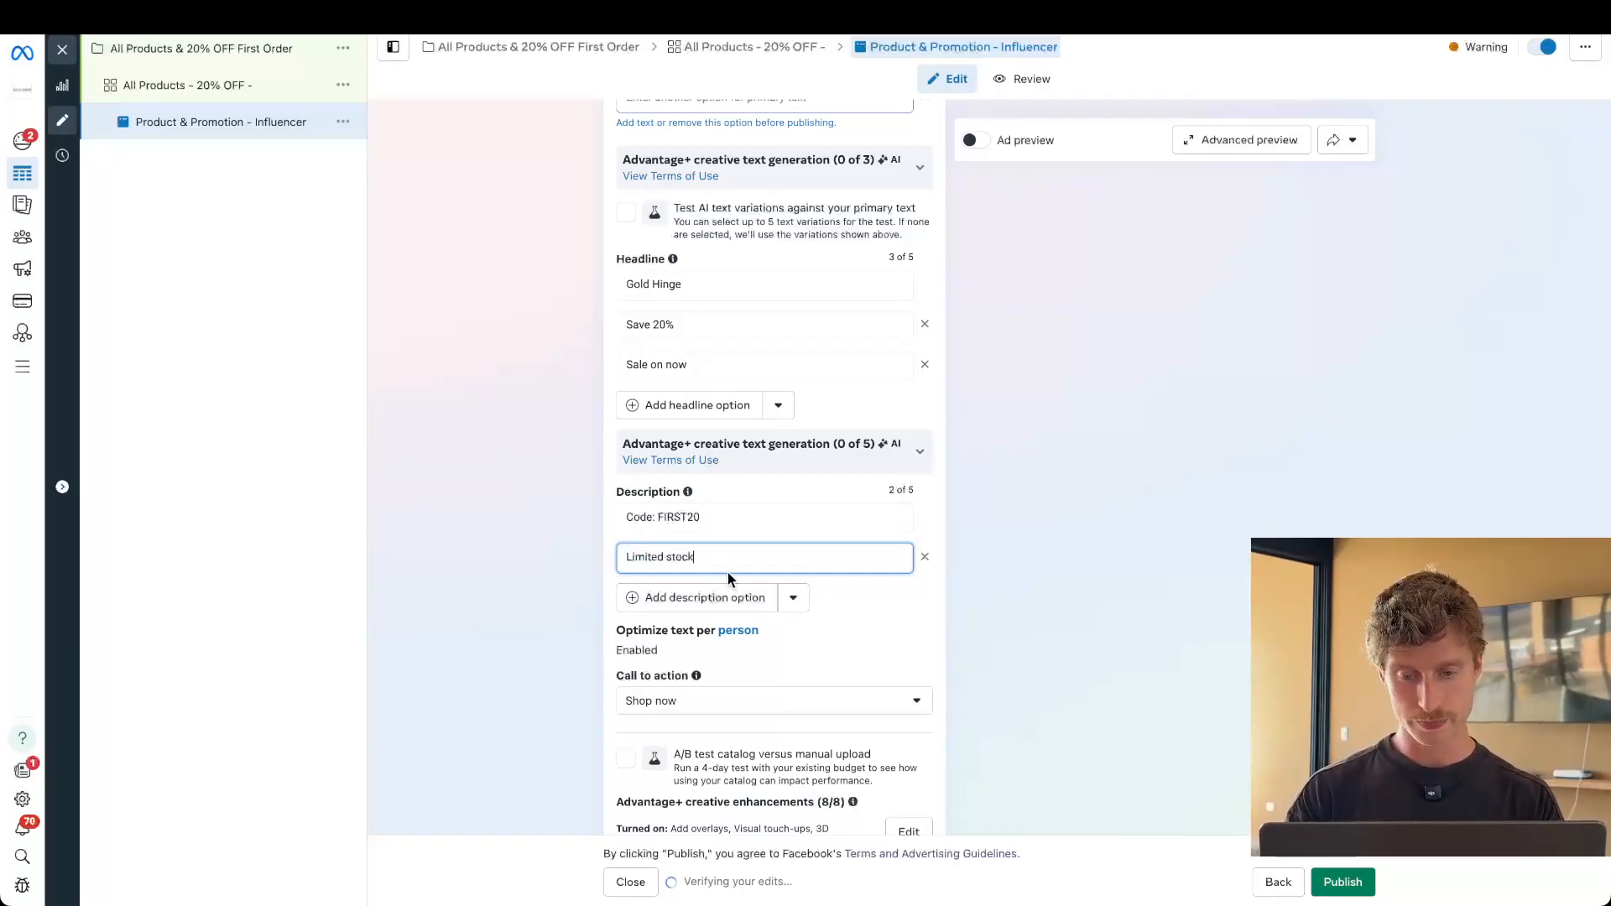
text(While stock)
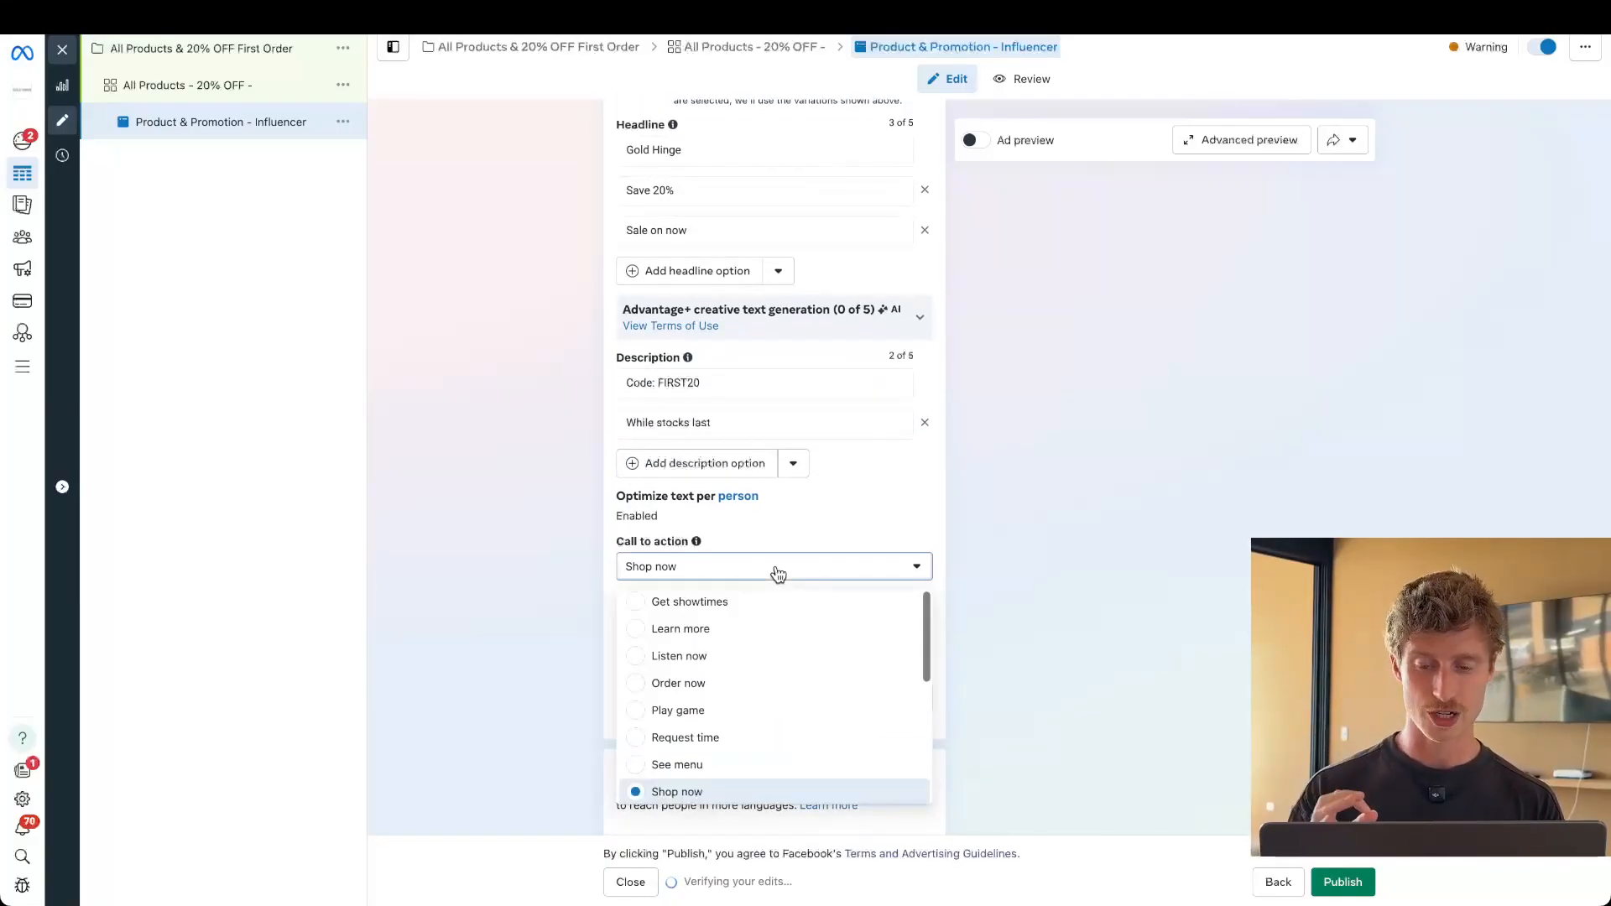
scroll(down, 3)
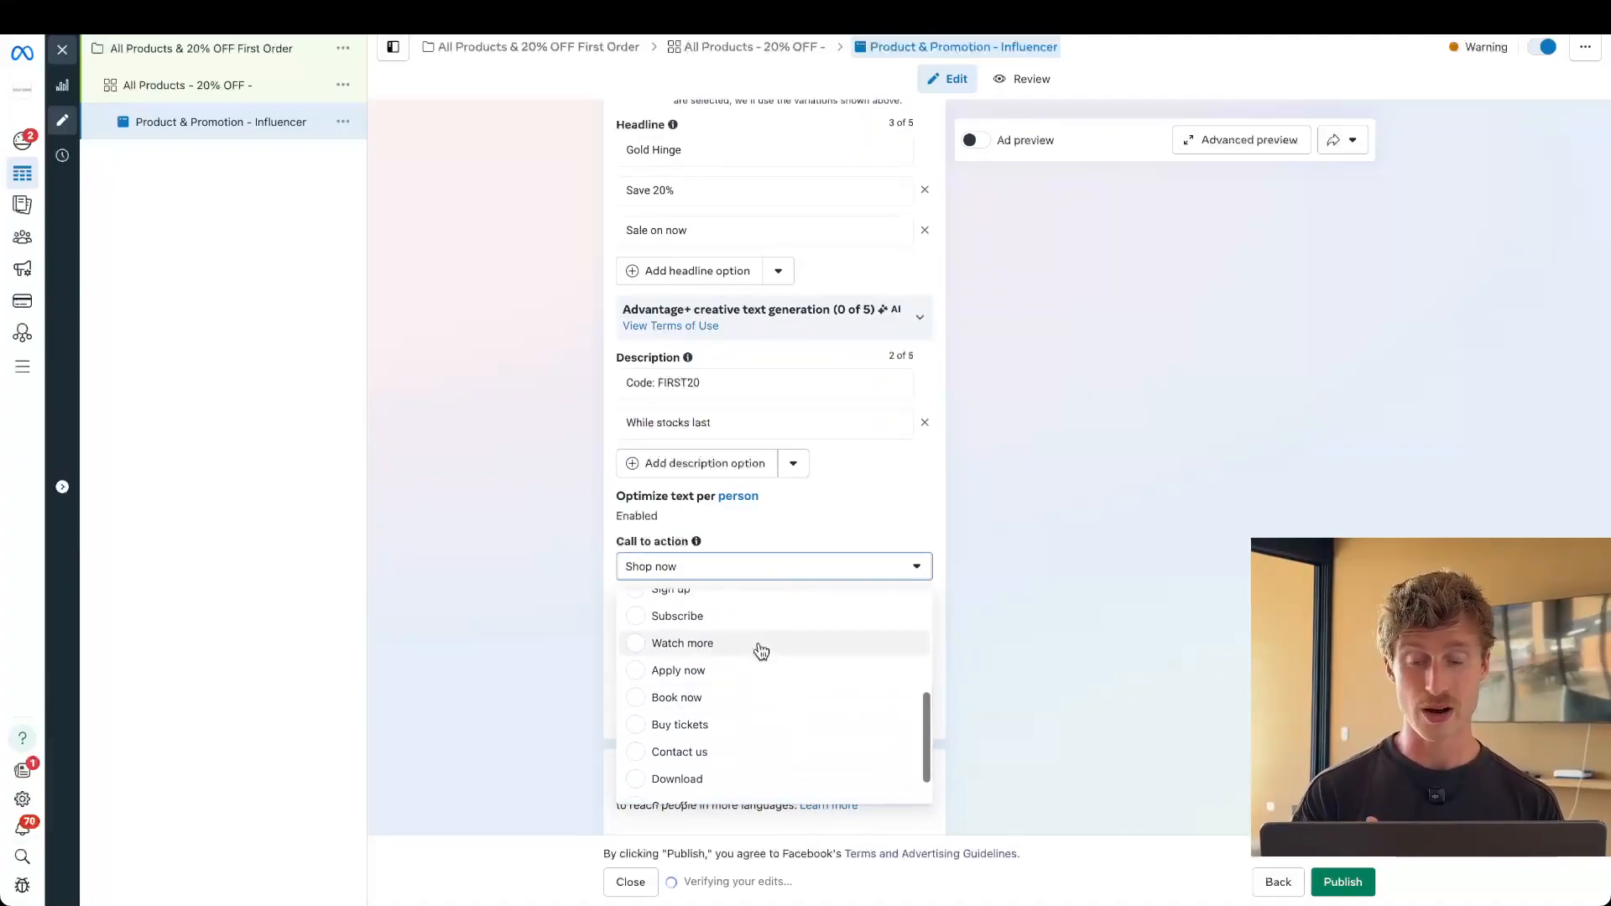
scroll(down, 3)
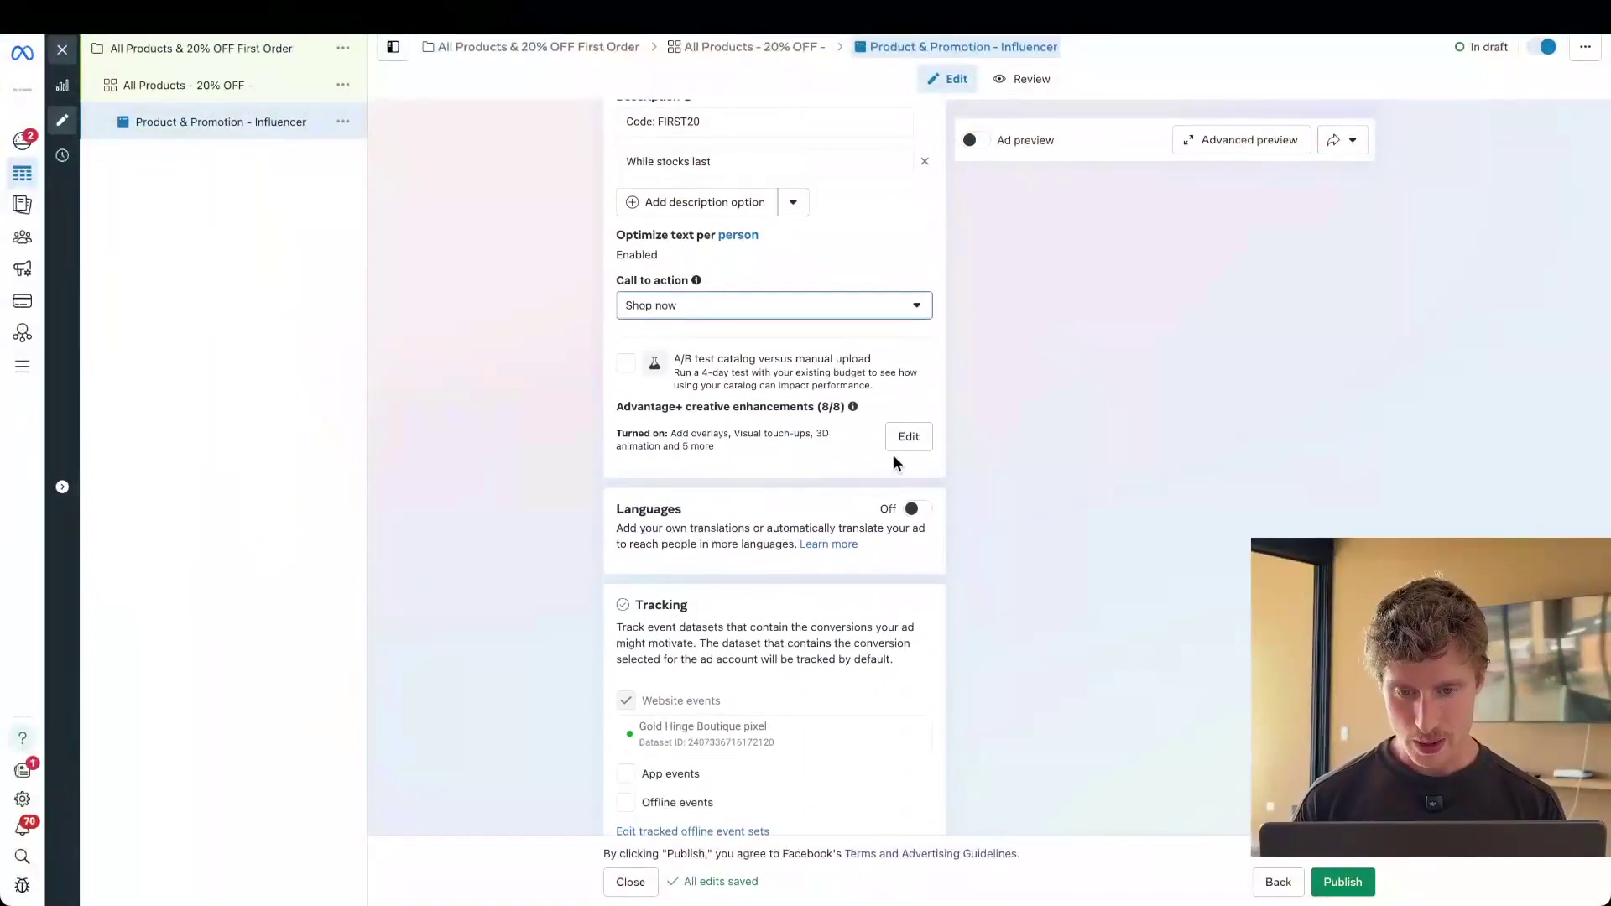
mouse_move(908, 437)
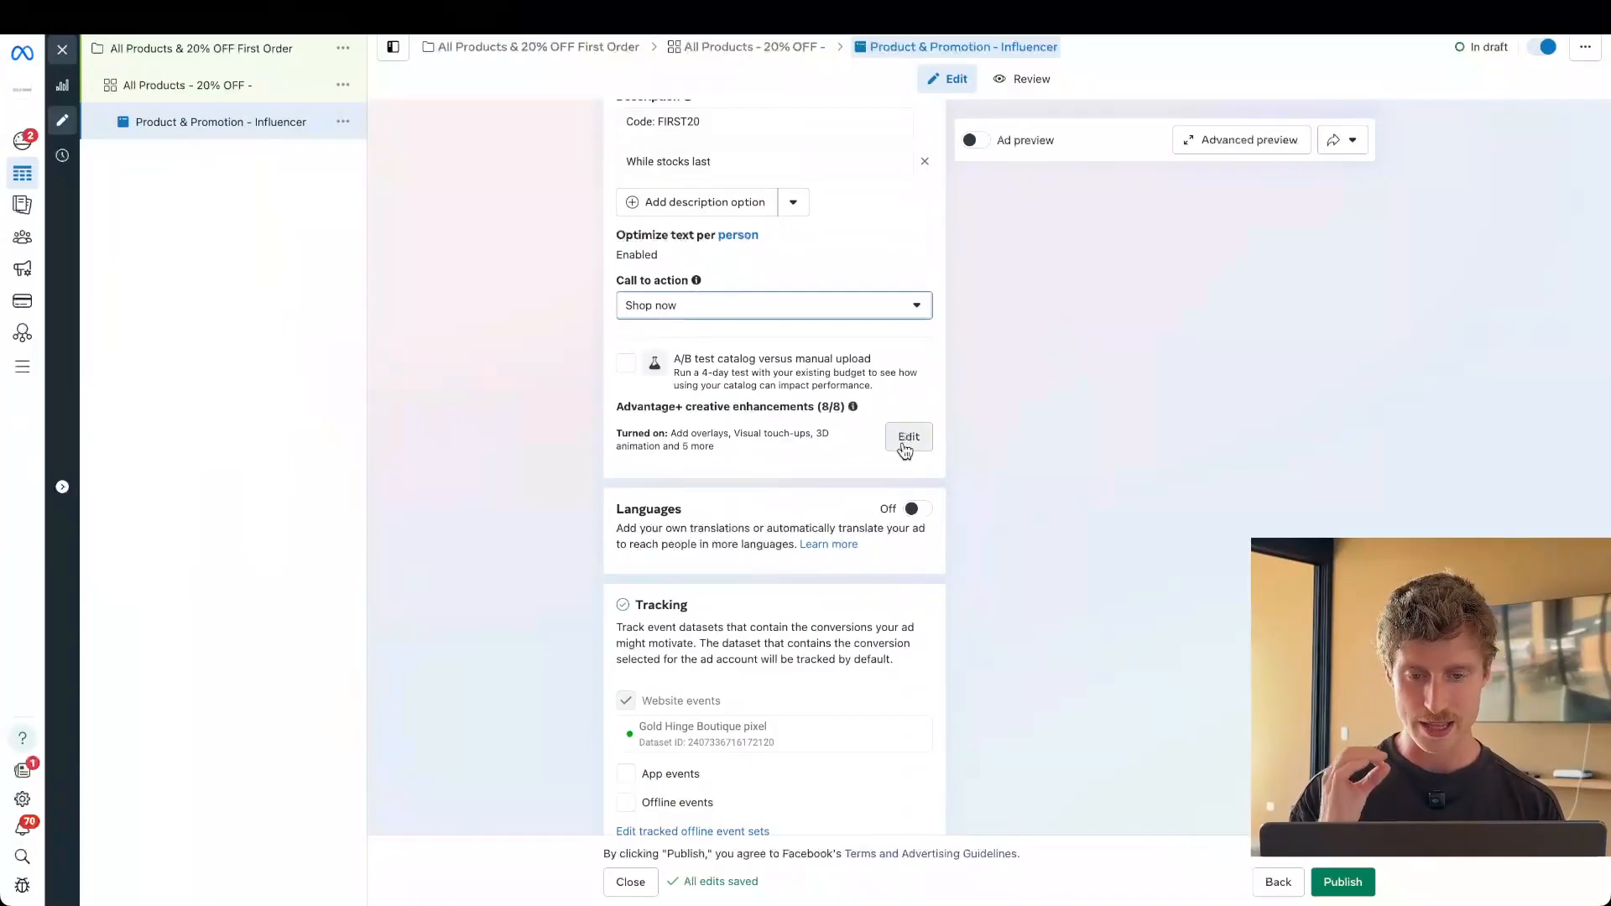
click(907, 436)
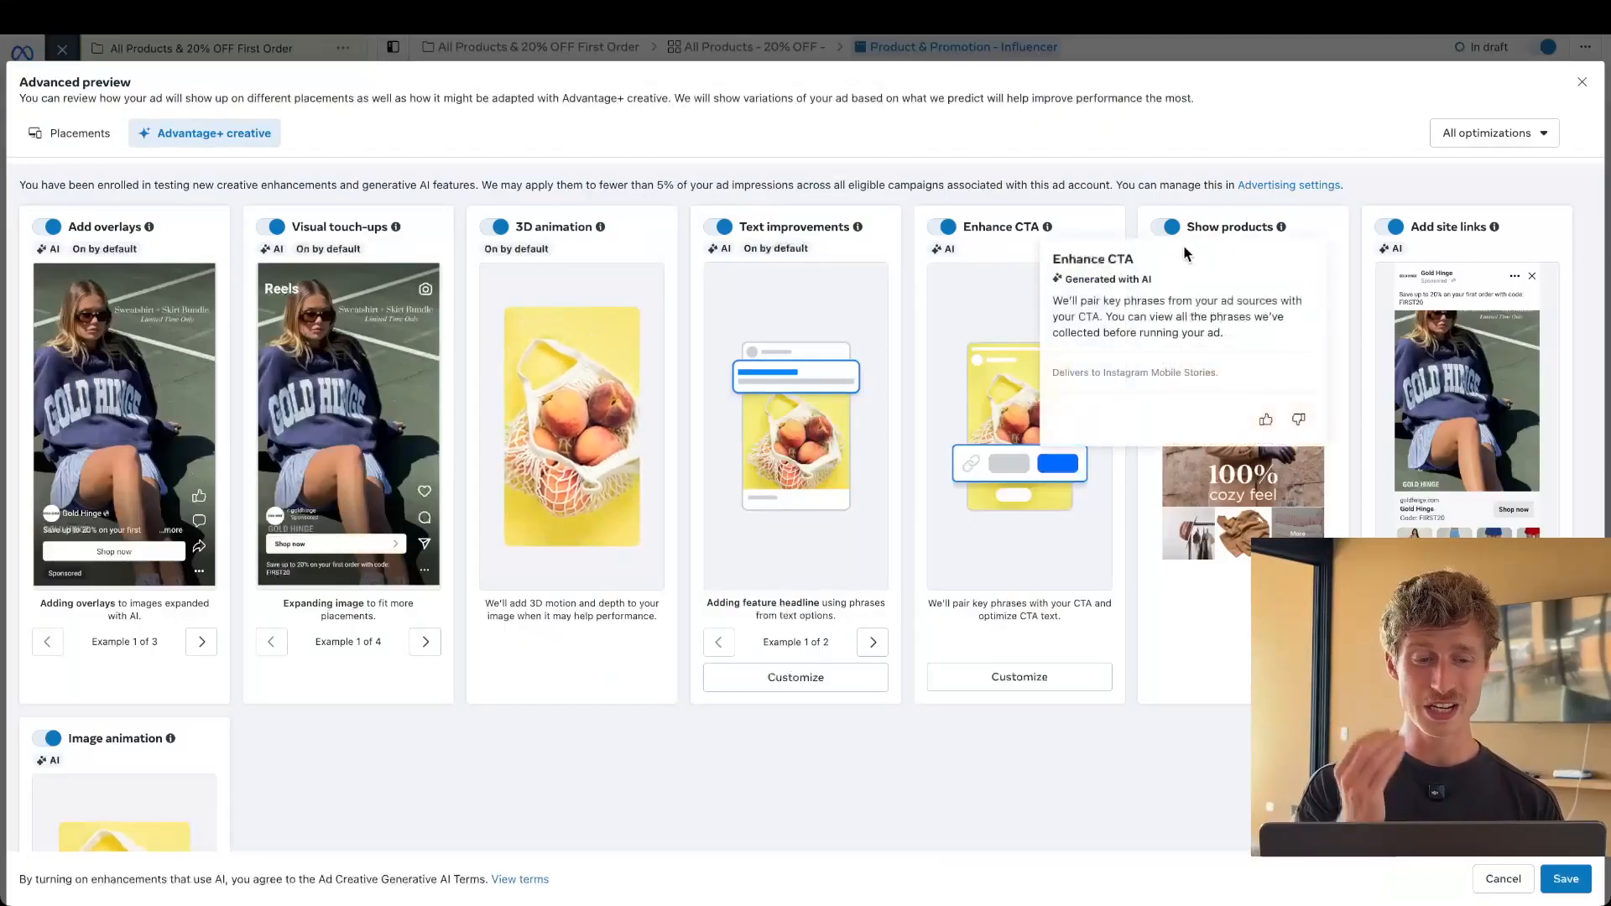
scroll(down, 3)
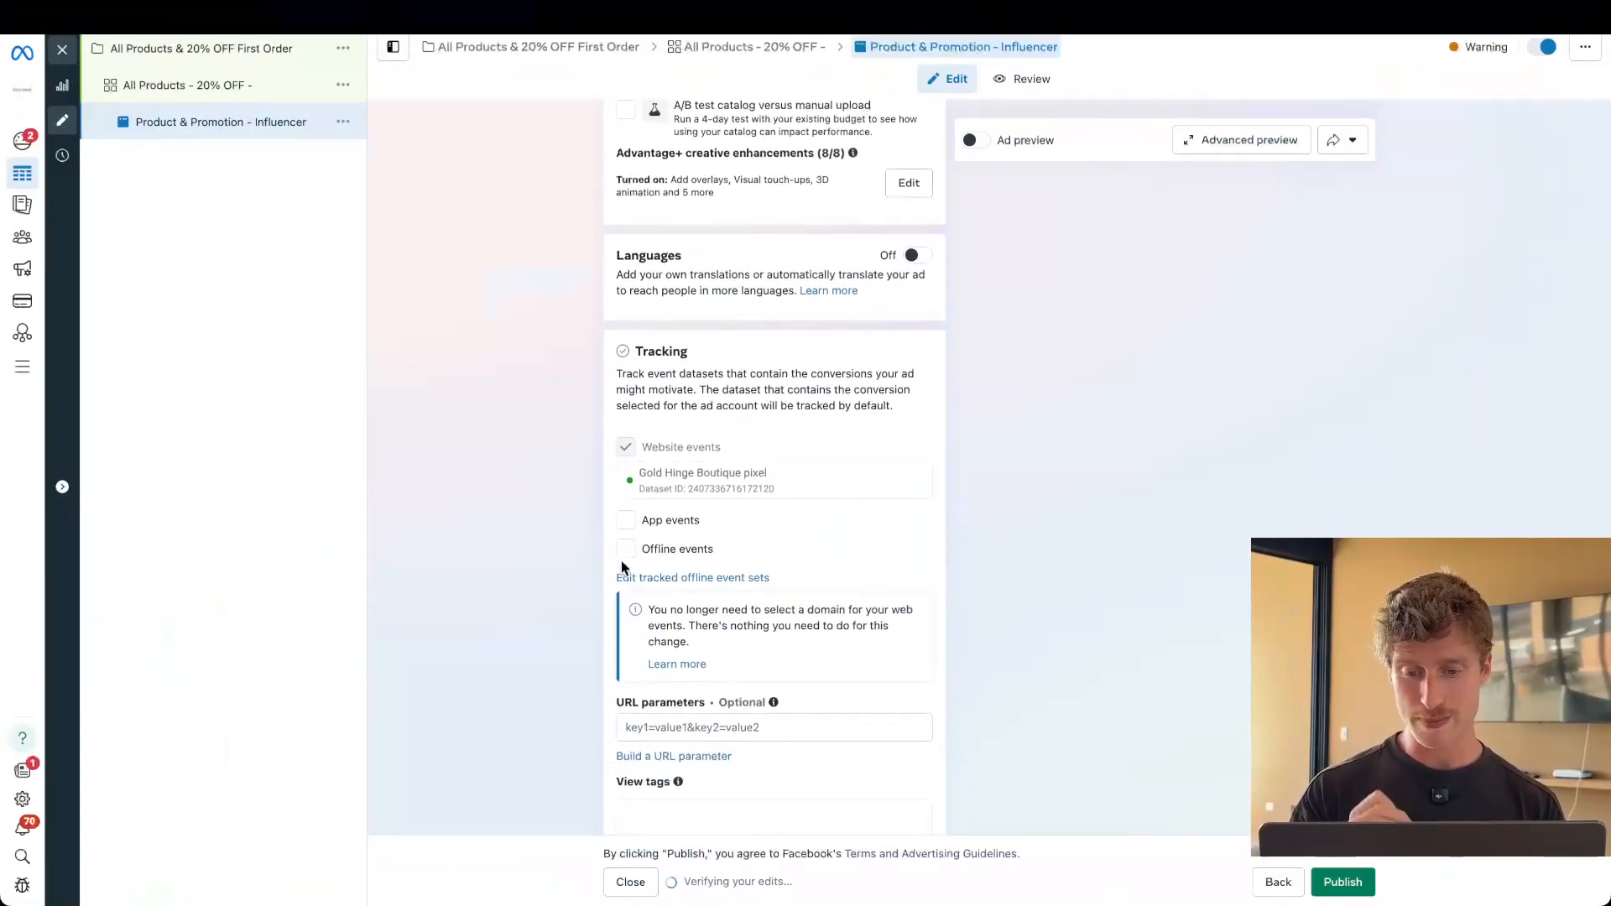
Step: Build URL parameters: source {{site_source_name}}, medium {{placement}}, campaign {{campaign.name}}, content {{ad.name}}, and apply
click(625, 548)
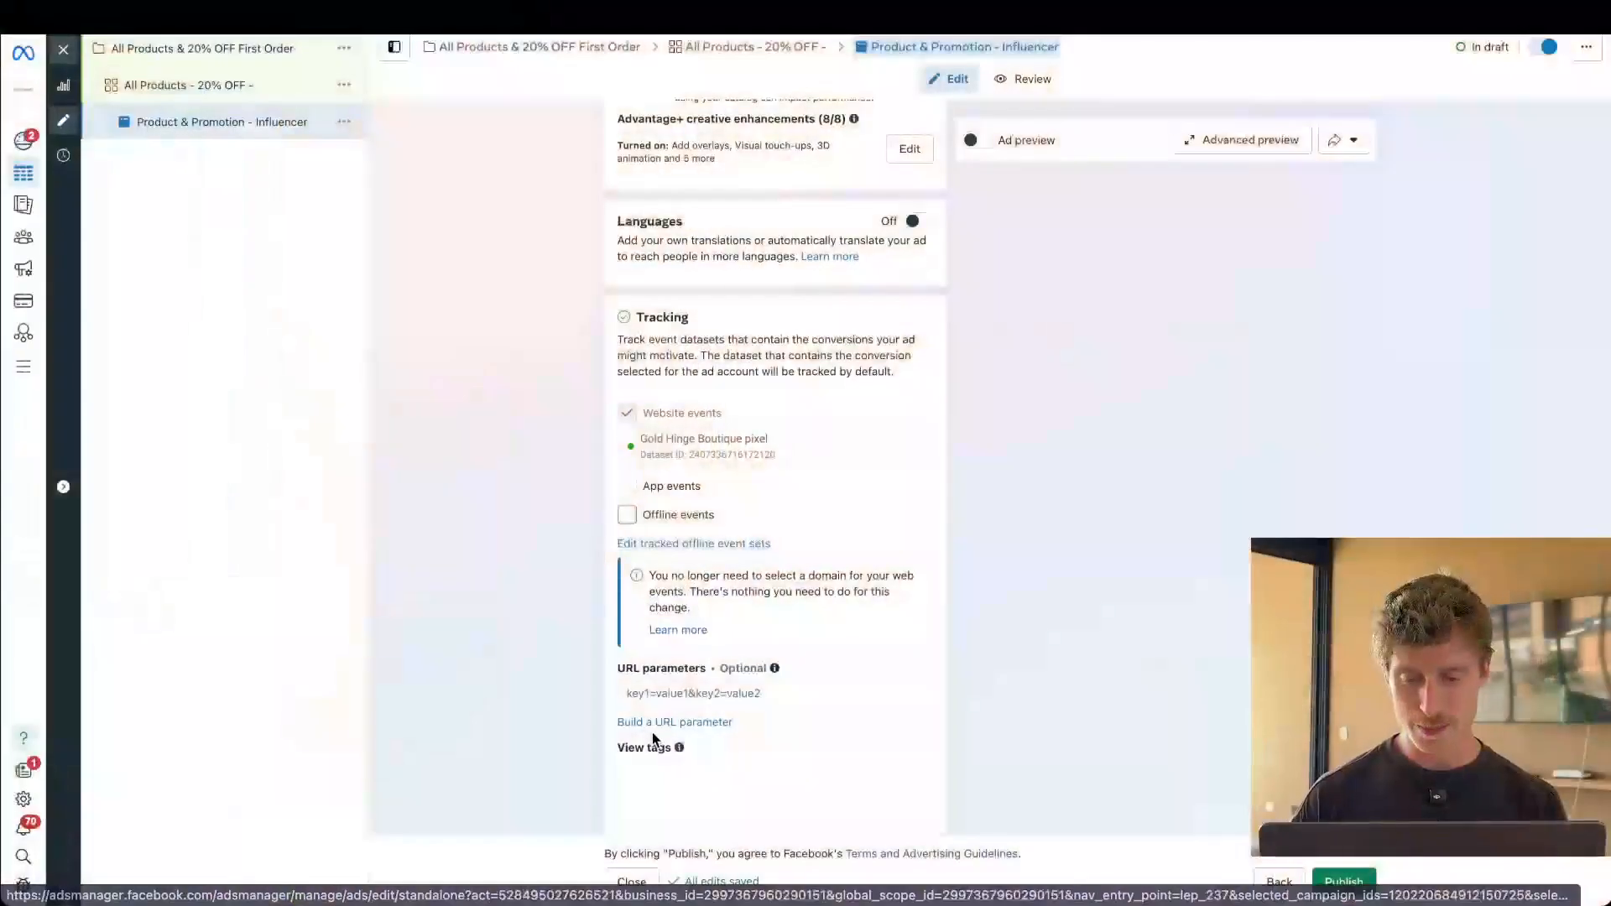
click(675, 722)
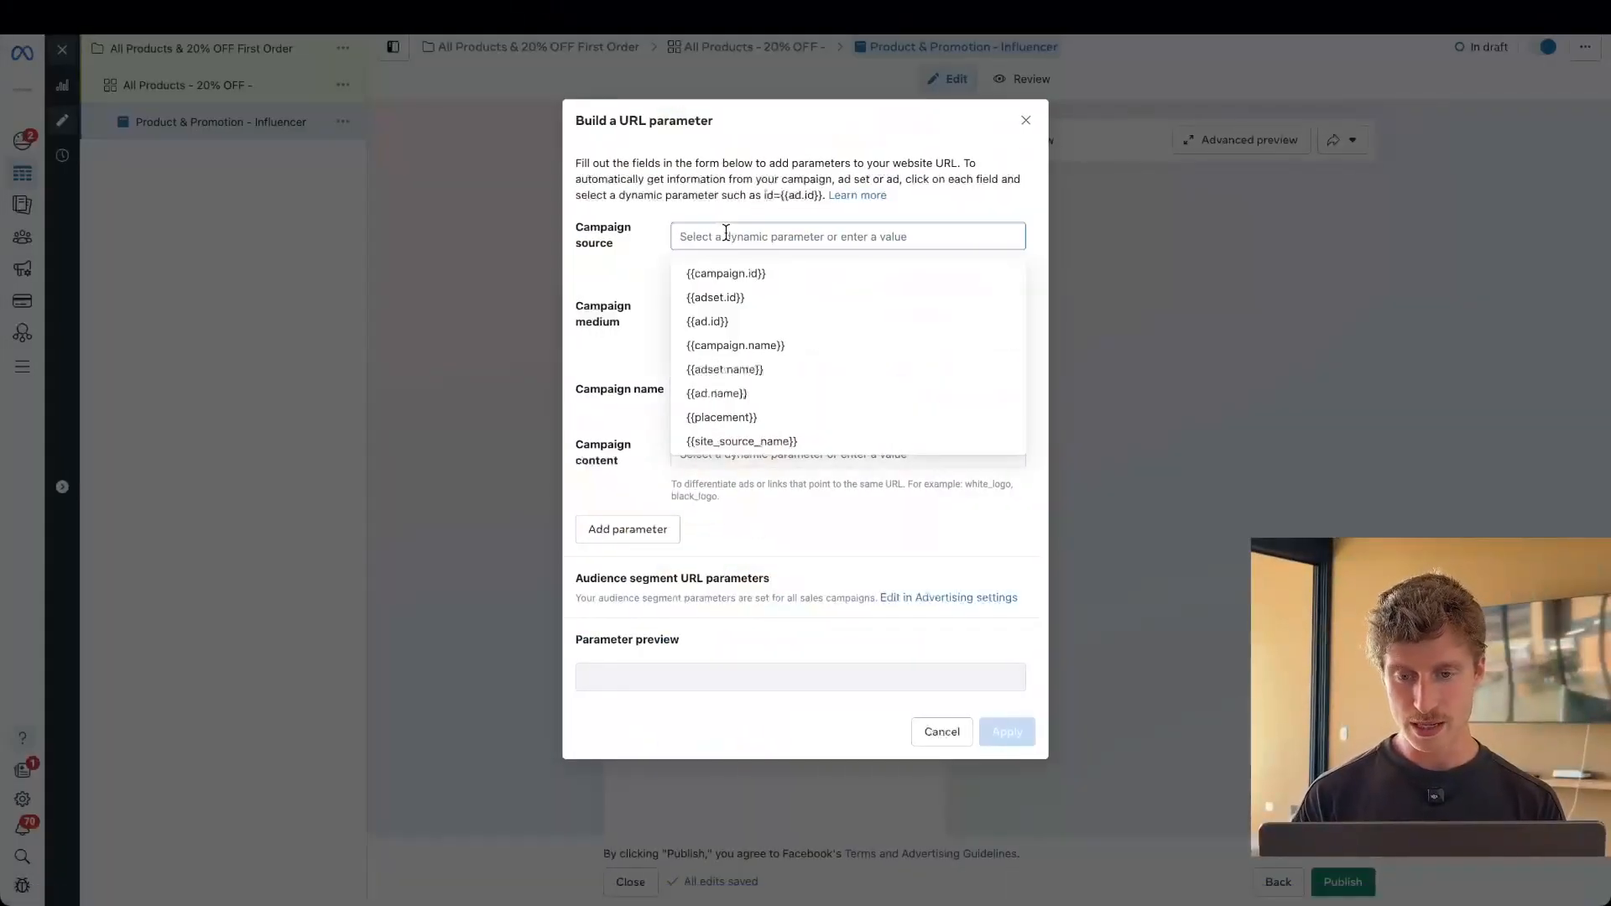
click(742, 441)
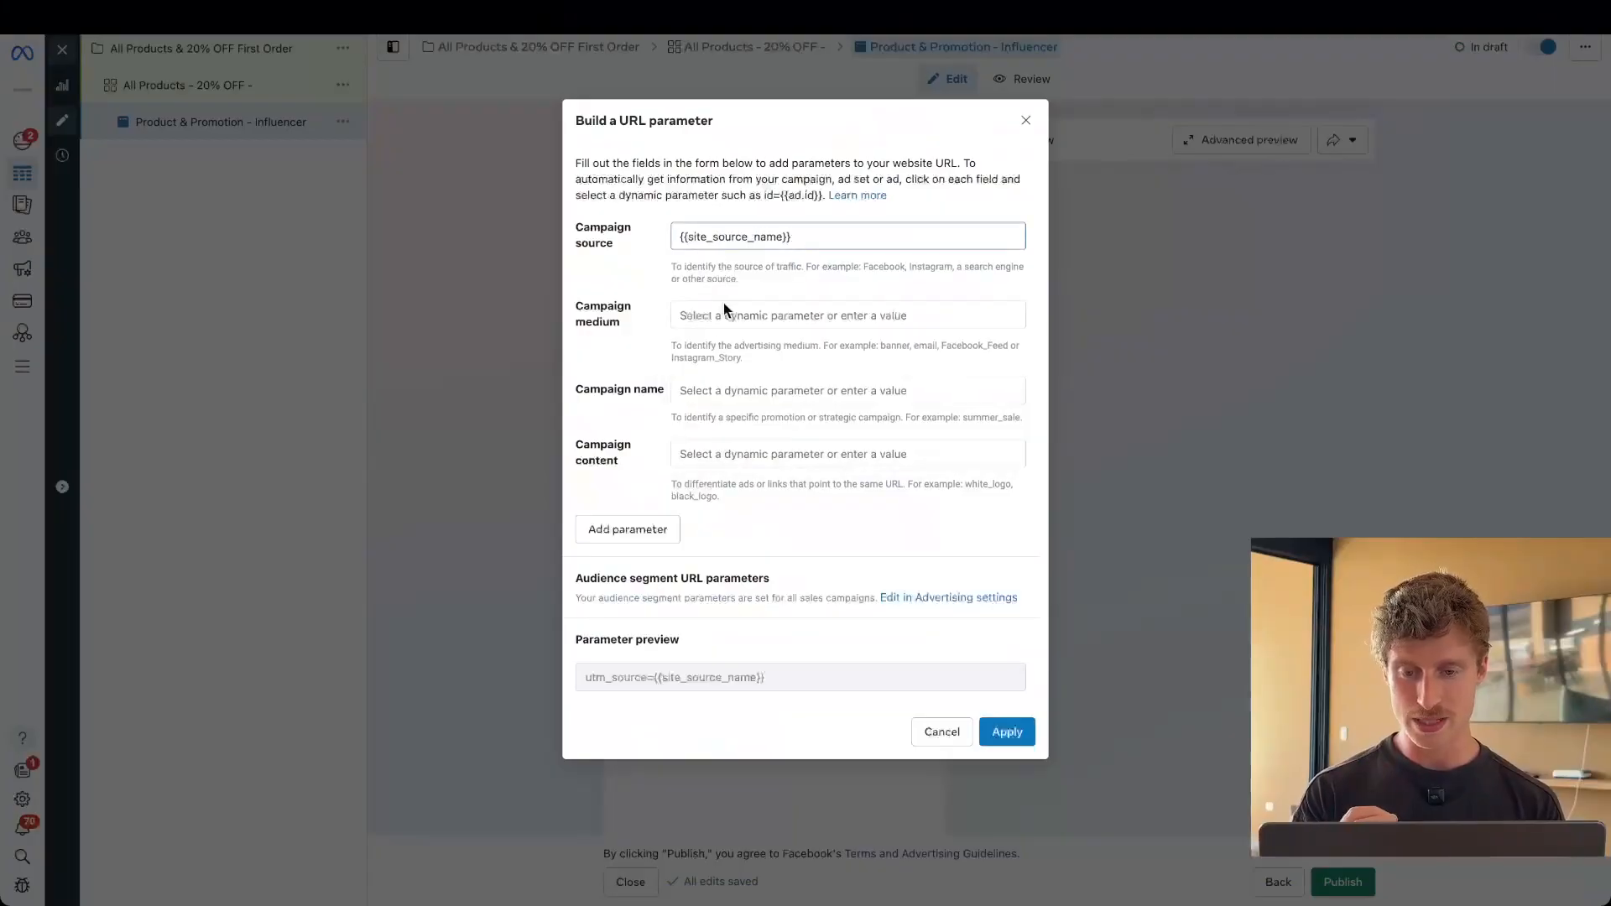
click(847, 316)
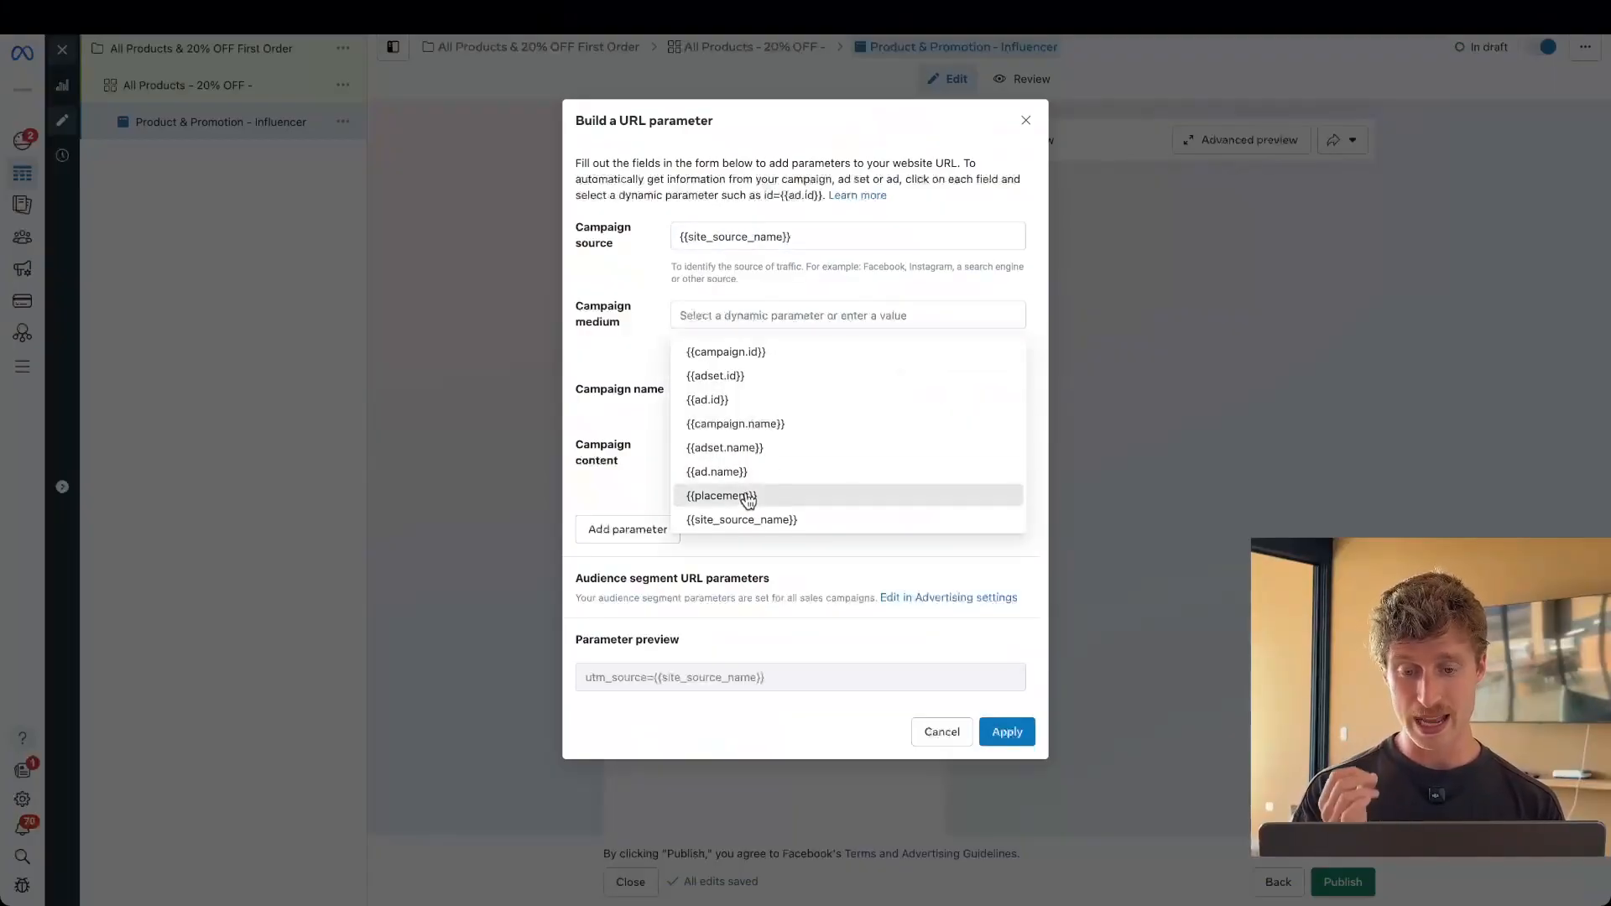
click(720, 495)
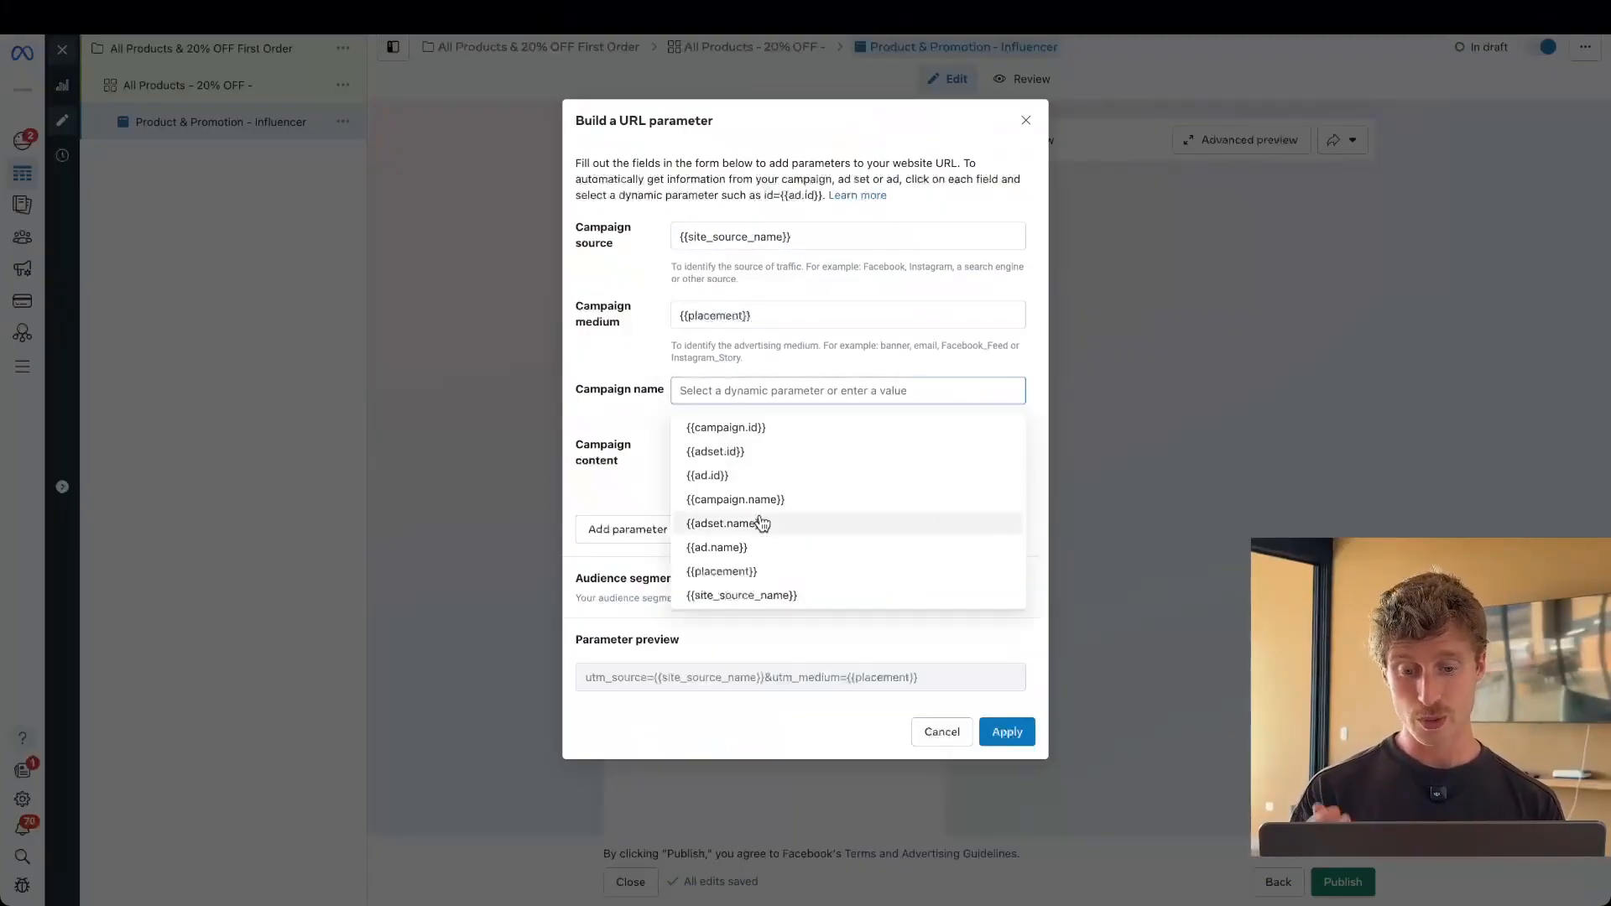
click(735, 500)
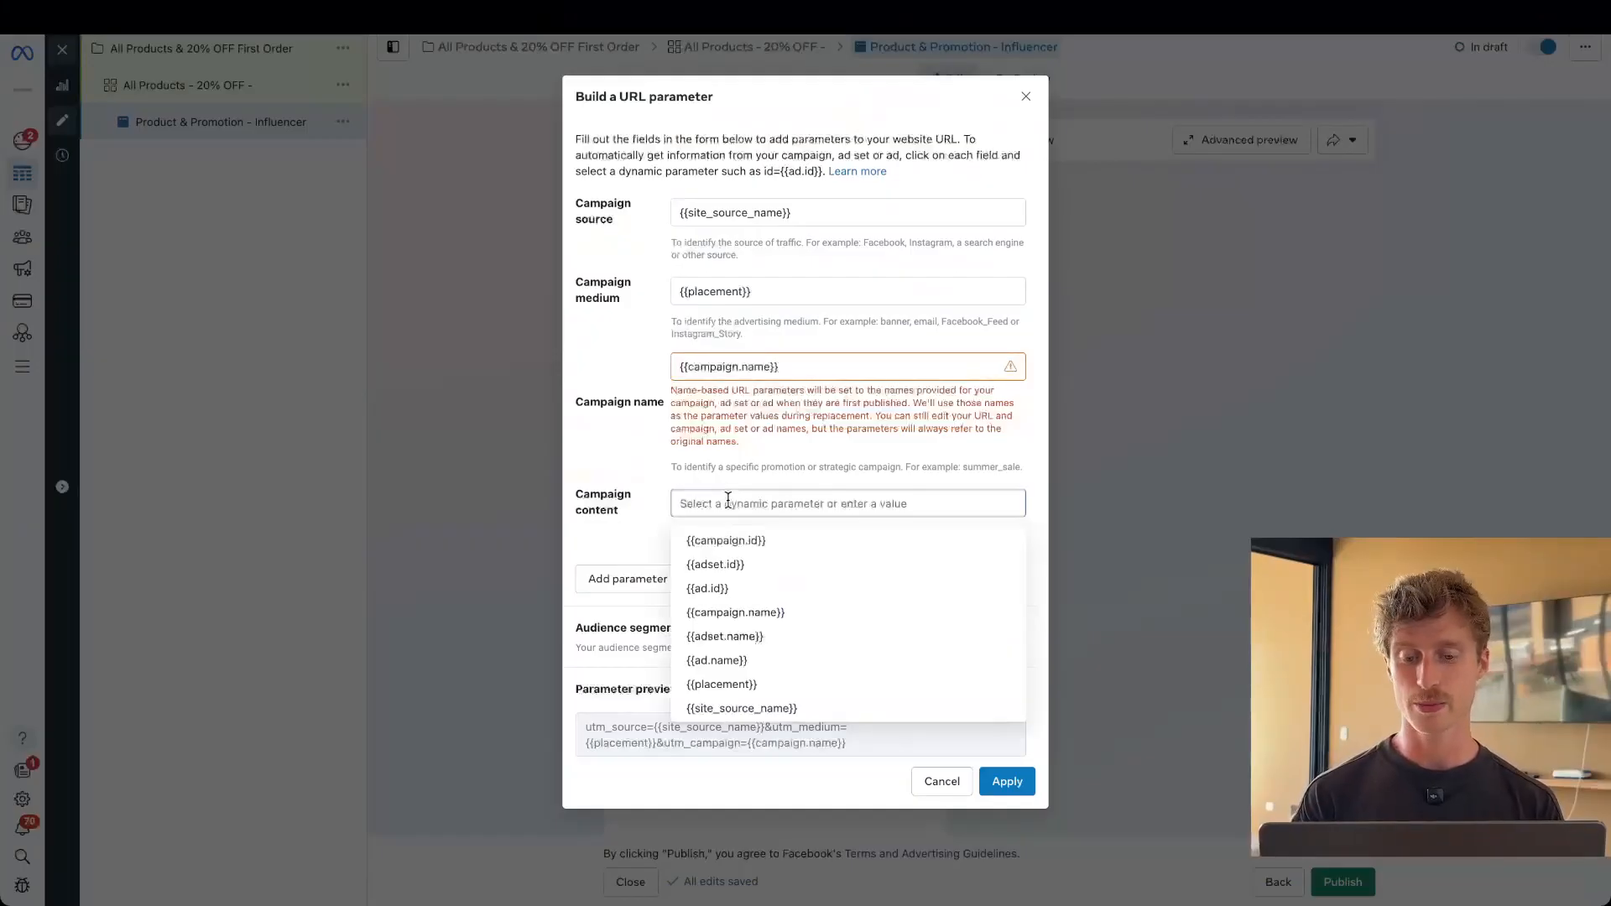
mouse_move(743, 639)
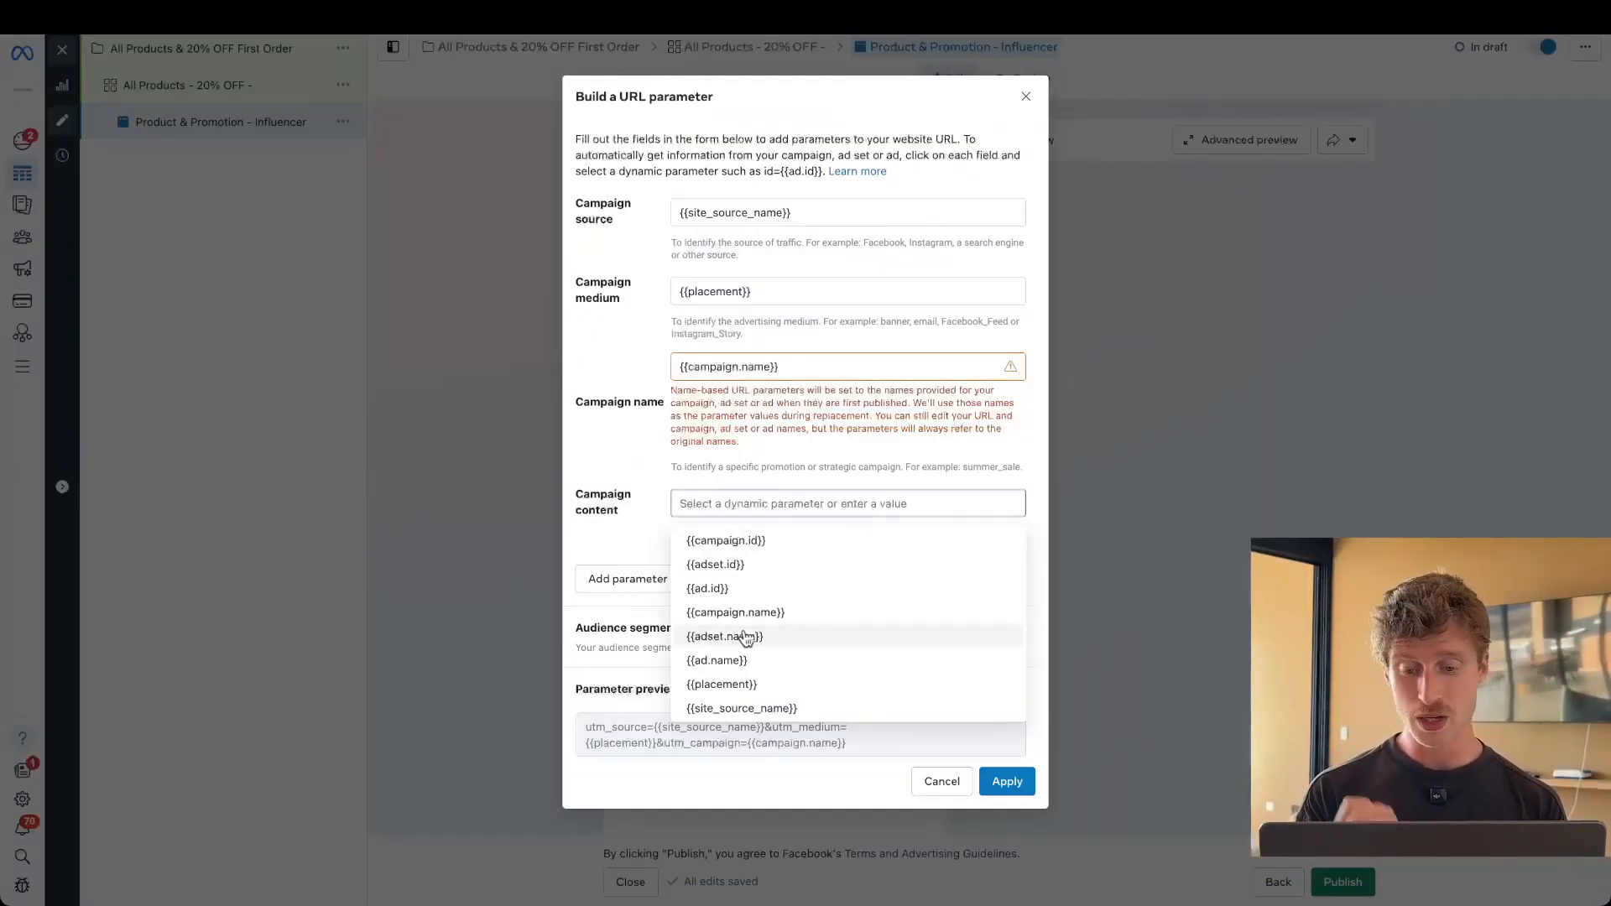
click(717, 661)
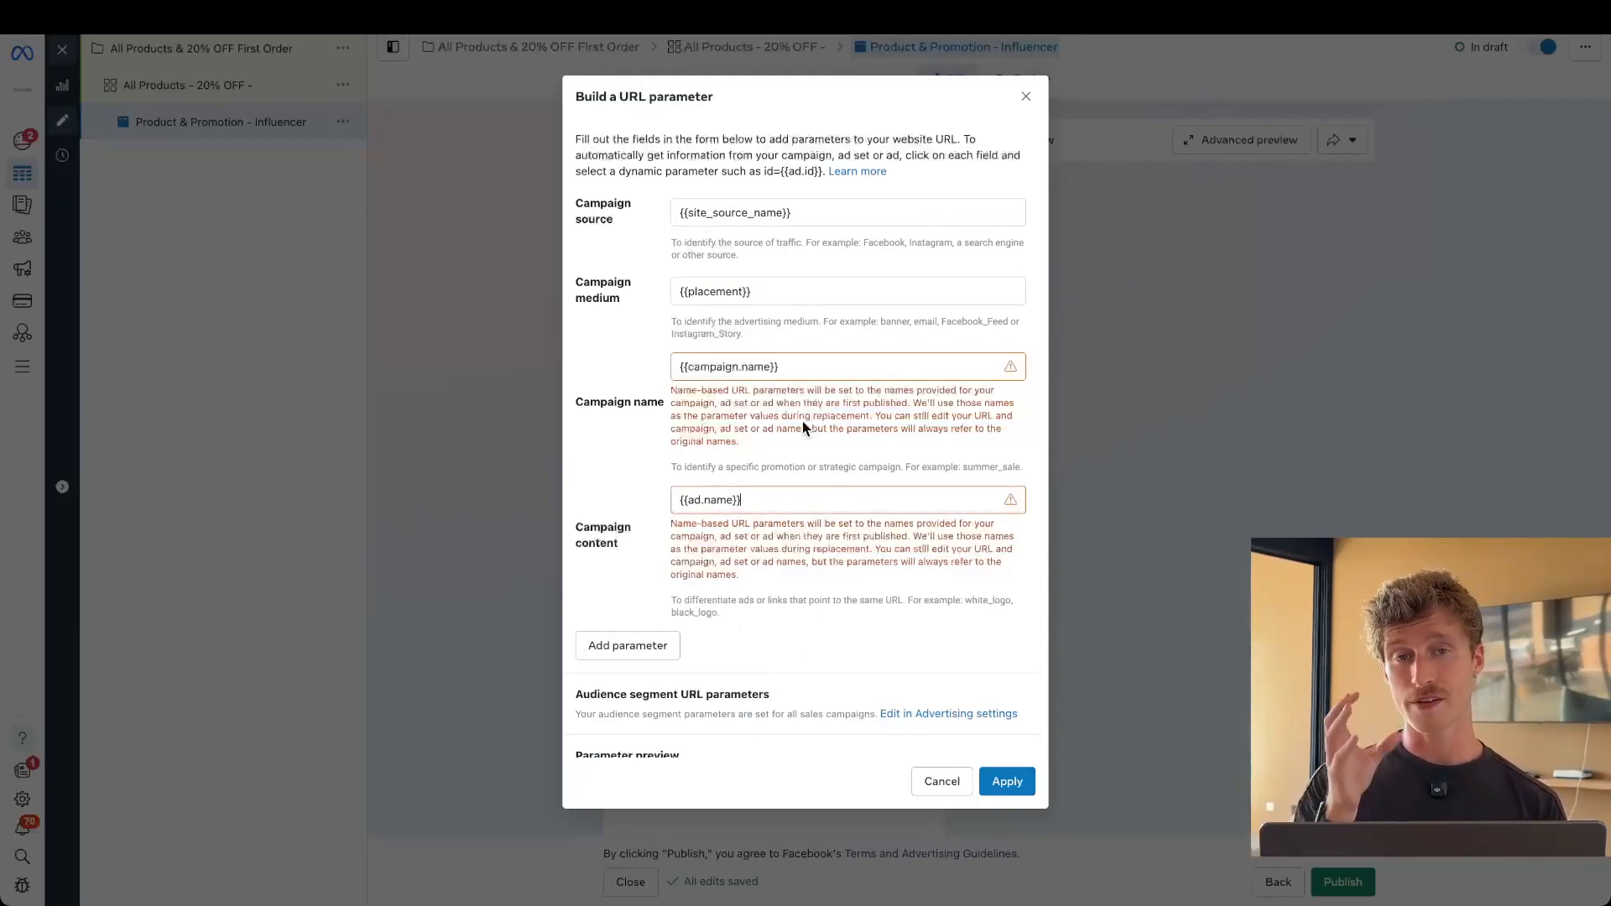
mouse_move(716, 414)
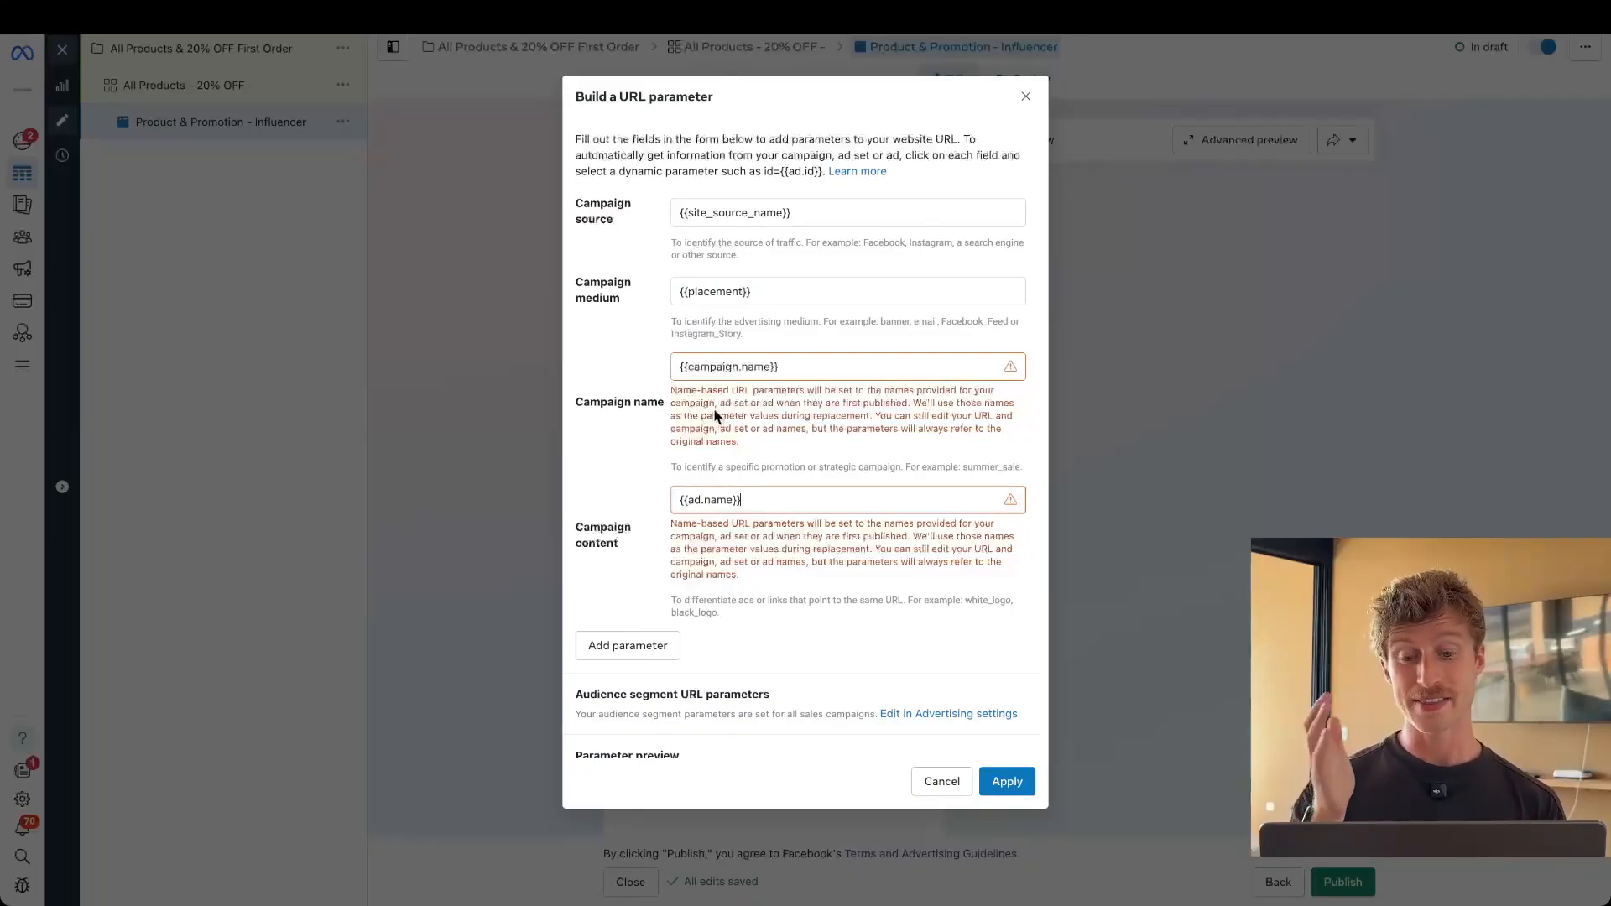
mouse_move(787, 443)
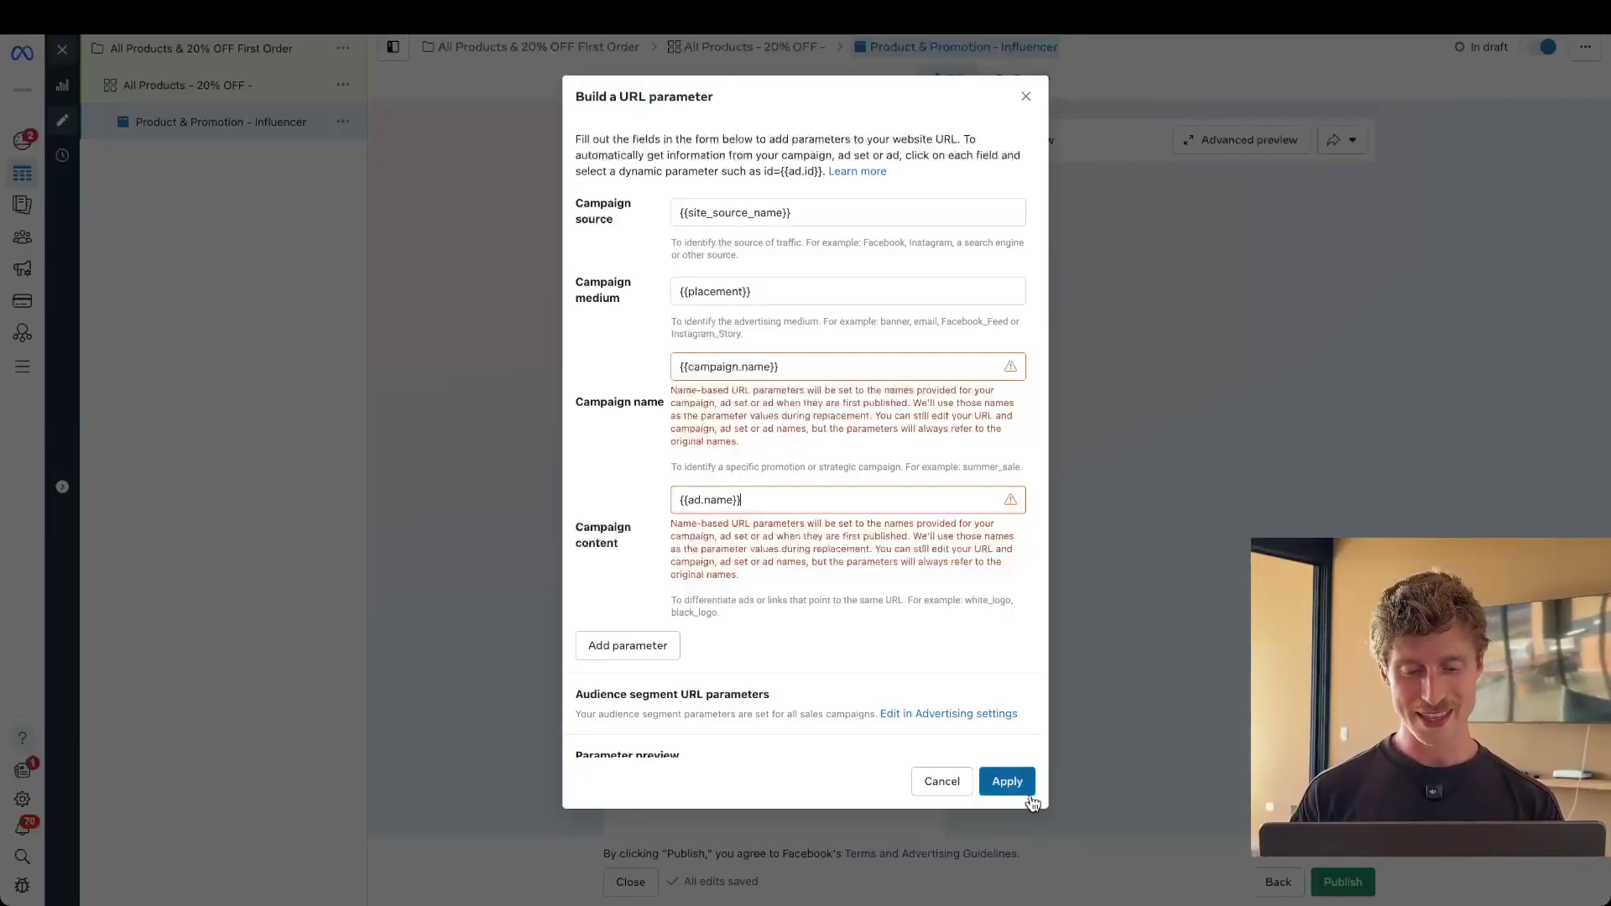
click(1005, 780)
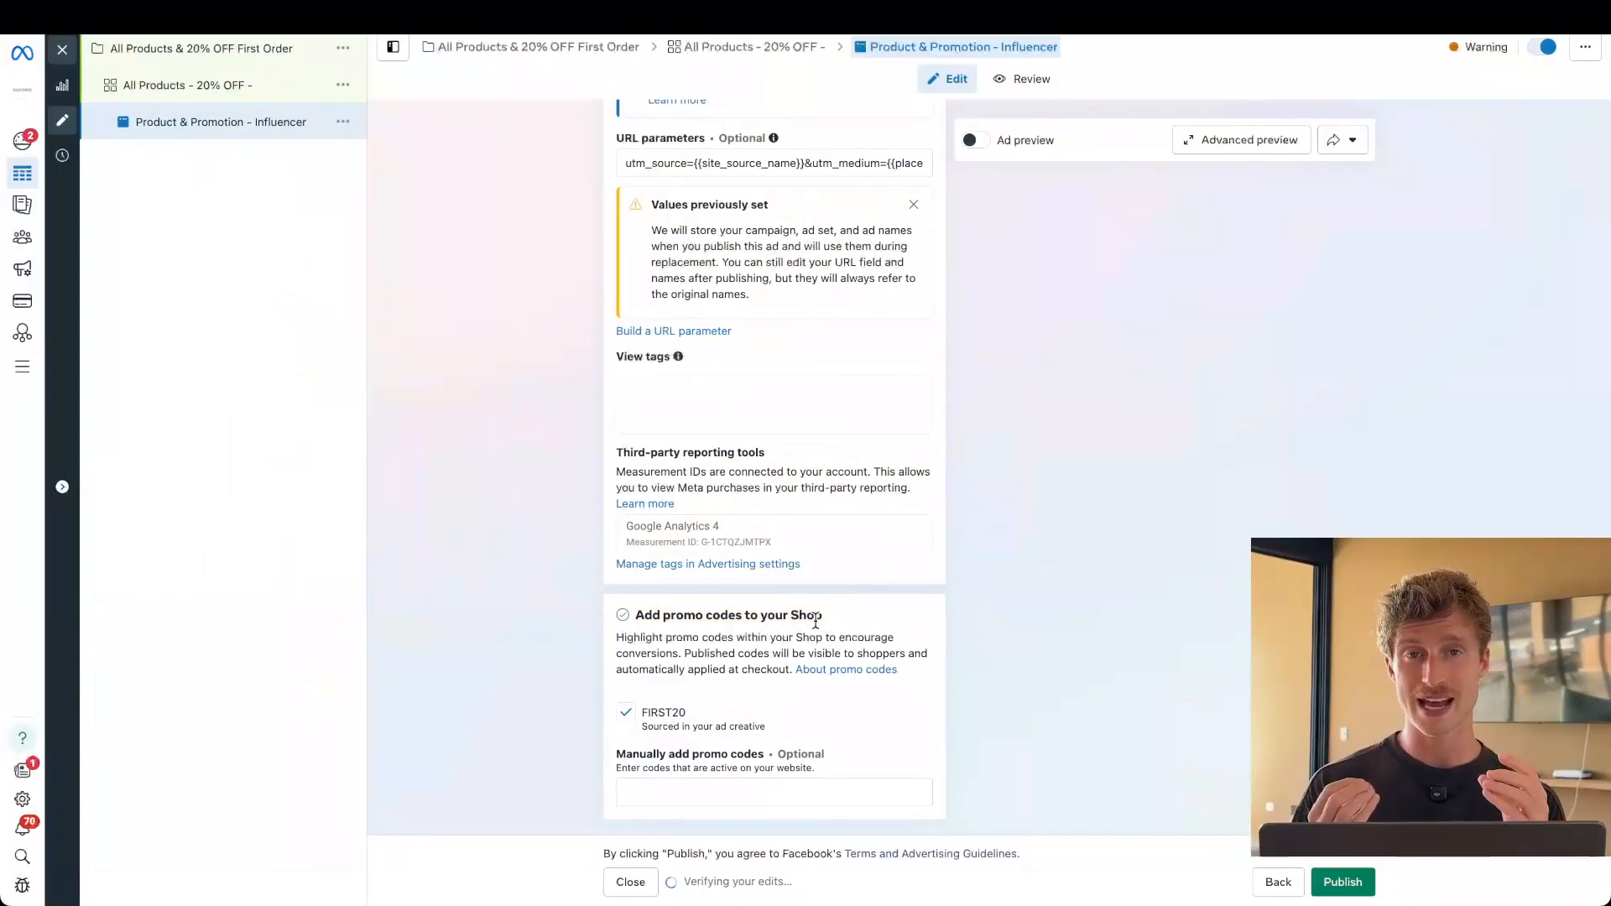
click(759, 792)
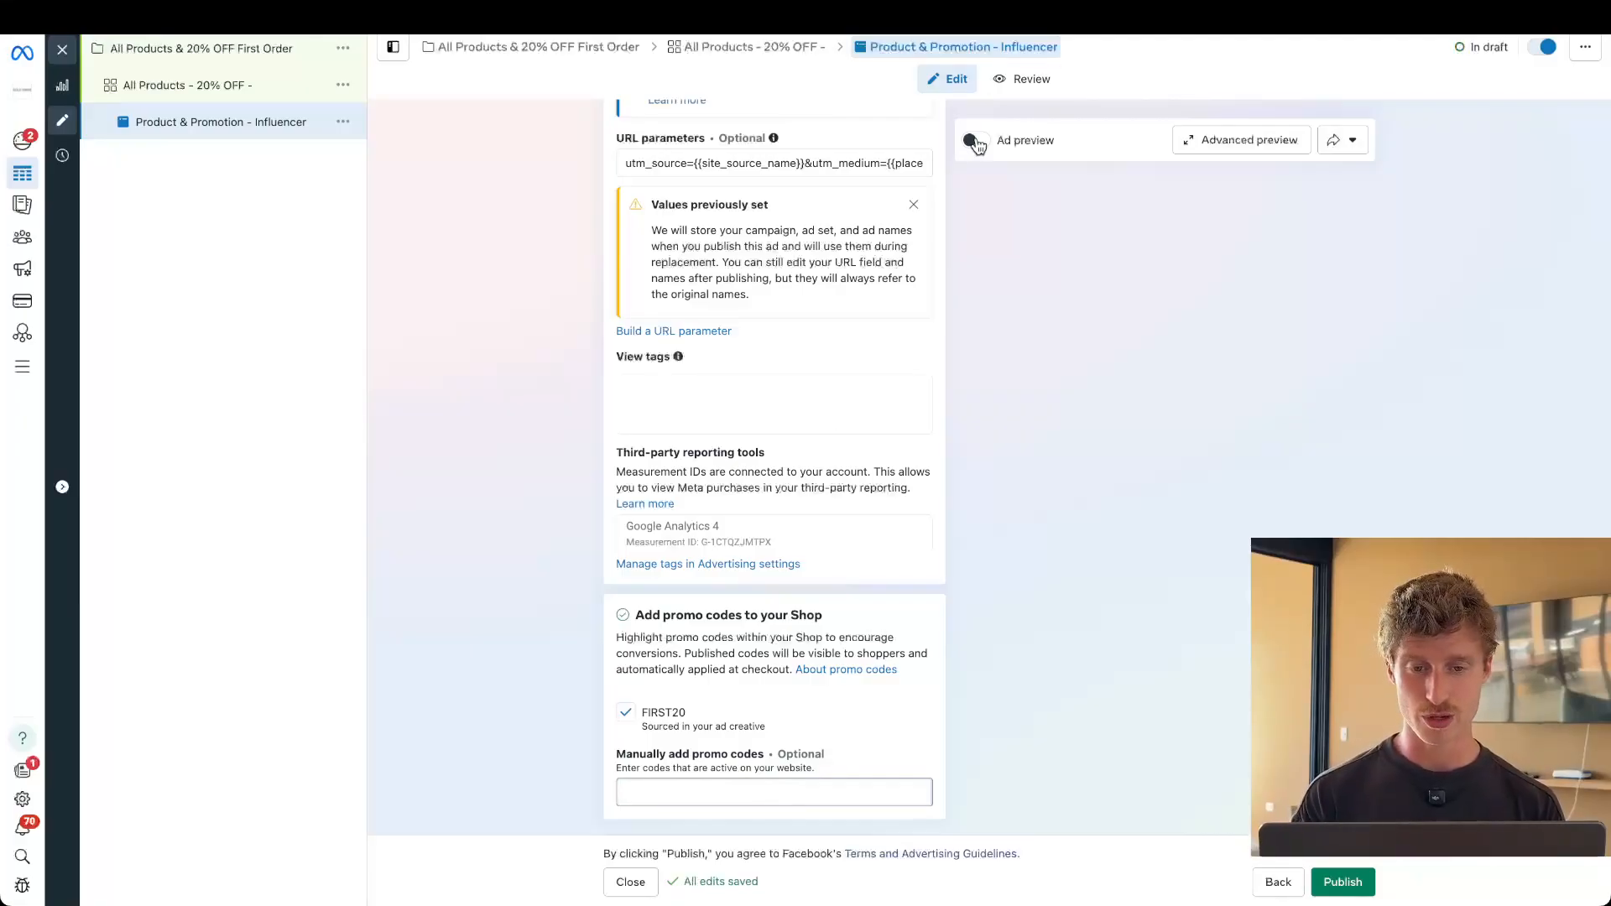
click(975, 141)
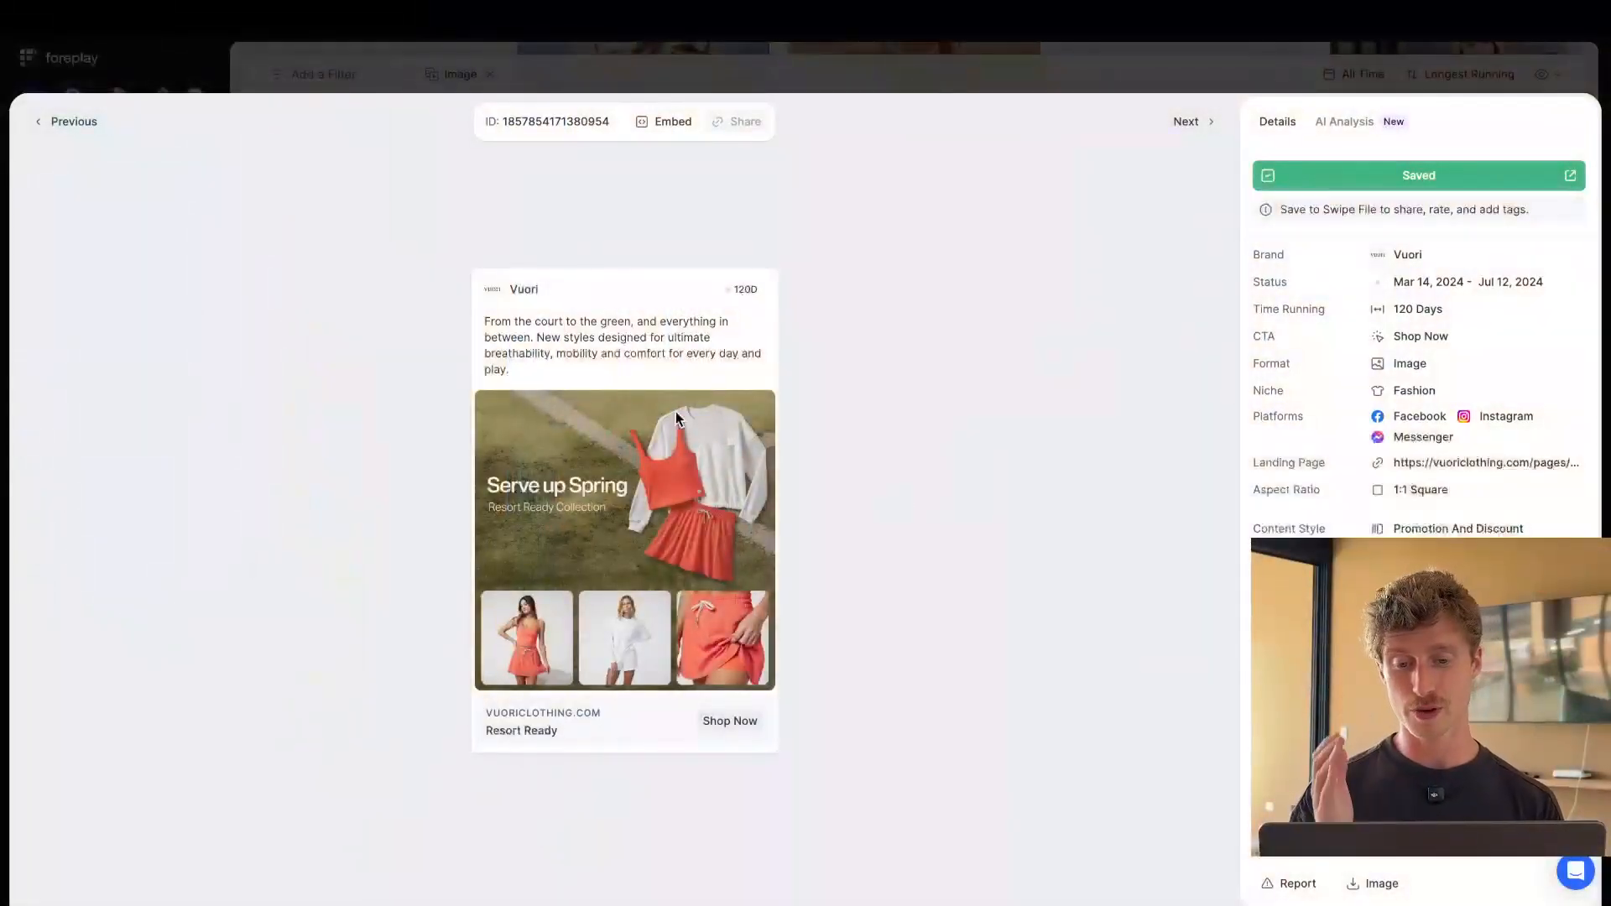
mouse_move(774, 319)
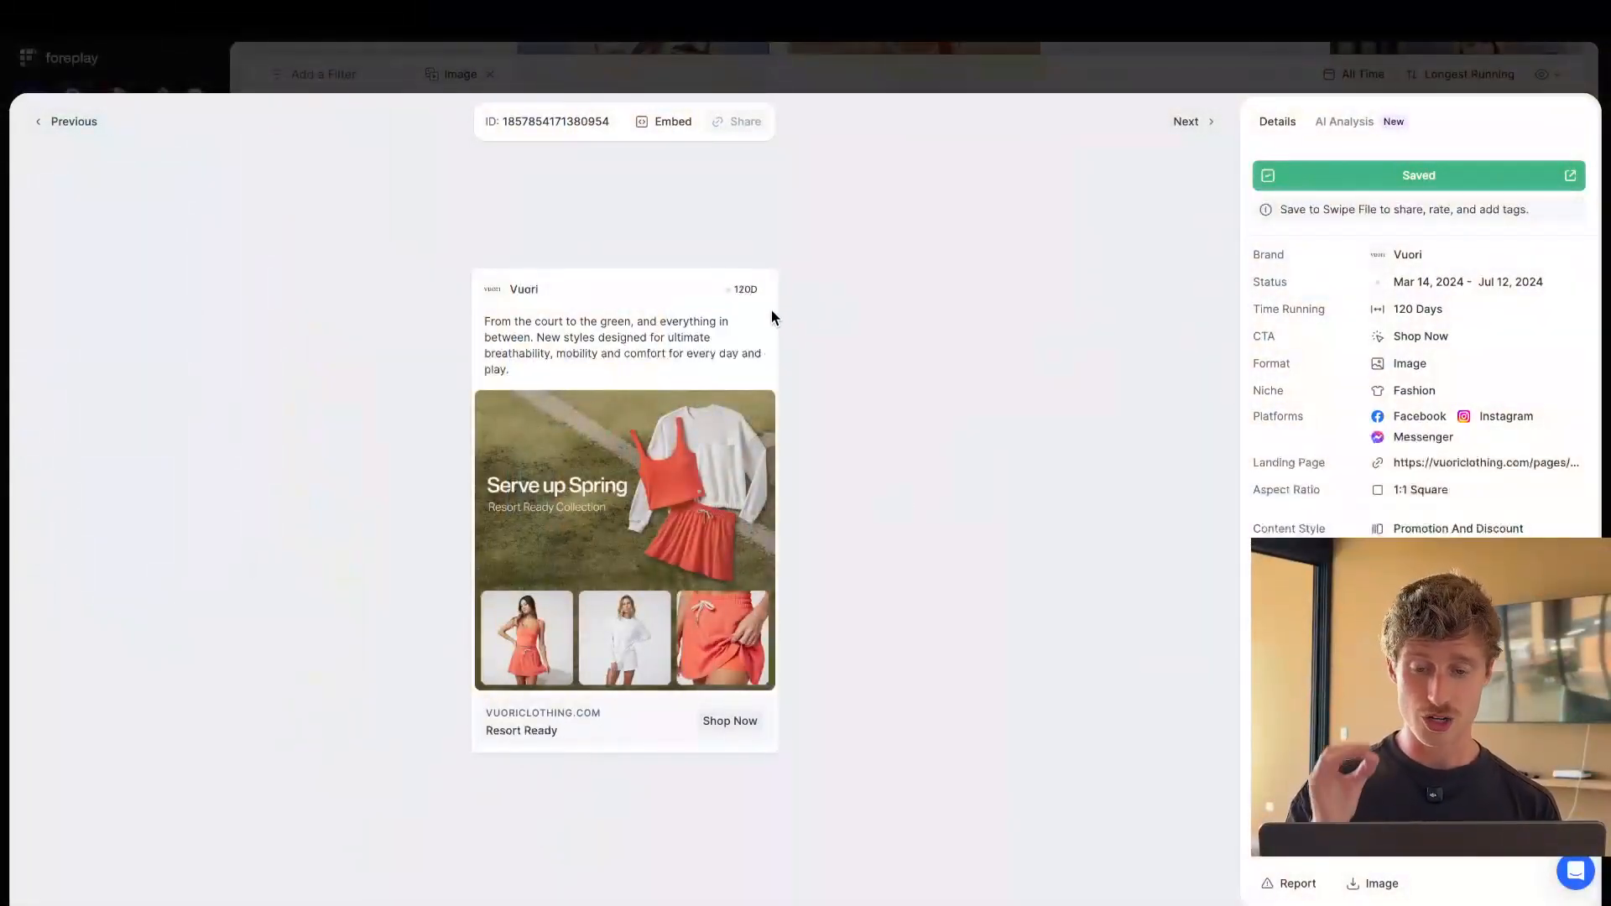
mouse_move(851, 339)
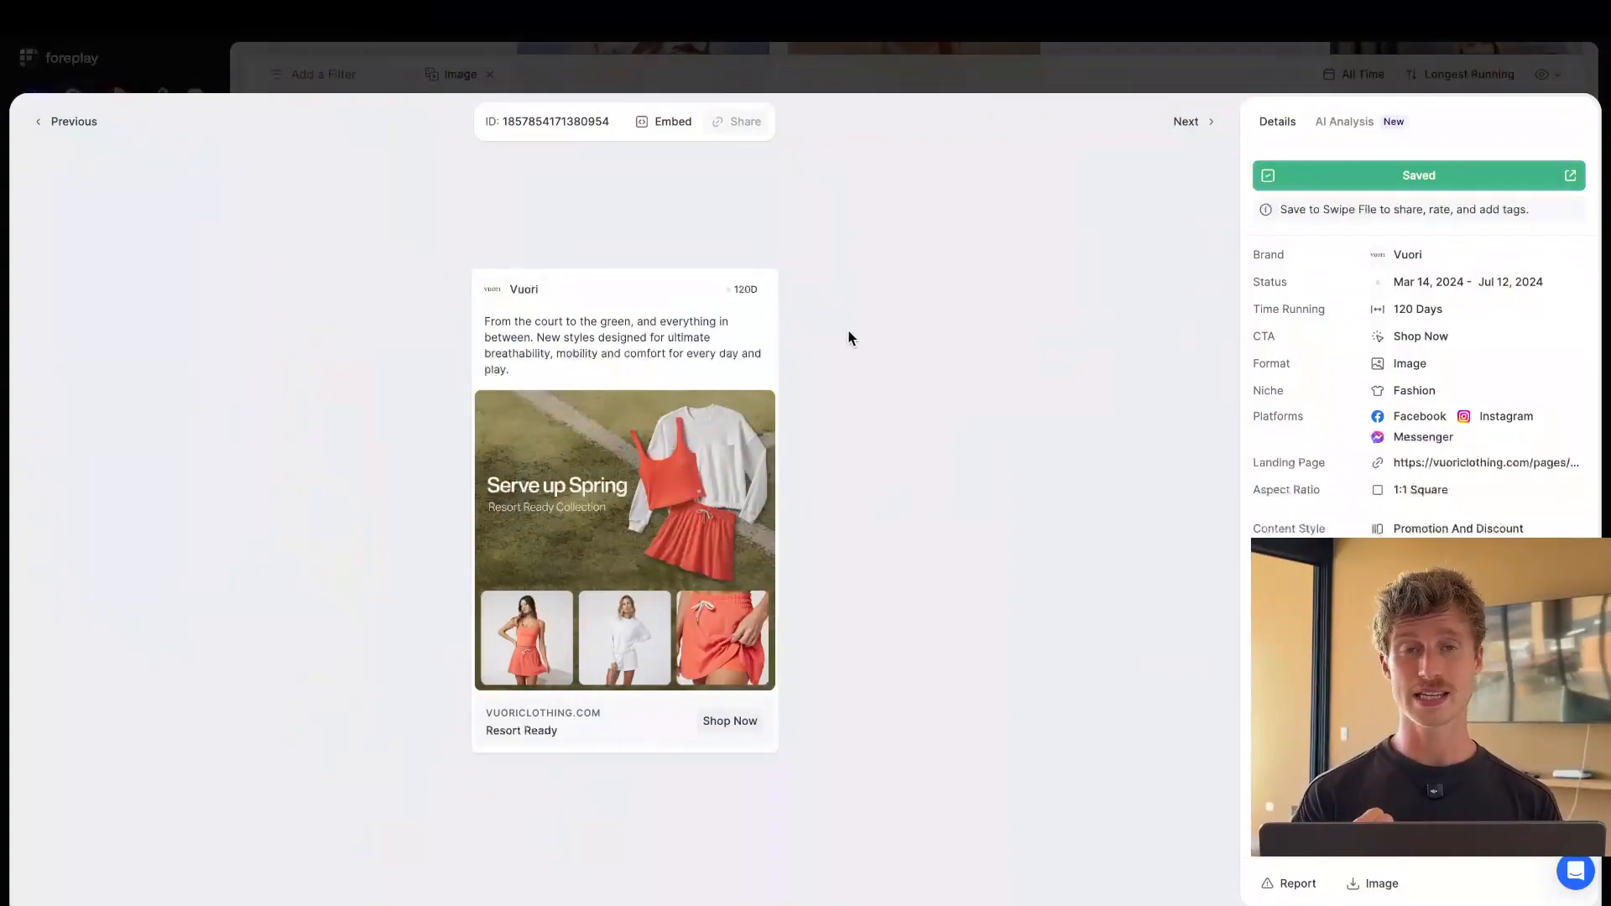
mouse_move(800, 241)
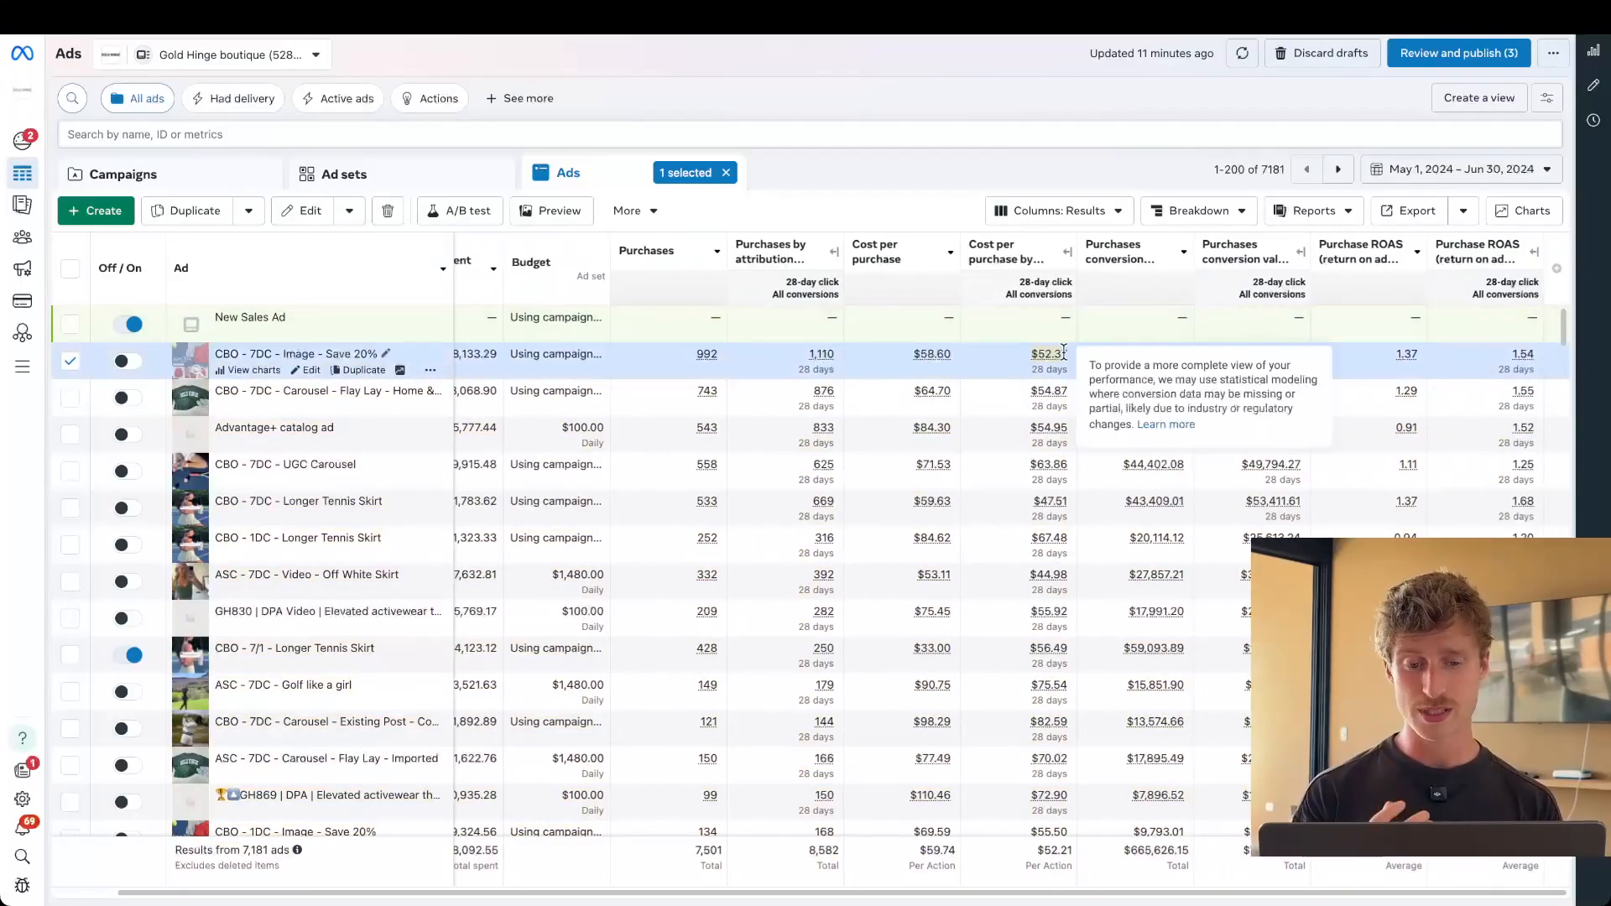
mouse_move(1009, 376)
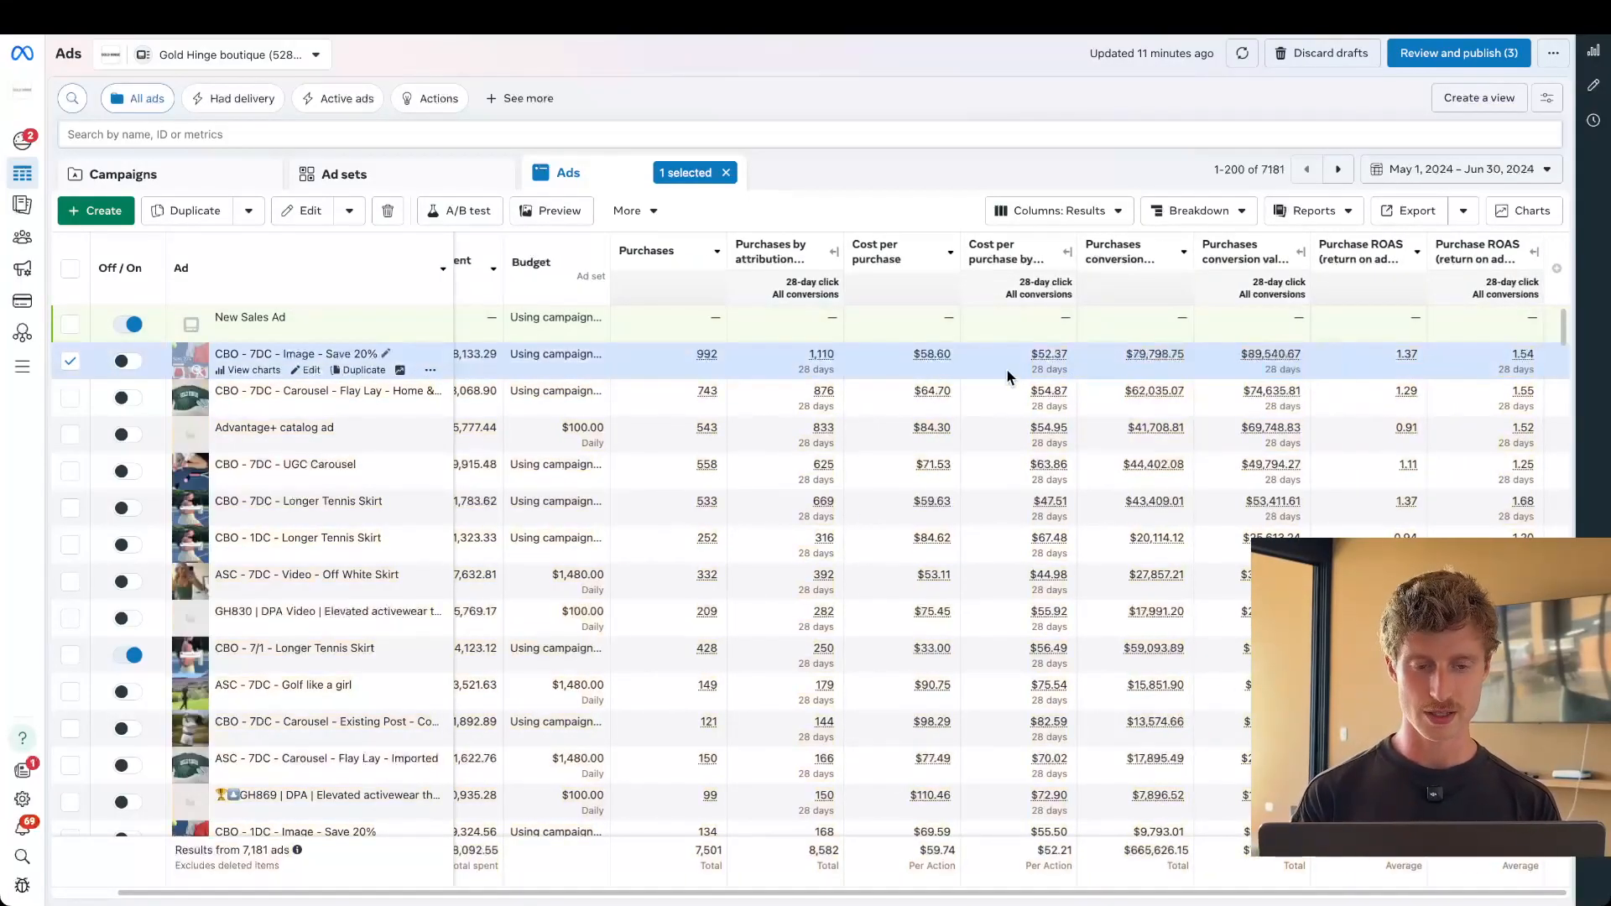